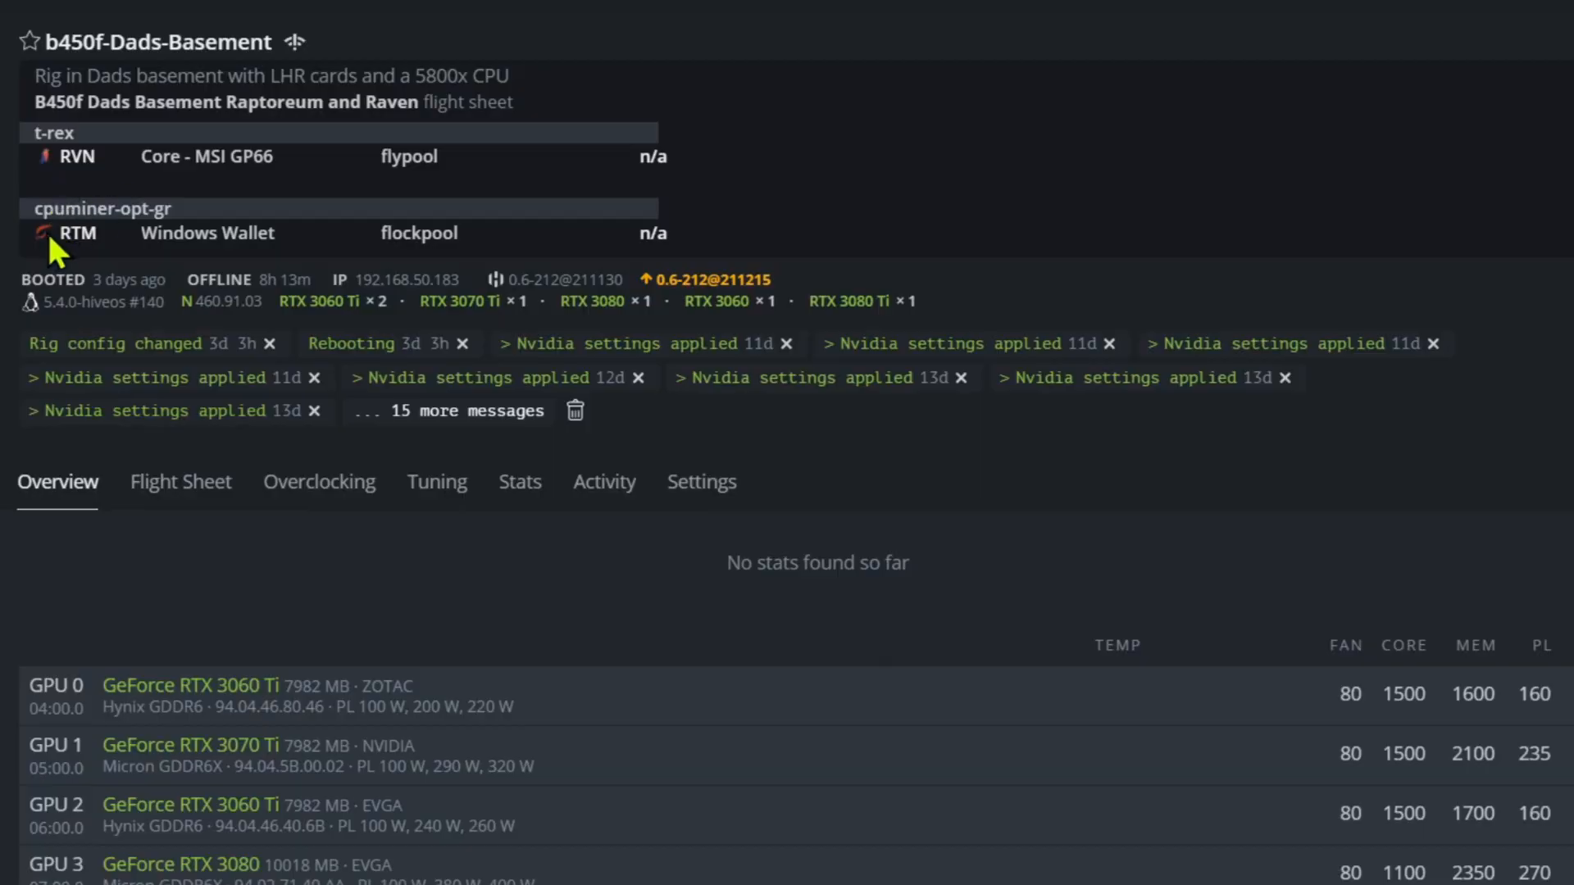
pyautogui.moveTo(118, 167)
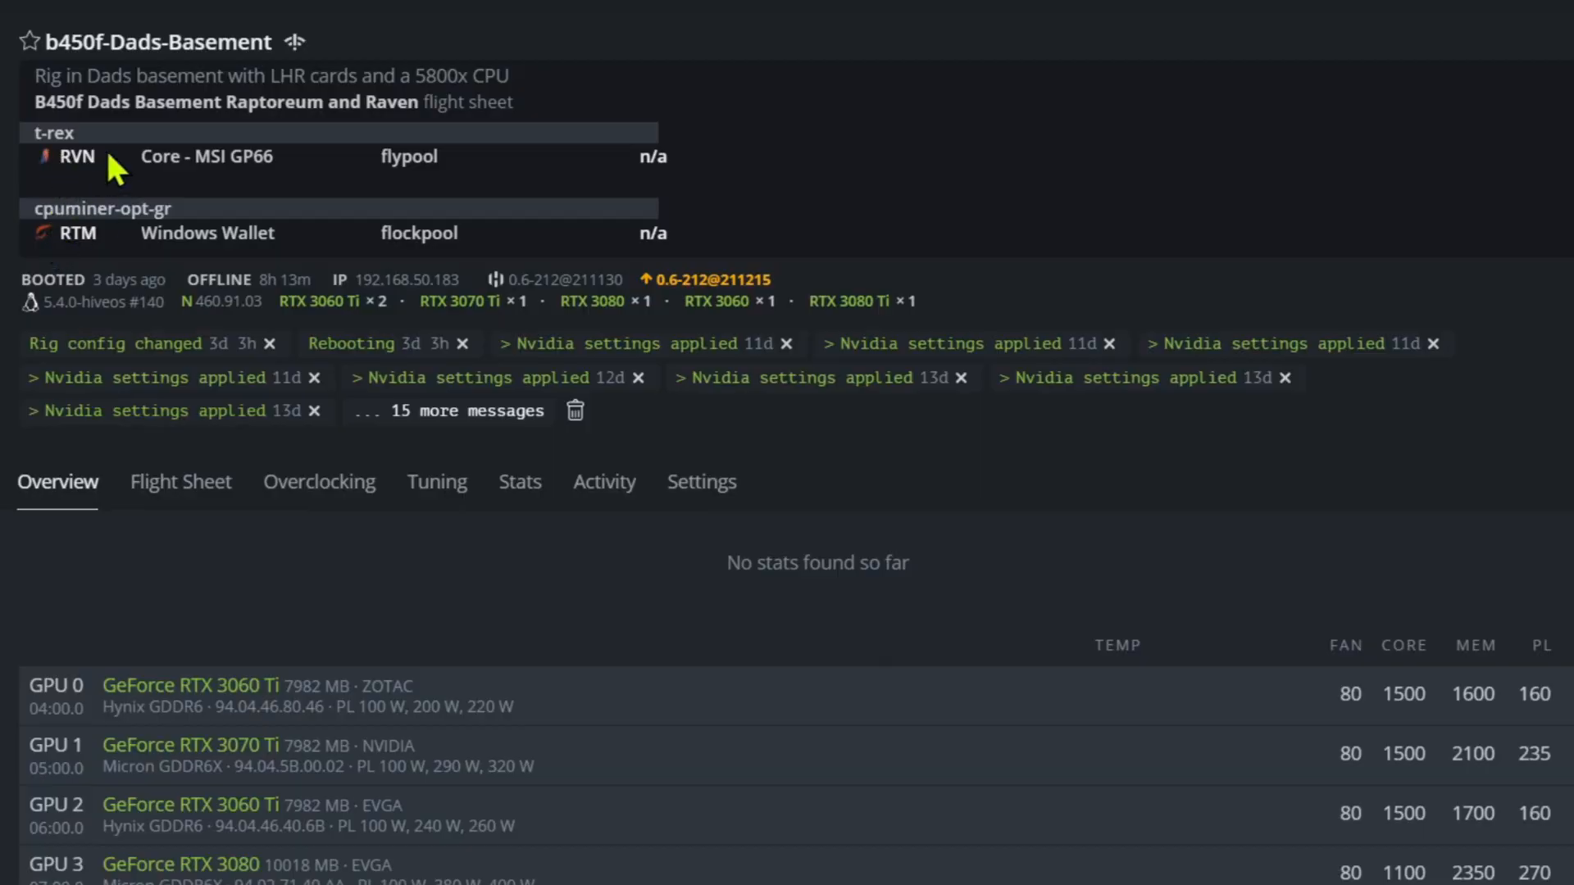
pyautogui.moveTo(213, 314)
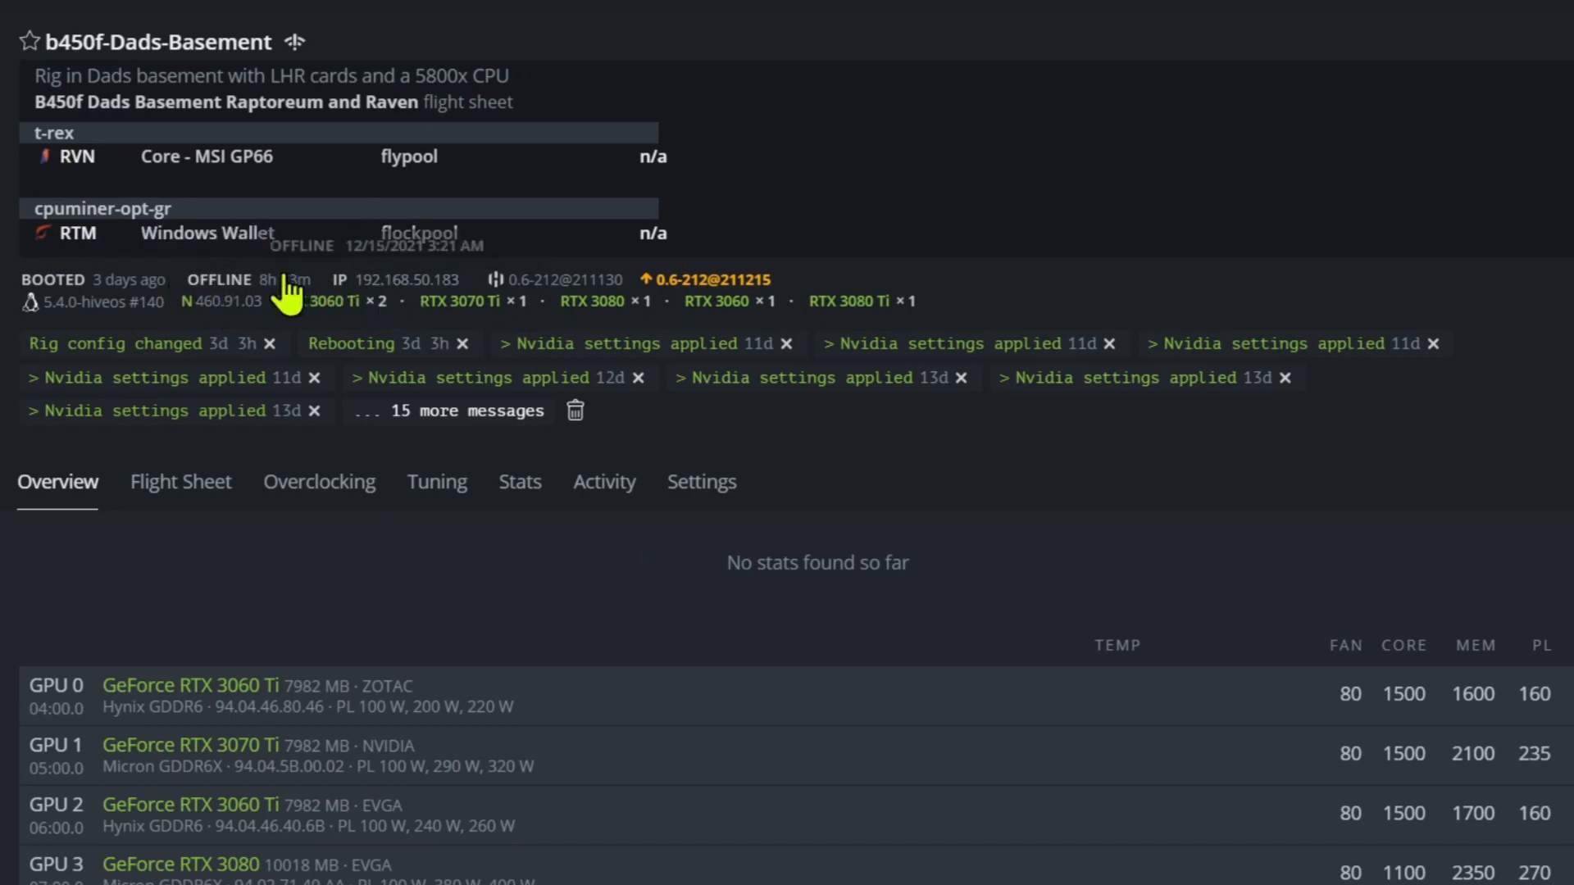
pyautogui.moveTo(537, 659)
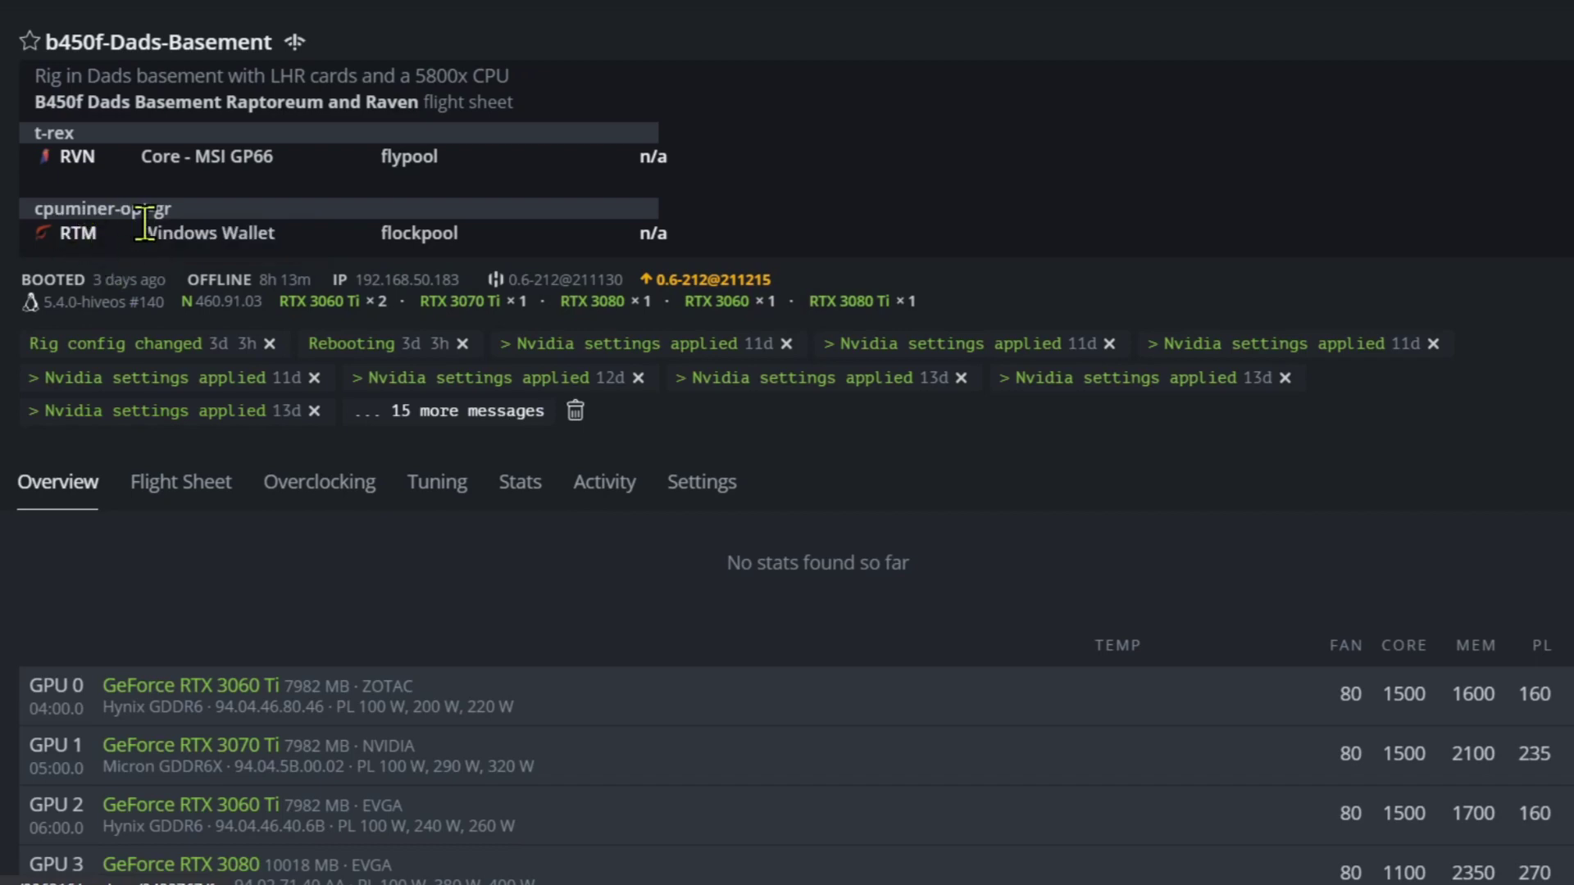
pyautogui.moveTo(127, 244)
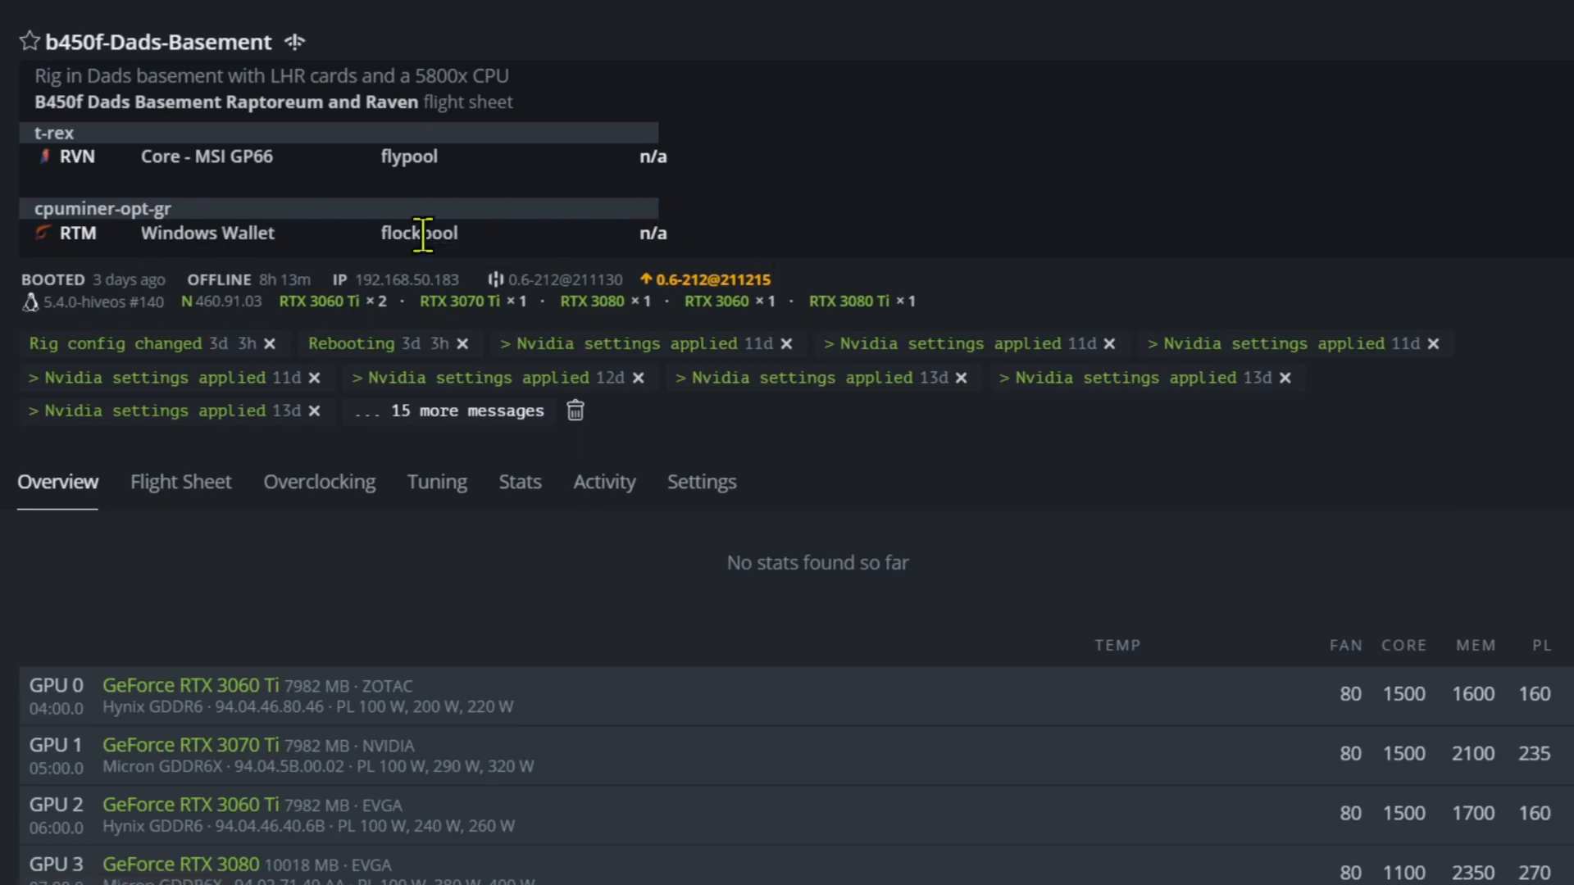
pyautogui.moveTo(633, 626)
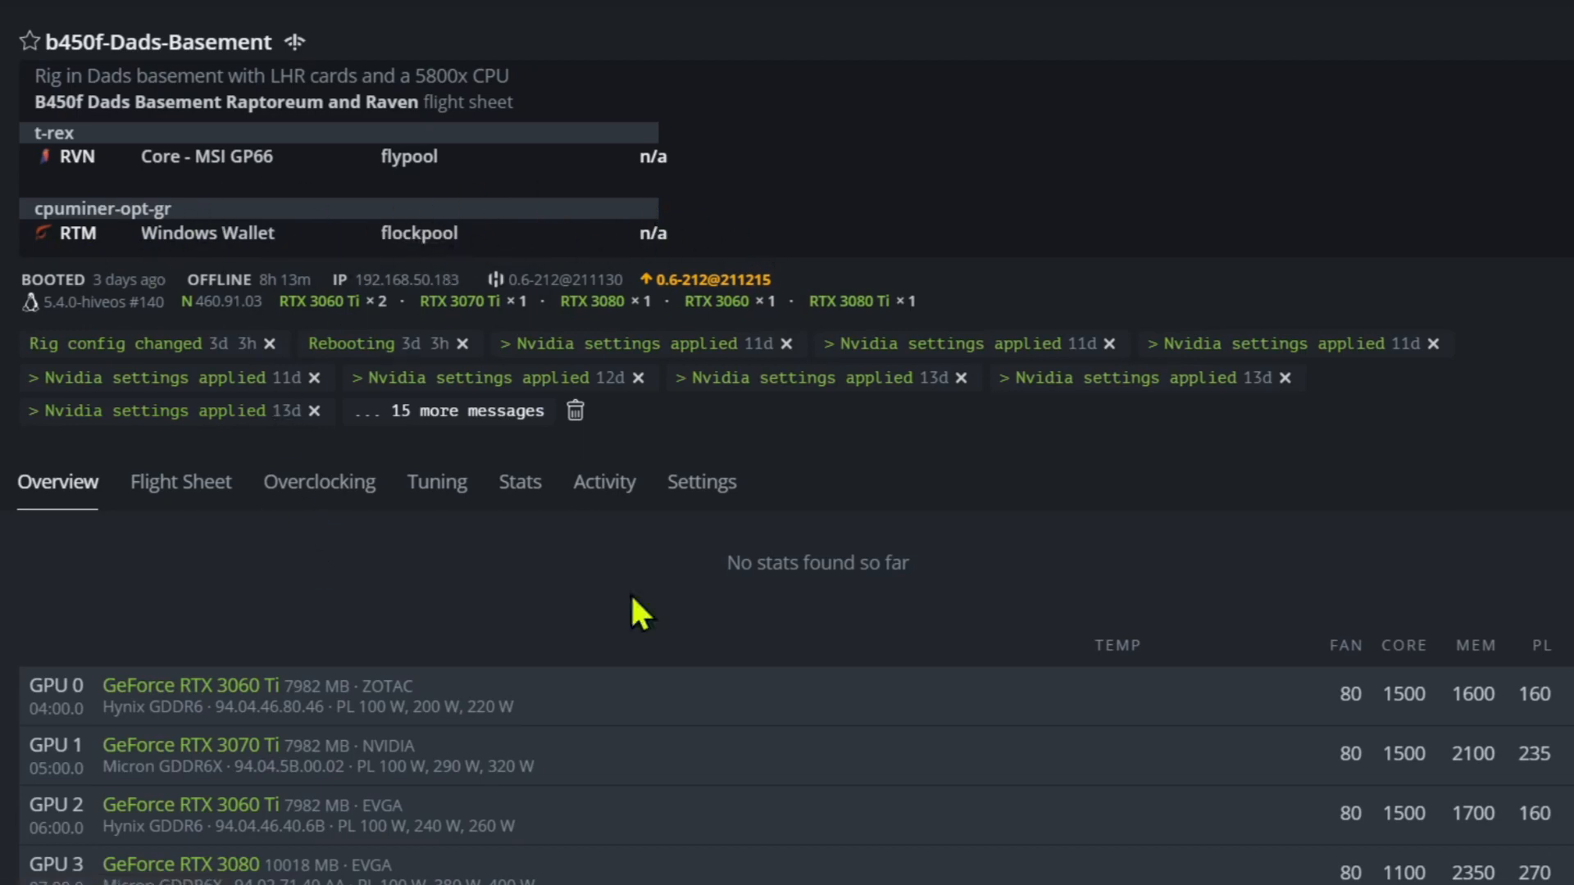
# Inspect the Flypool hashrate chart showing the drop from ~1.07 GH/s to ~850 MH/s
pyautogui.doubleClick(739, 562)
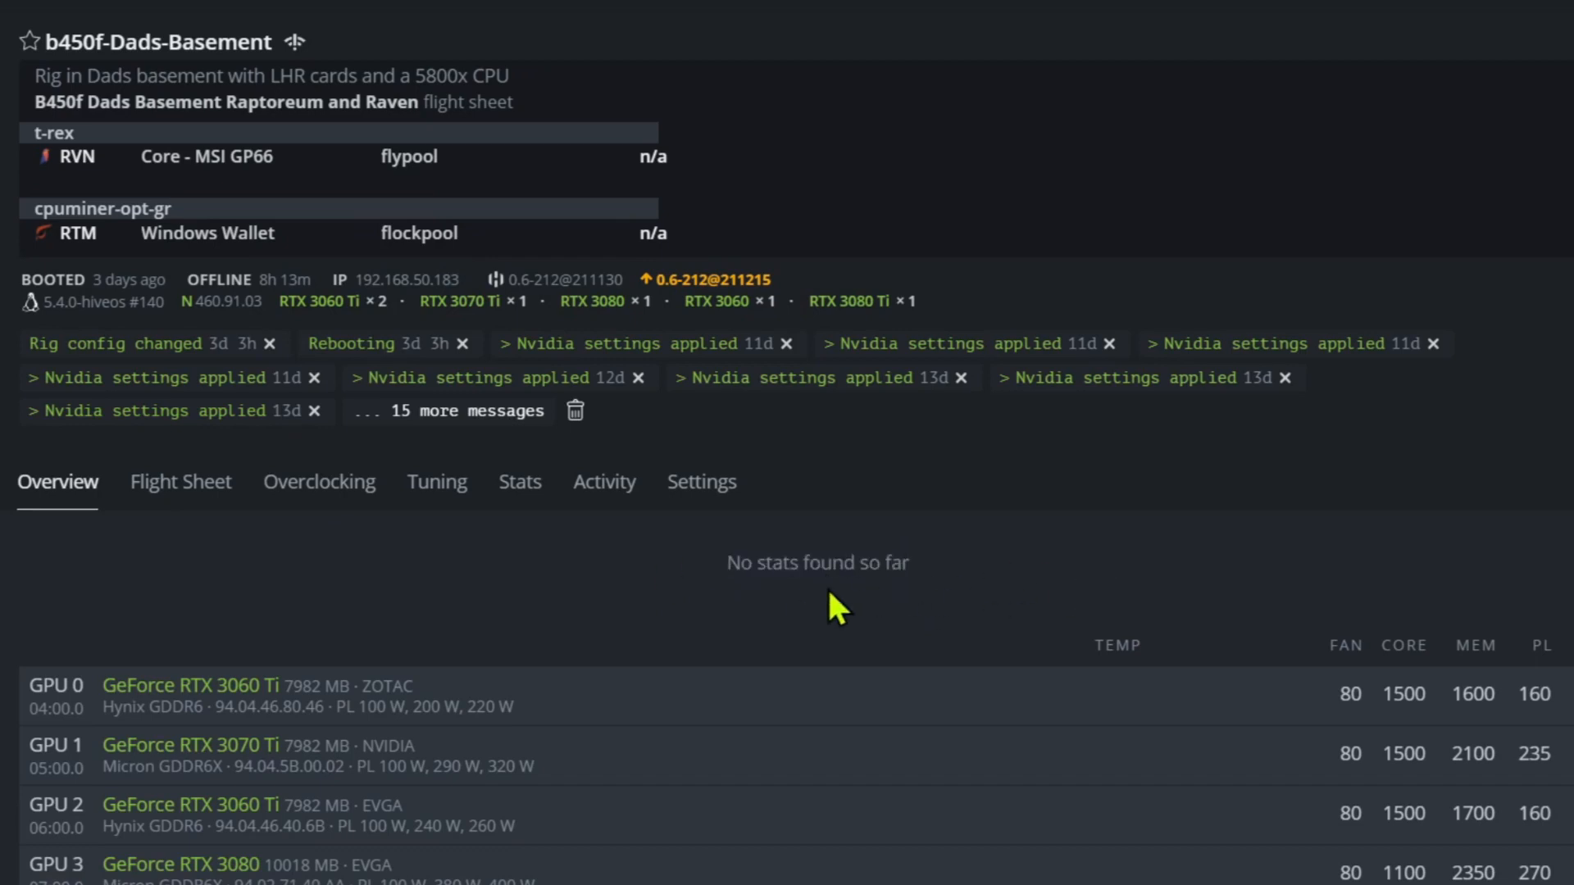
pyautogui.moveTo(850, 548)
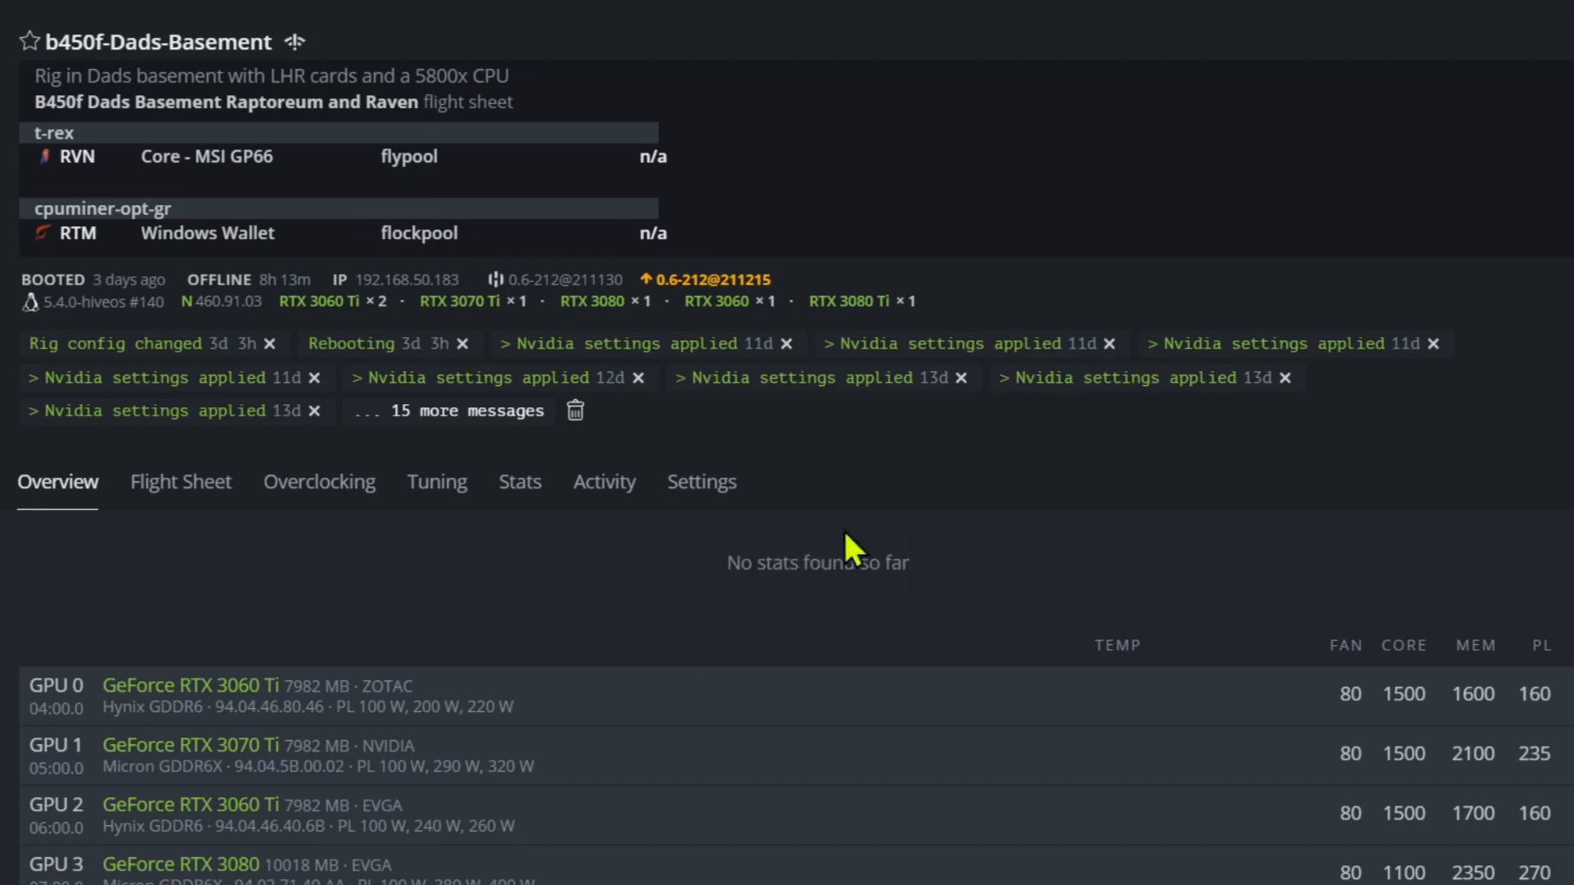
pyautogui.moveTo(850, 549)
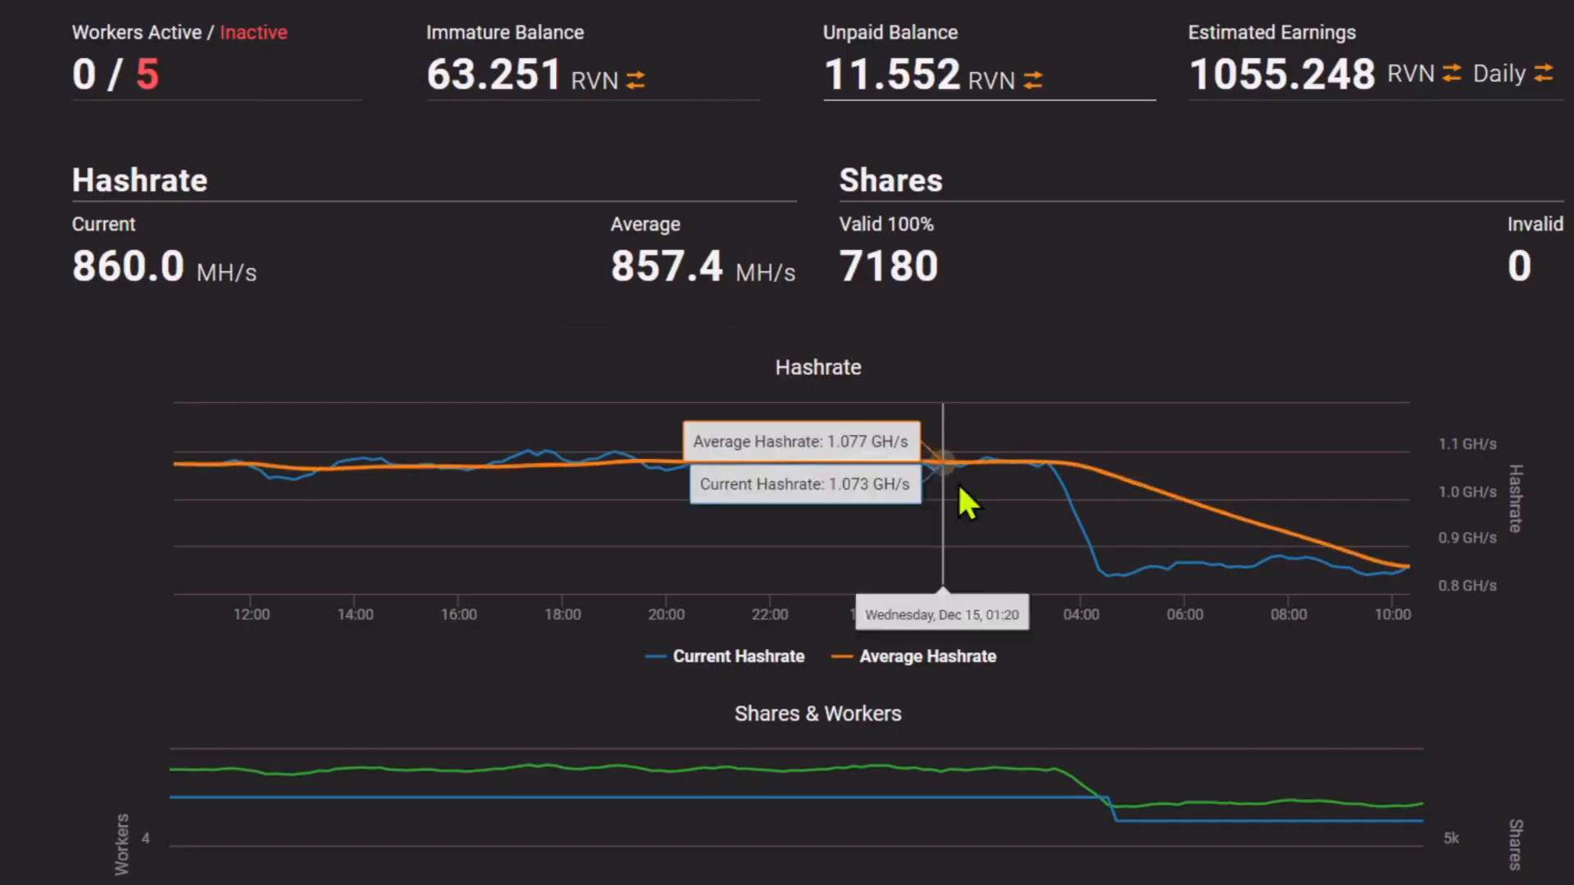
pyautogui.moveTo(1139, 398)
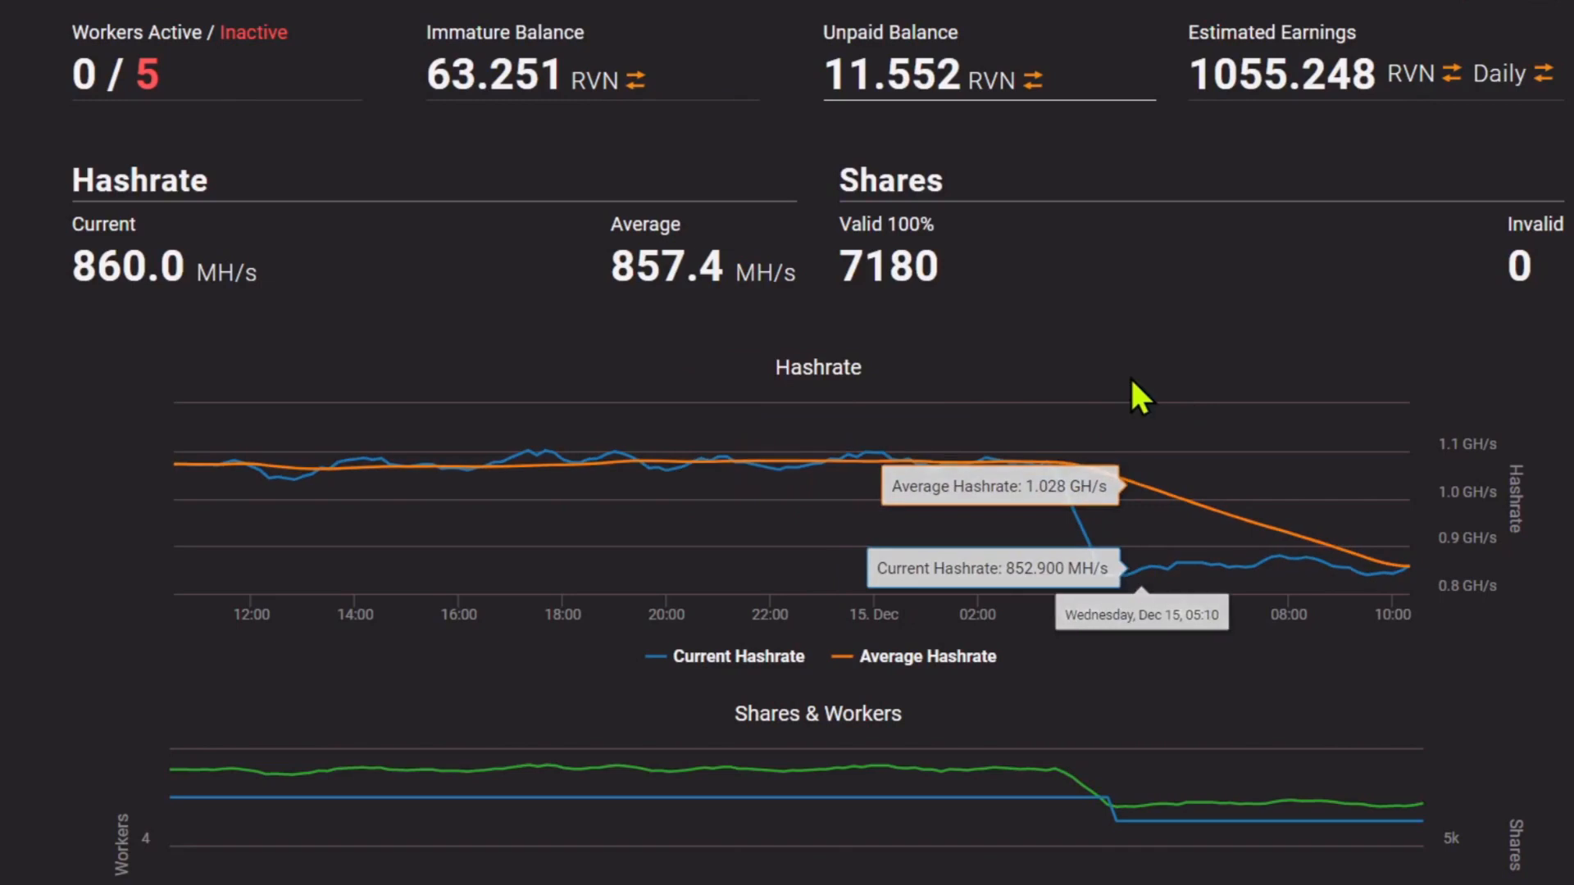
pyautogui.moveTo(1449, 577)
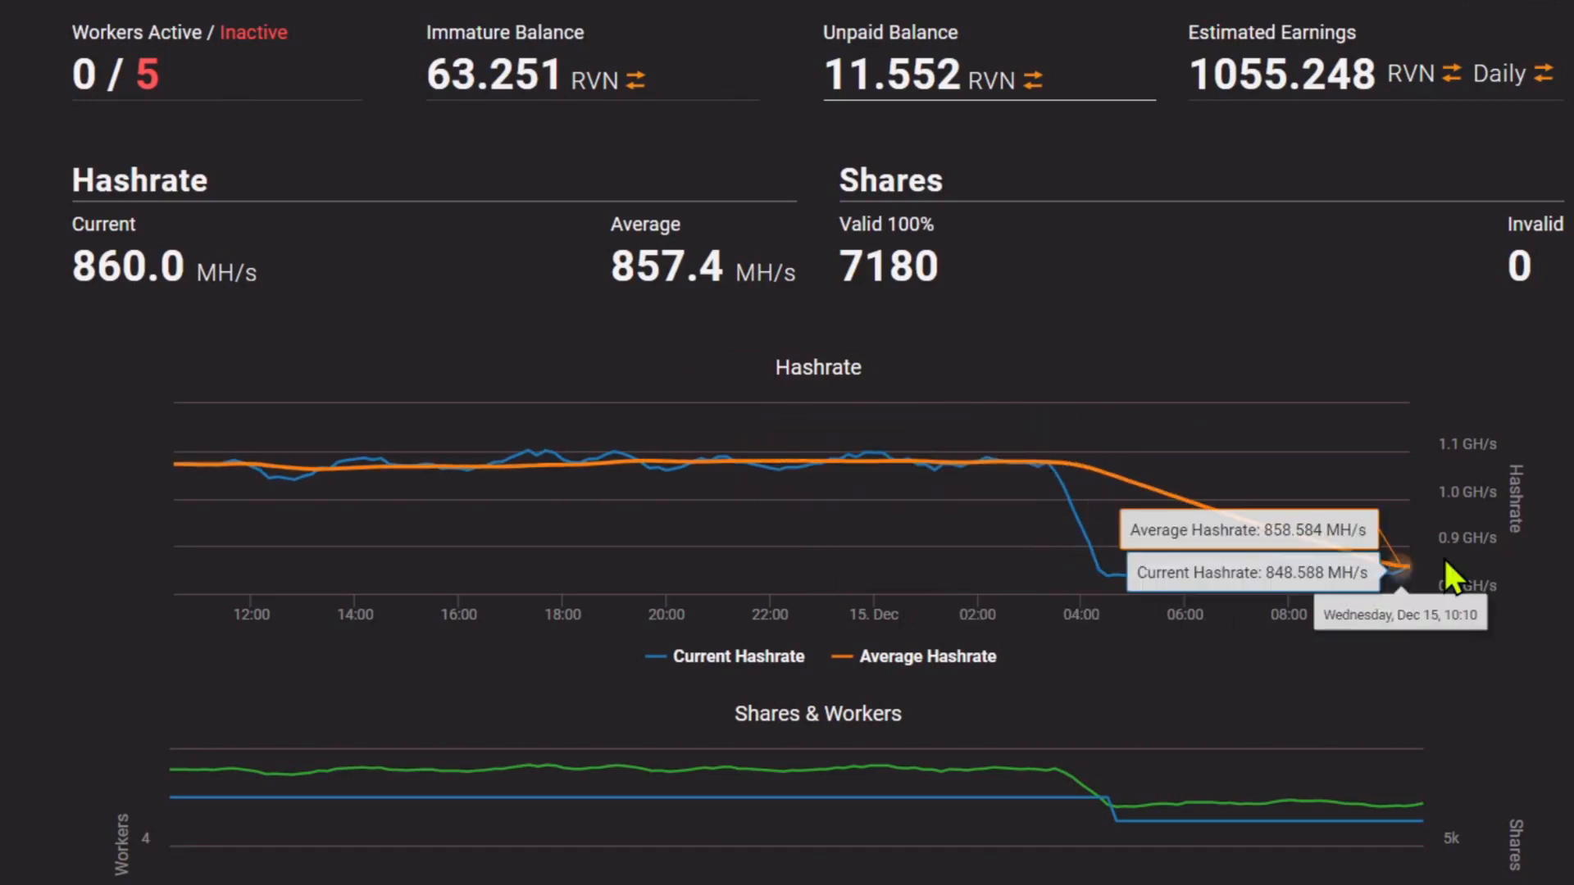
pyautogui.moveTo(881, 566)
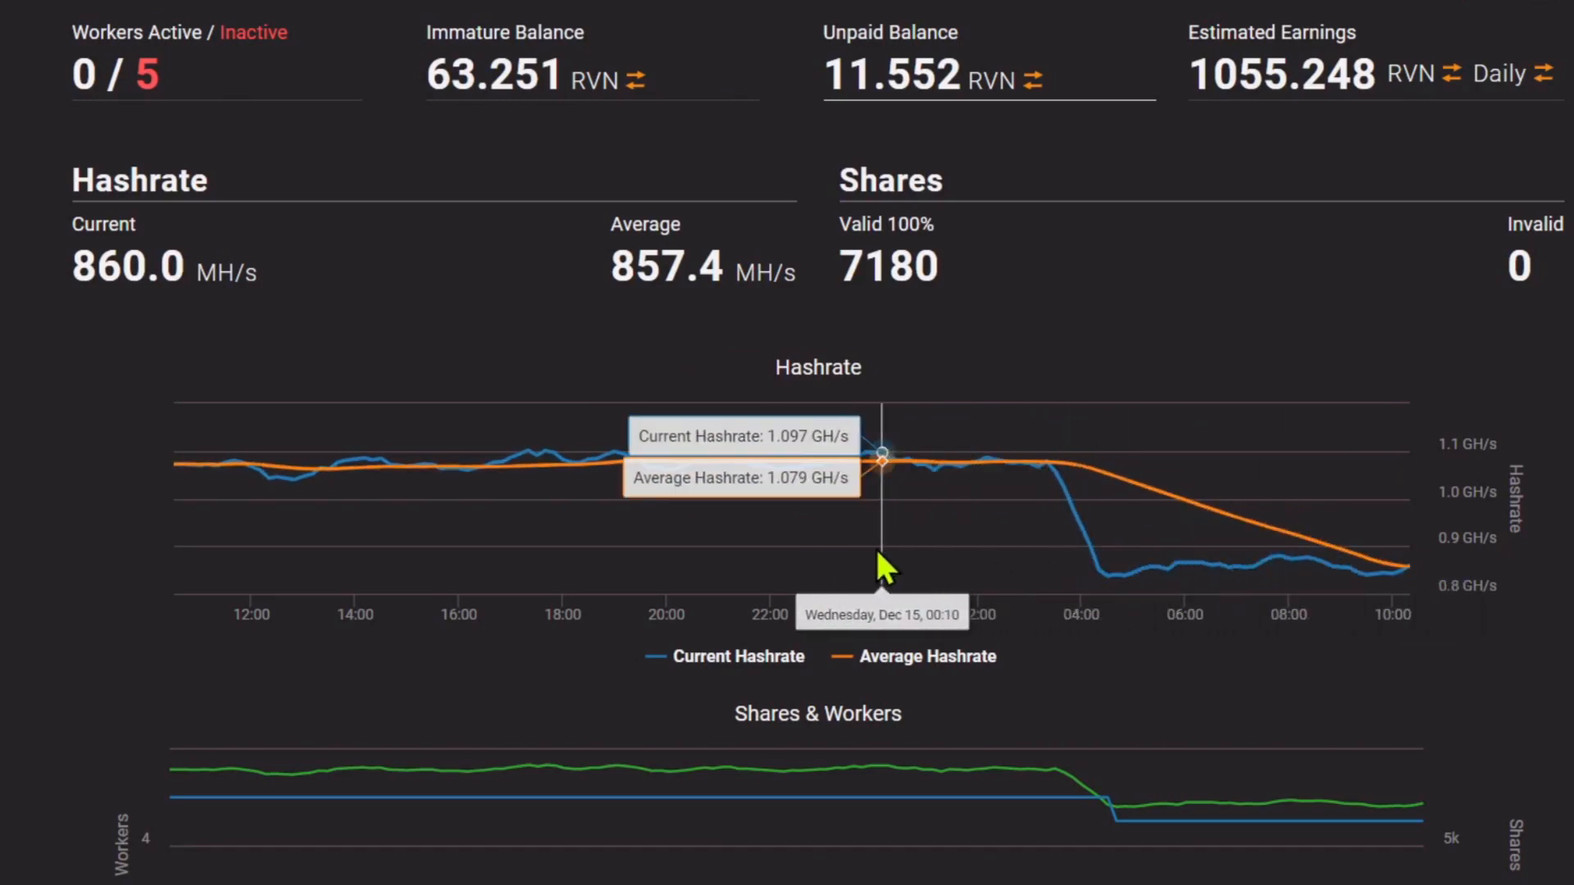
pyautogui.moveTo(573, 413)
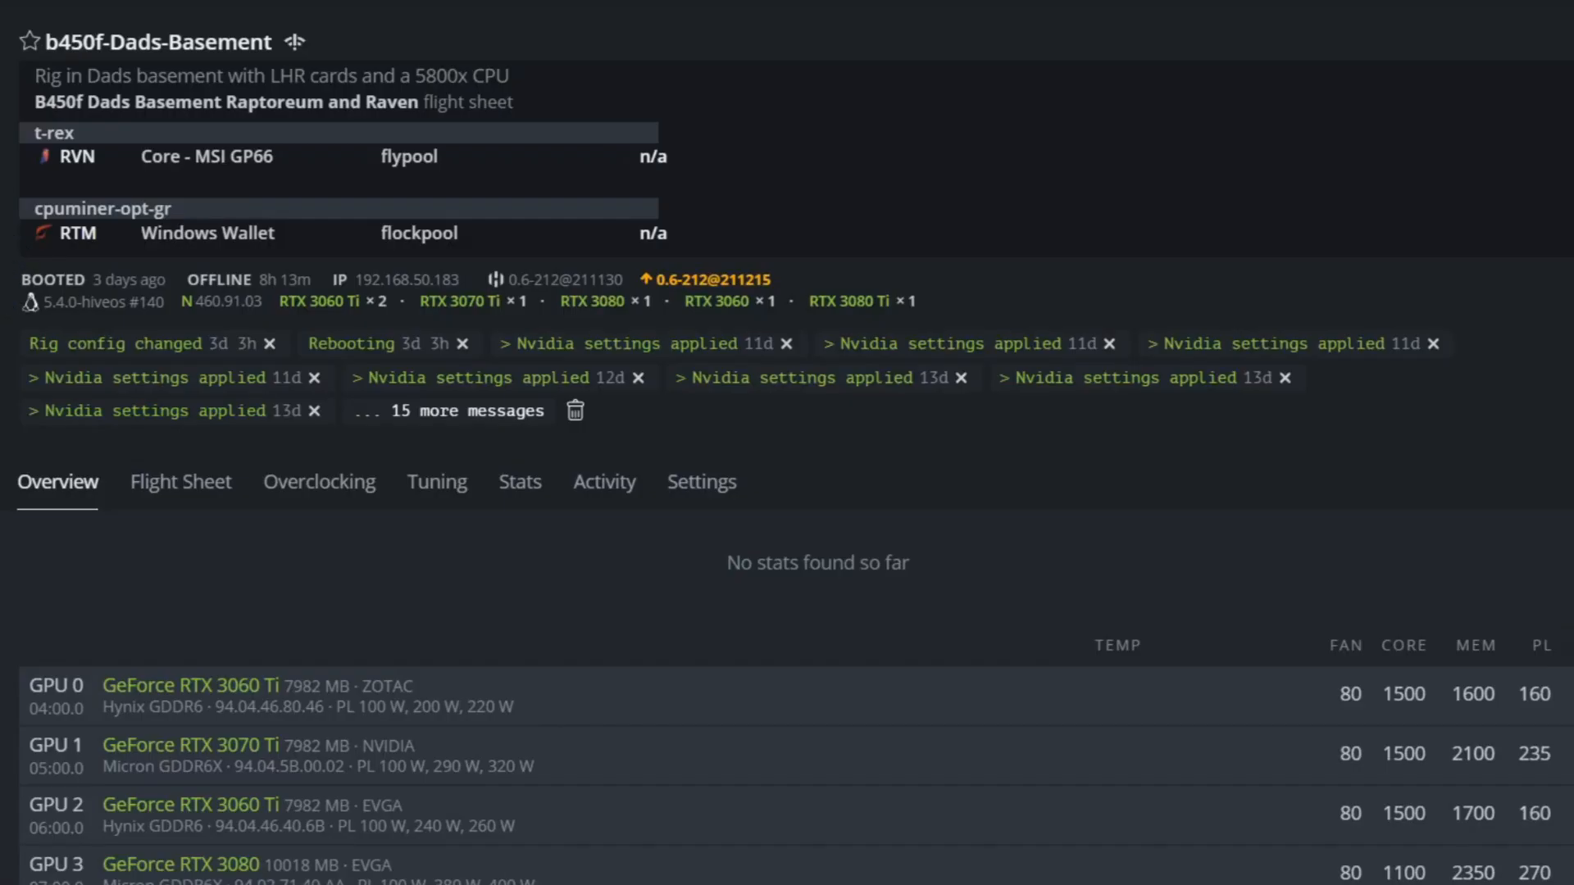
pyautogui.scroll(-3)
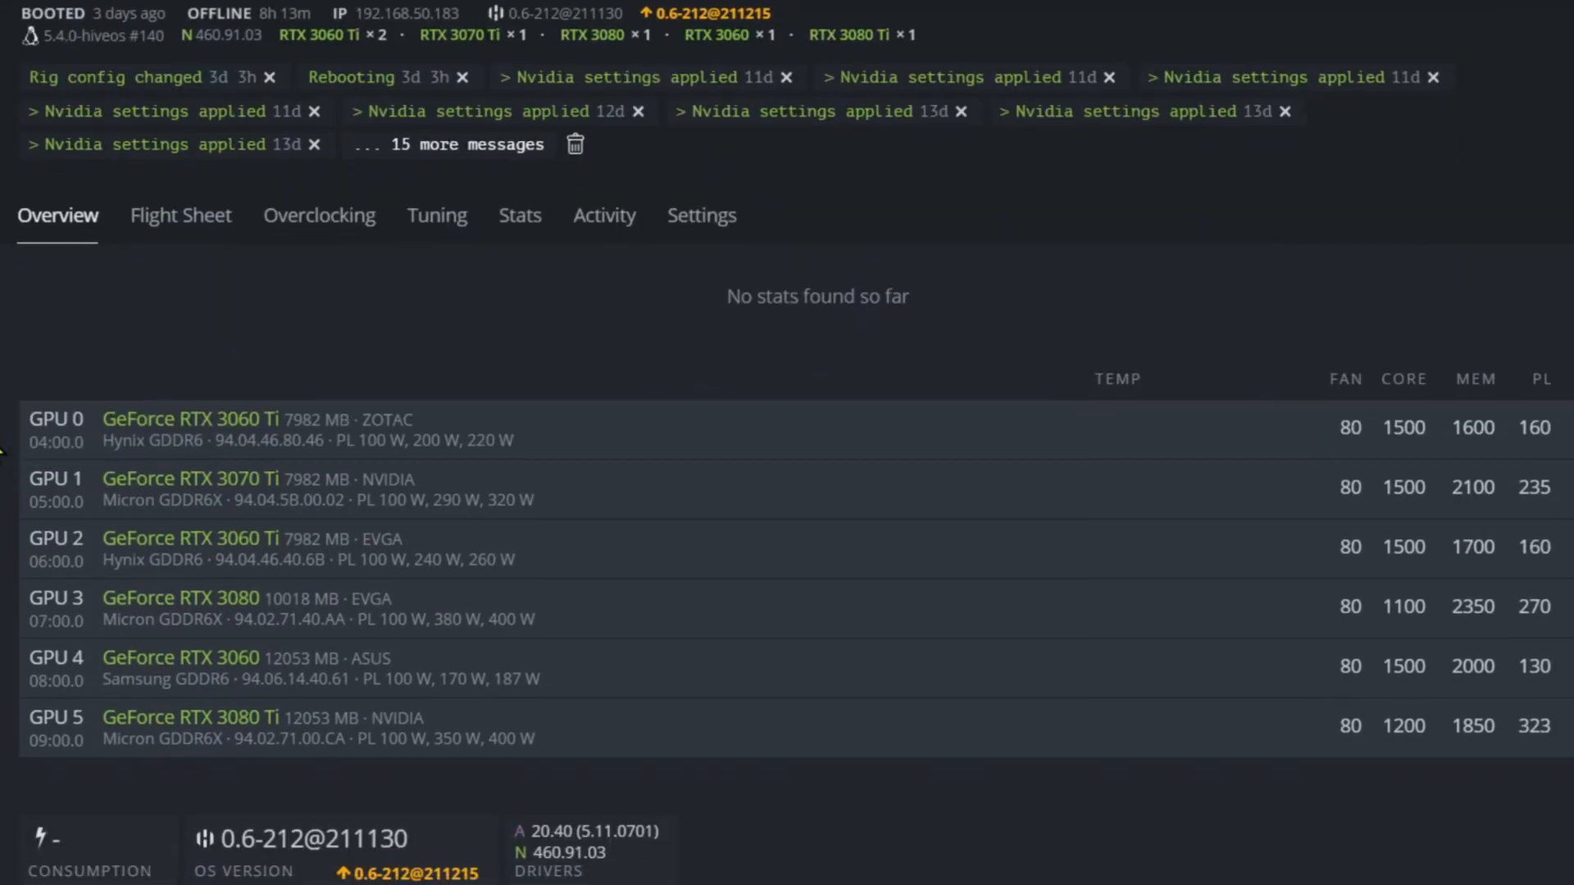
pyautogui.moveTo(20, 505)
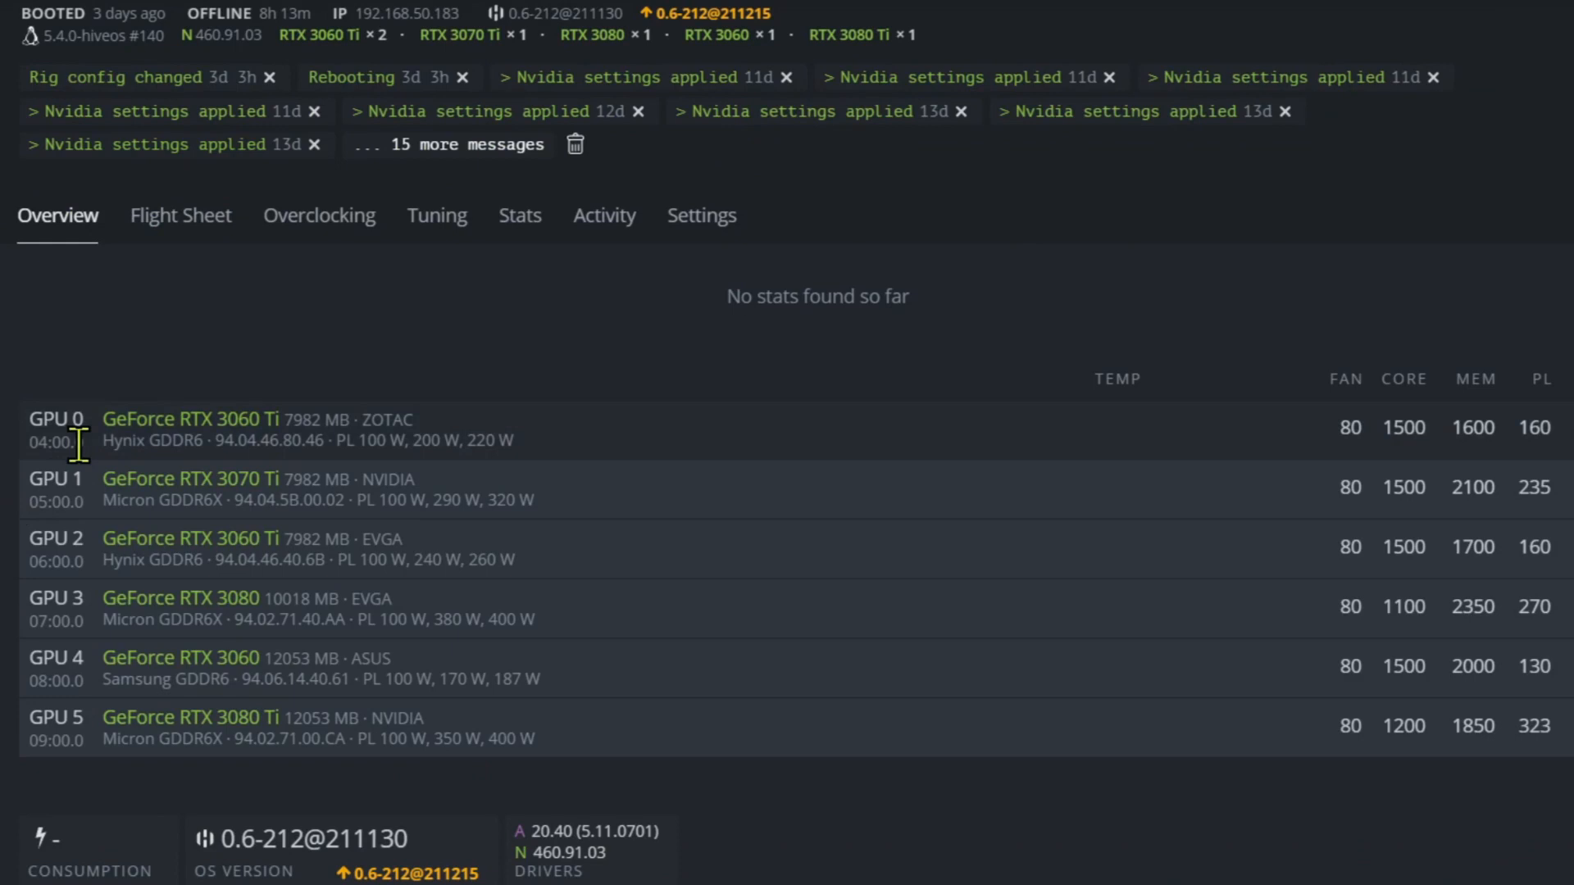
pyautogui.moveTo(1410, 426)
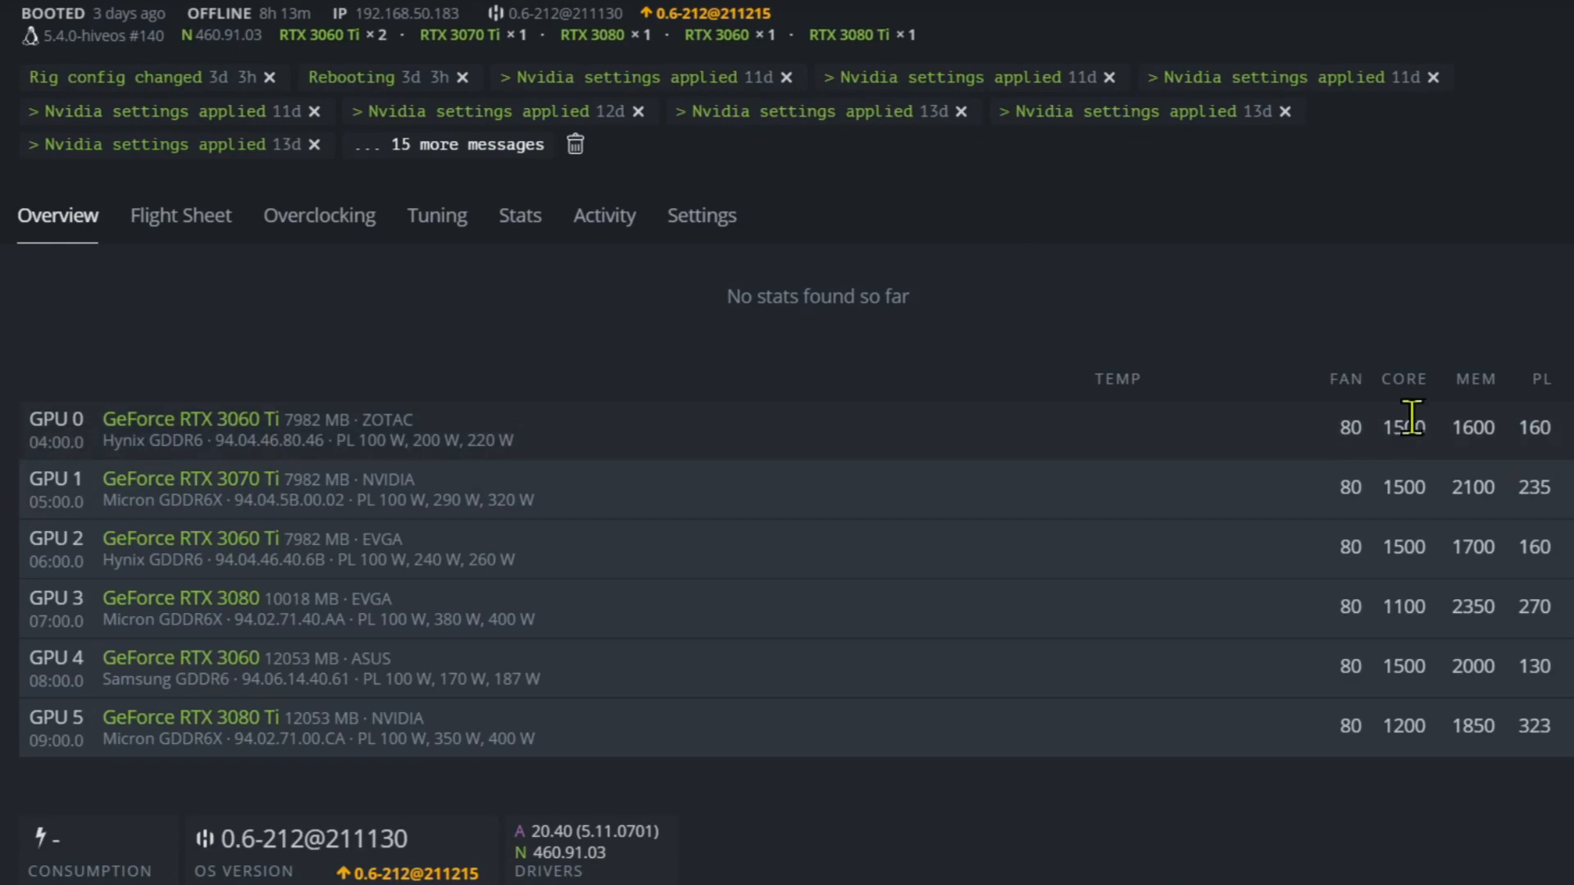
pyautogui.moveTo(1472, 428)
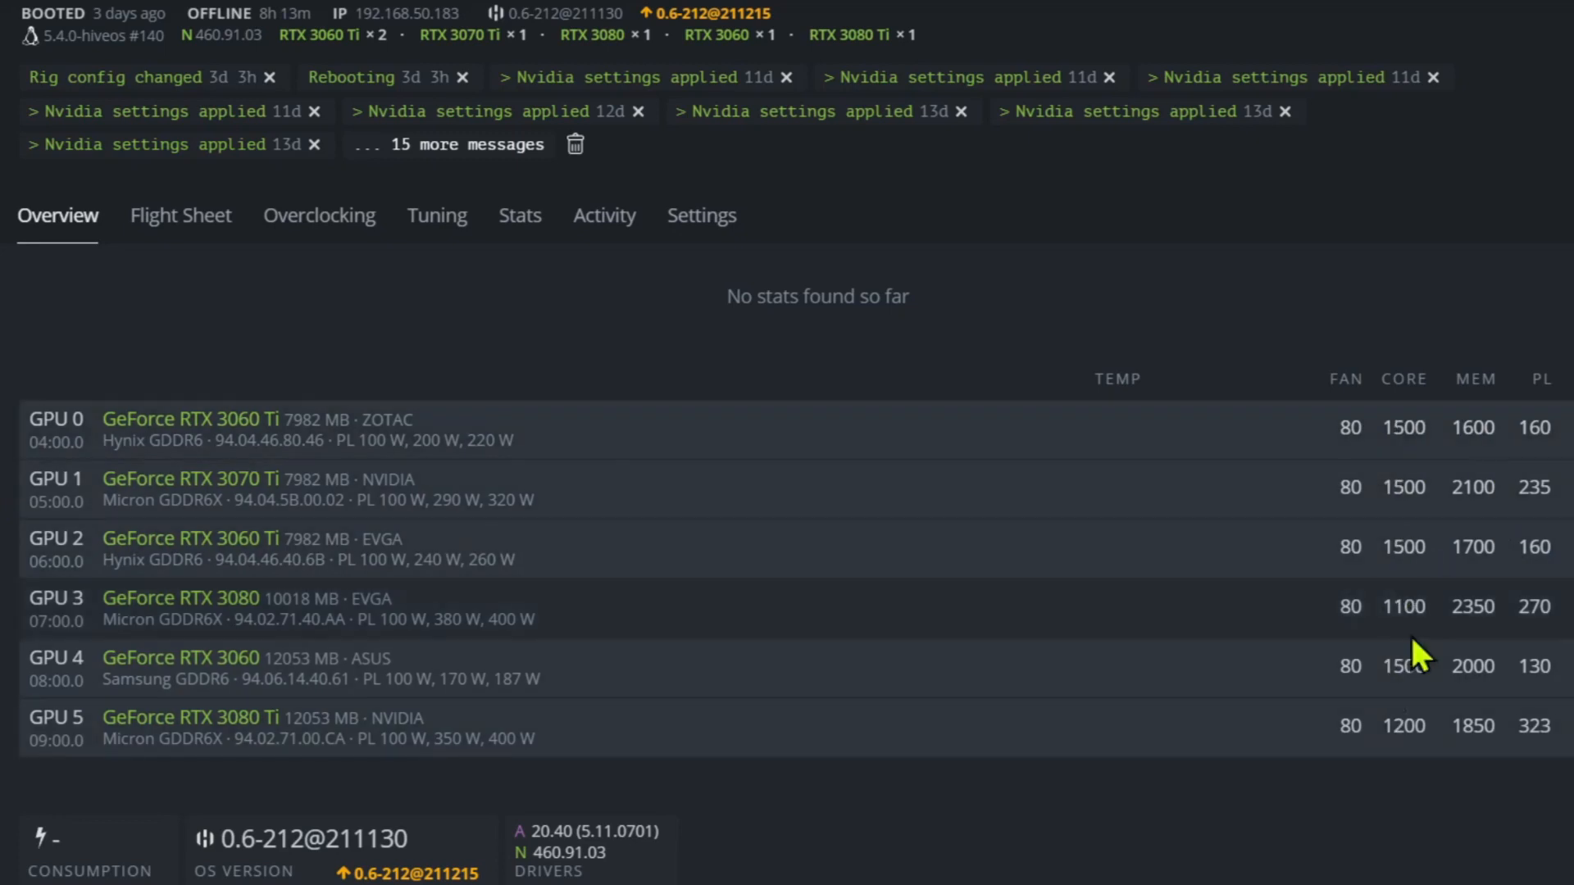
pyautogui.moveTo(1134, 764)
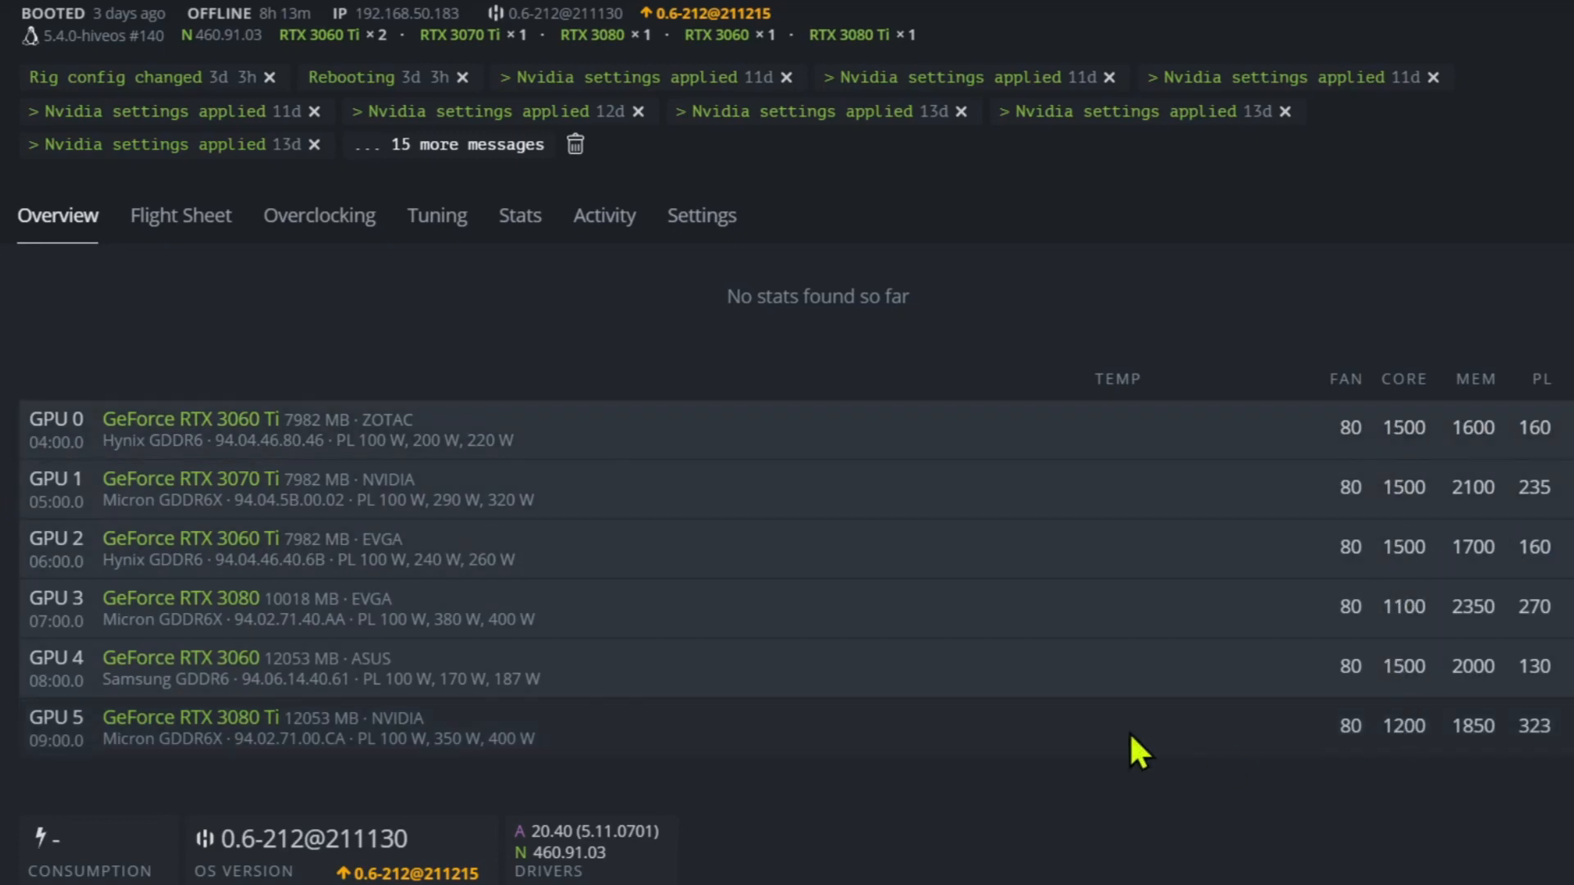
pyautogui.moveTo(1316, 551)
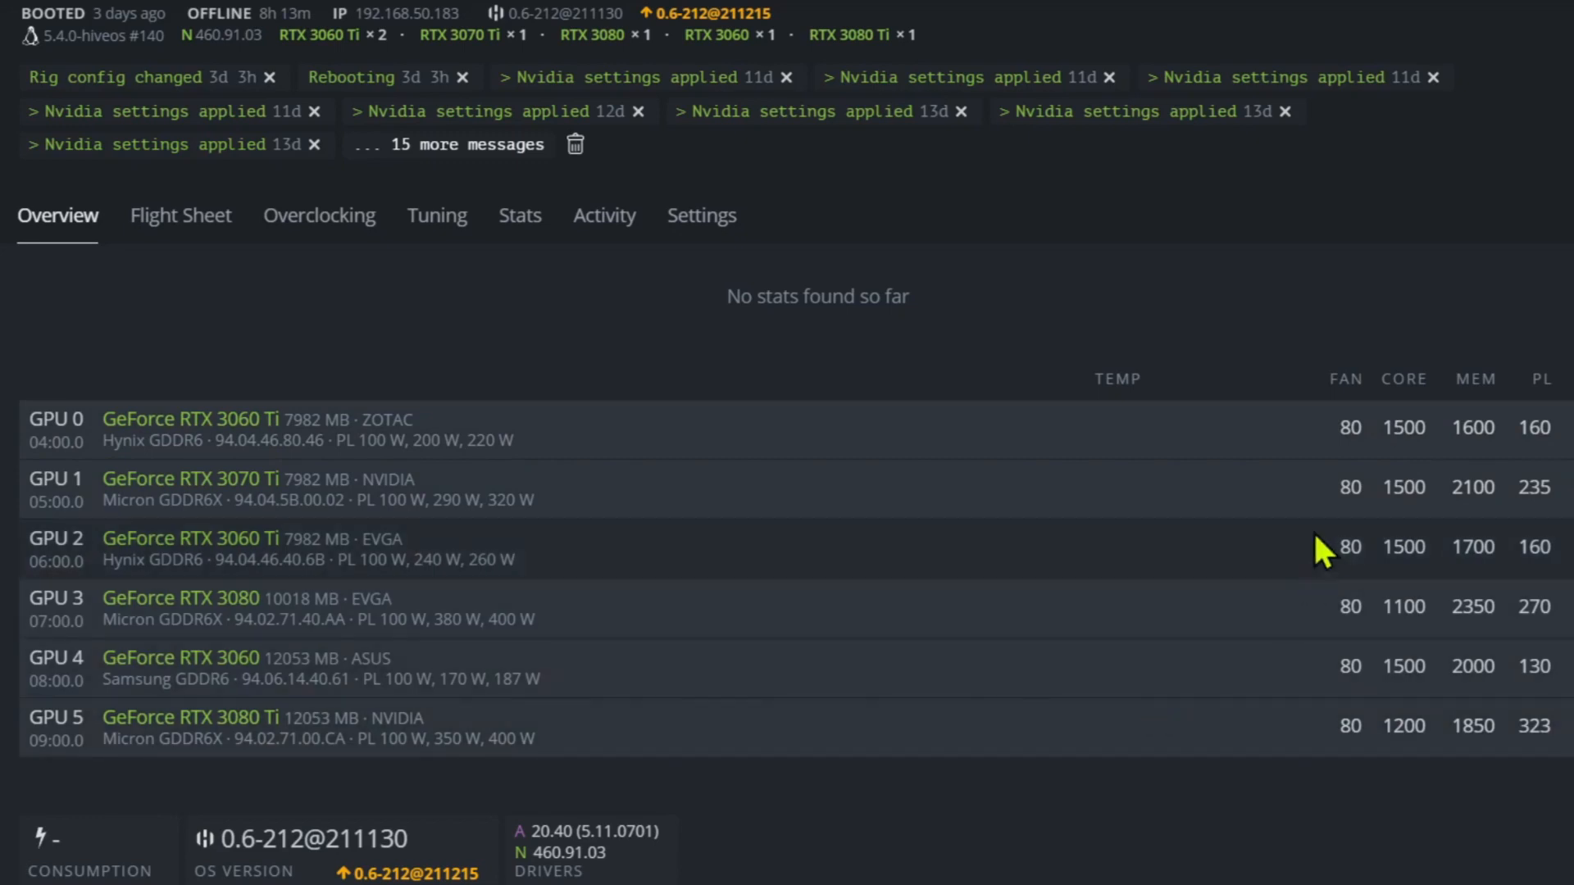
pyautogui.moveTo(436, 454)
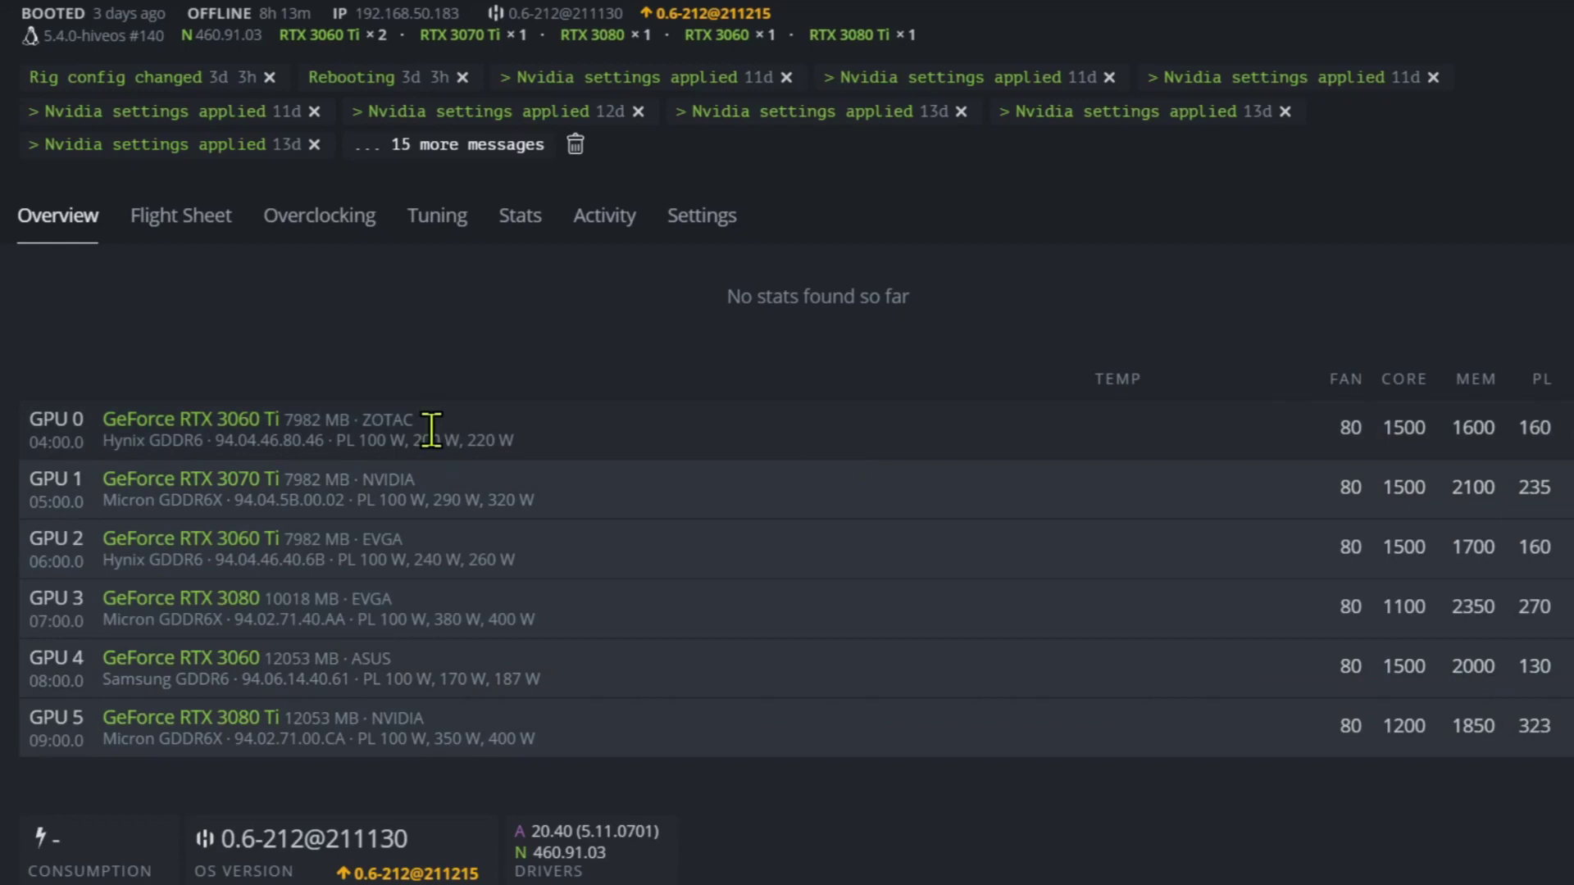
pyautogui.moveTo(433, 445)
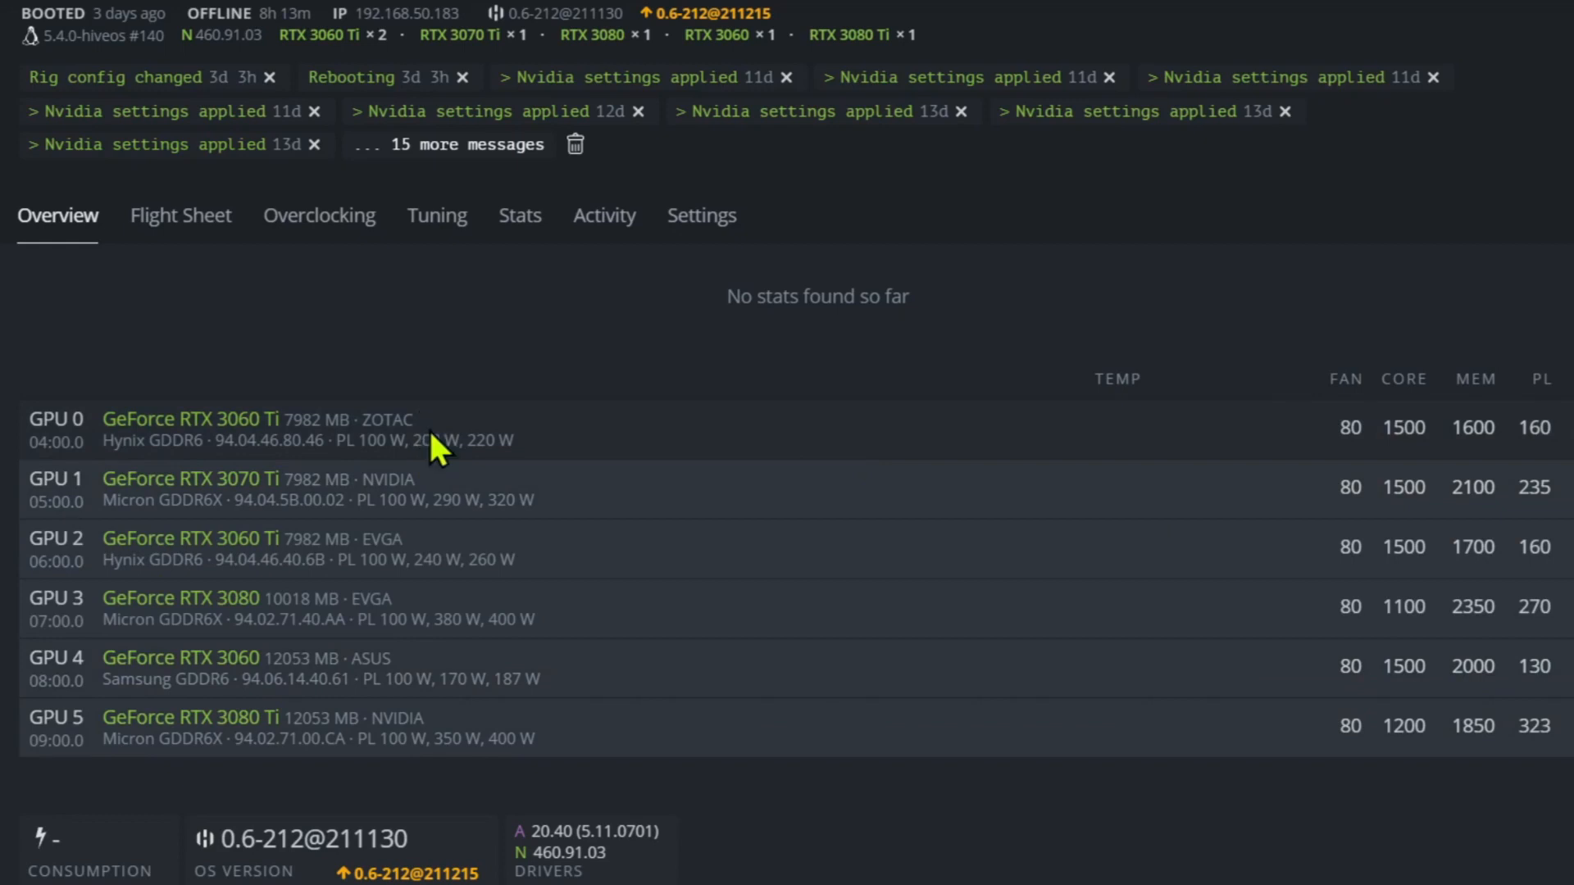
pyautogui.moveTo(266, 423)
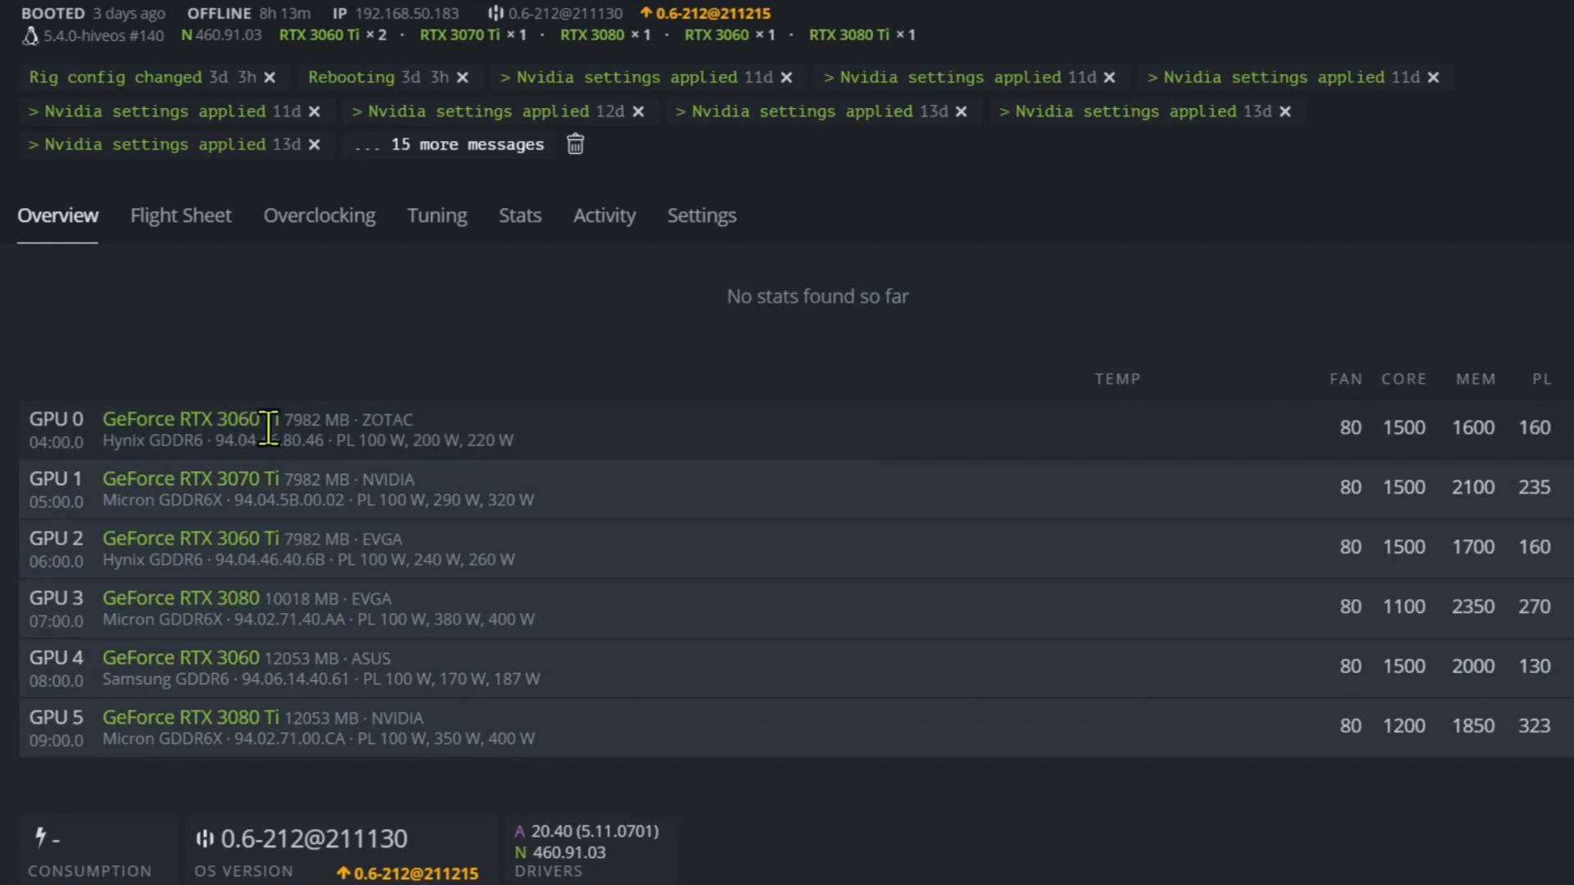
pyautogui.moveTo(1377, 446)
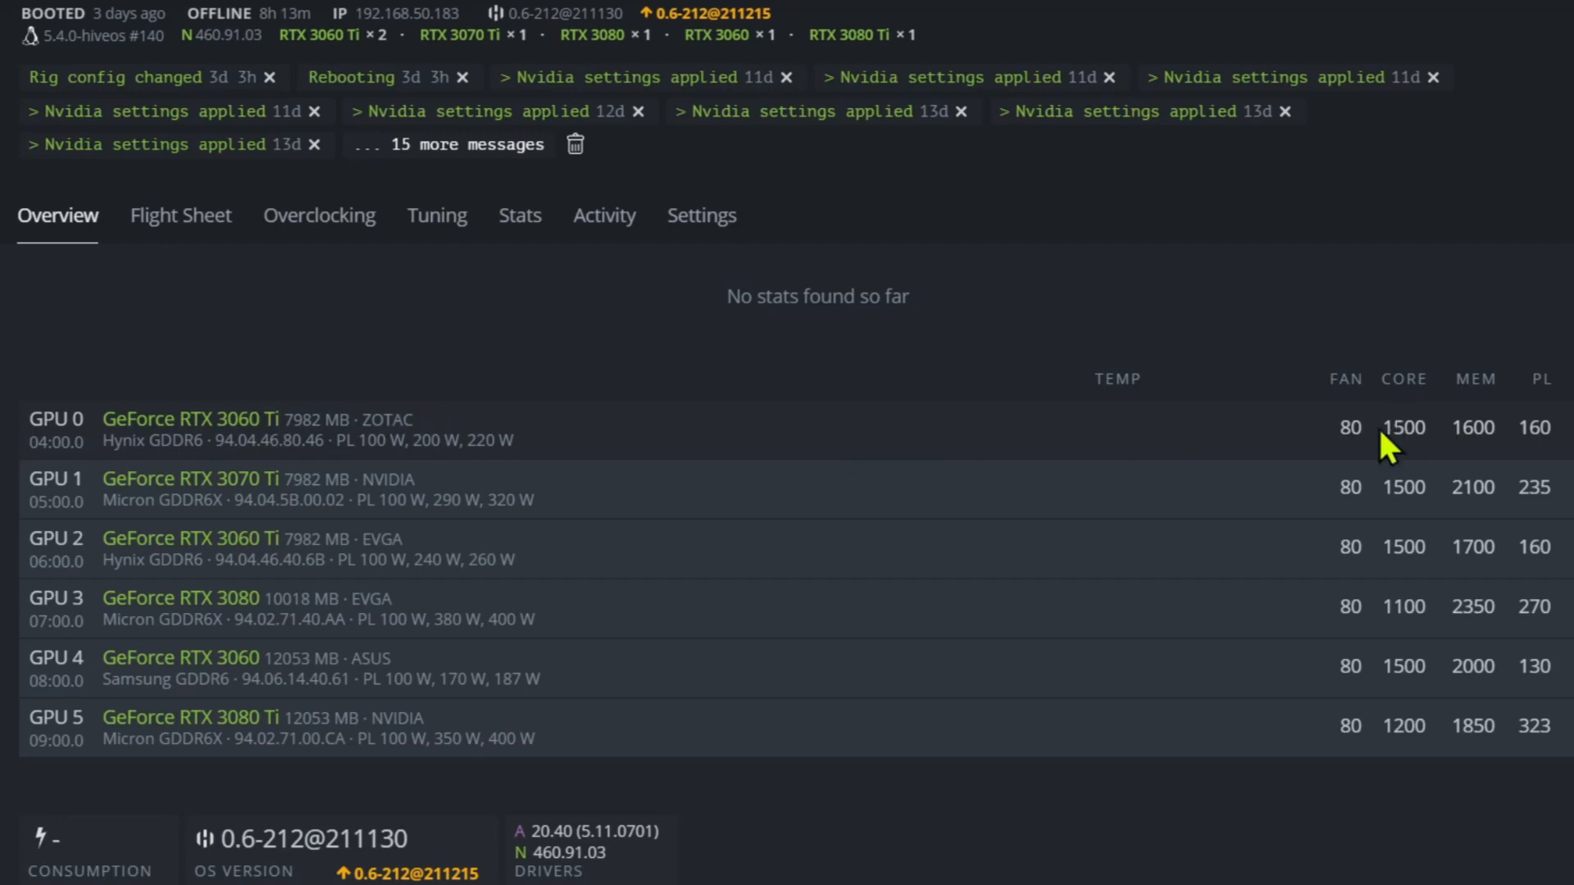
pyautogui.moveTo(745, 548)
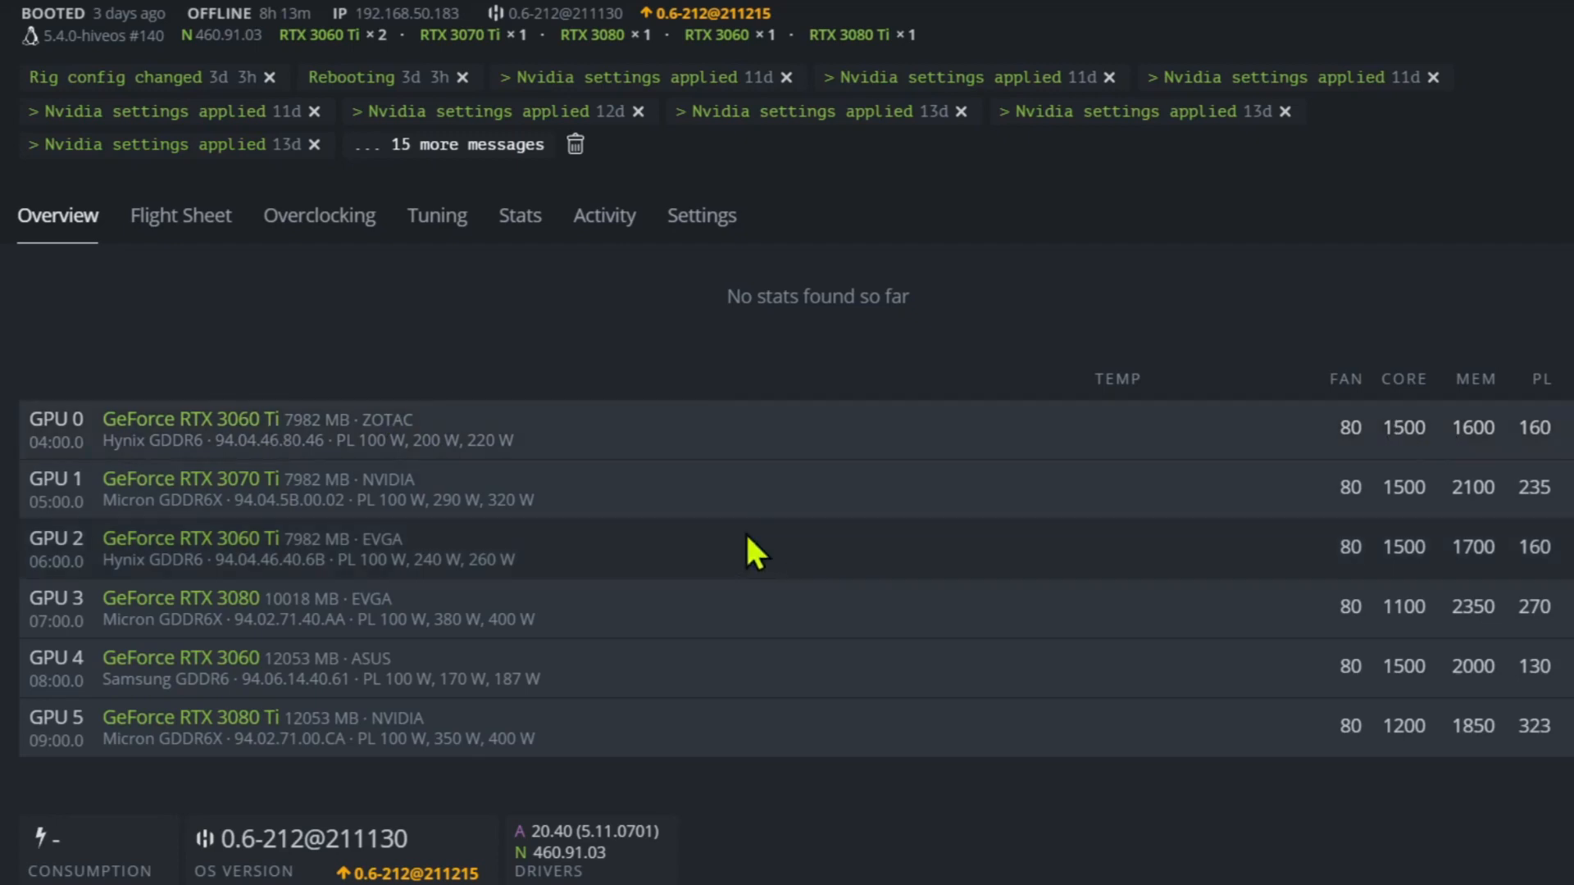
pyautogui.moveTo(1379, 497)
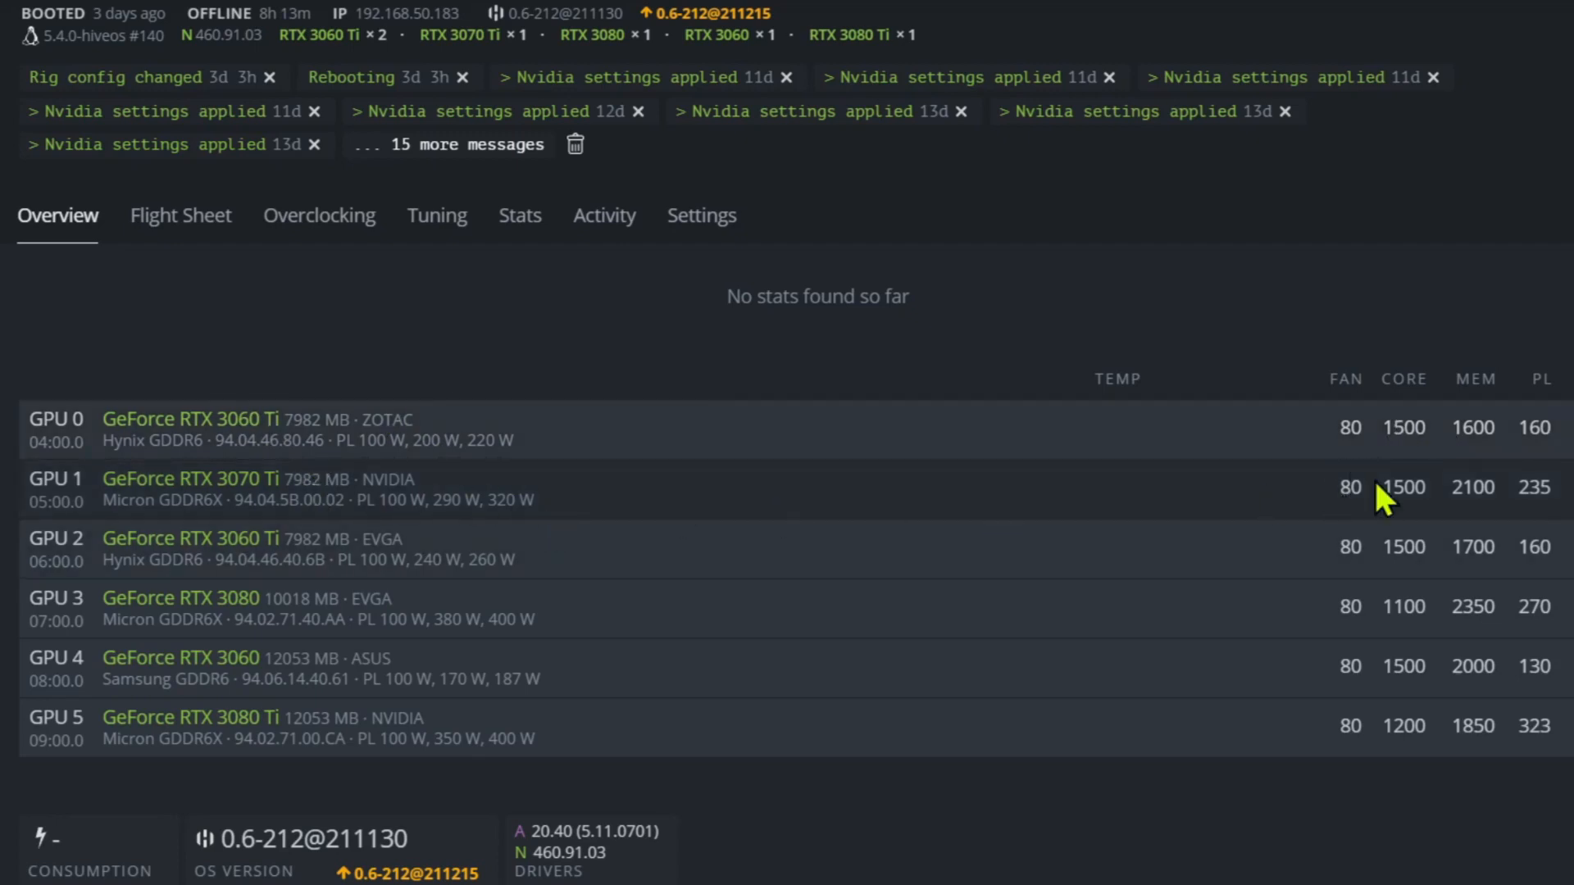
pyautogui.doubleClick(1403, 489)
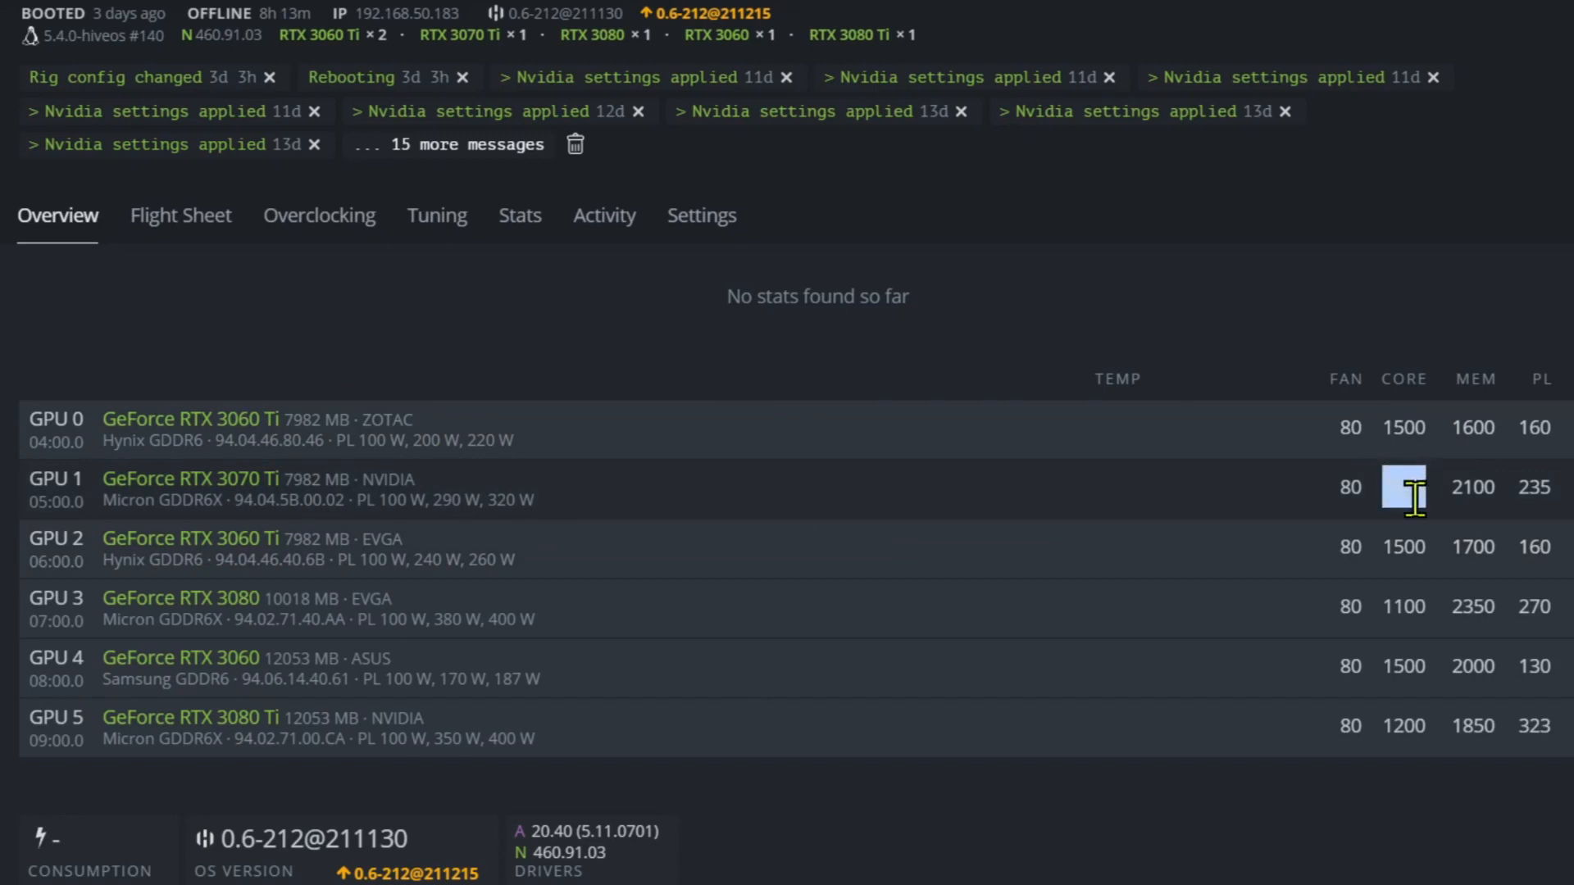
pyautogui.moveTo(1367, 597)
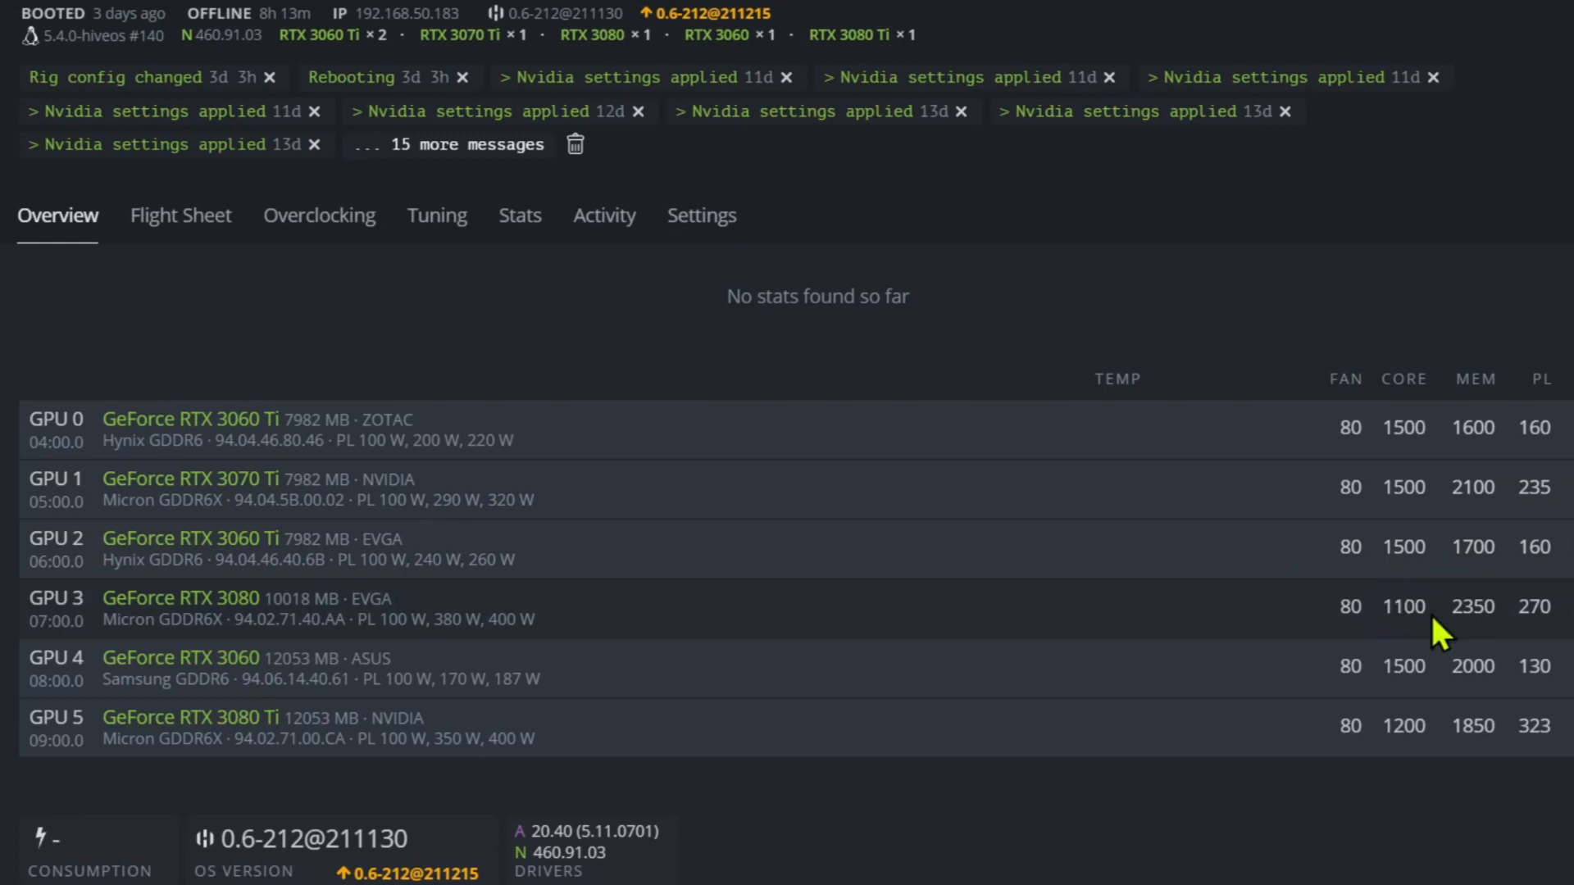
pyautogui.moveTo(1418, 613)
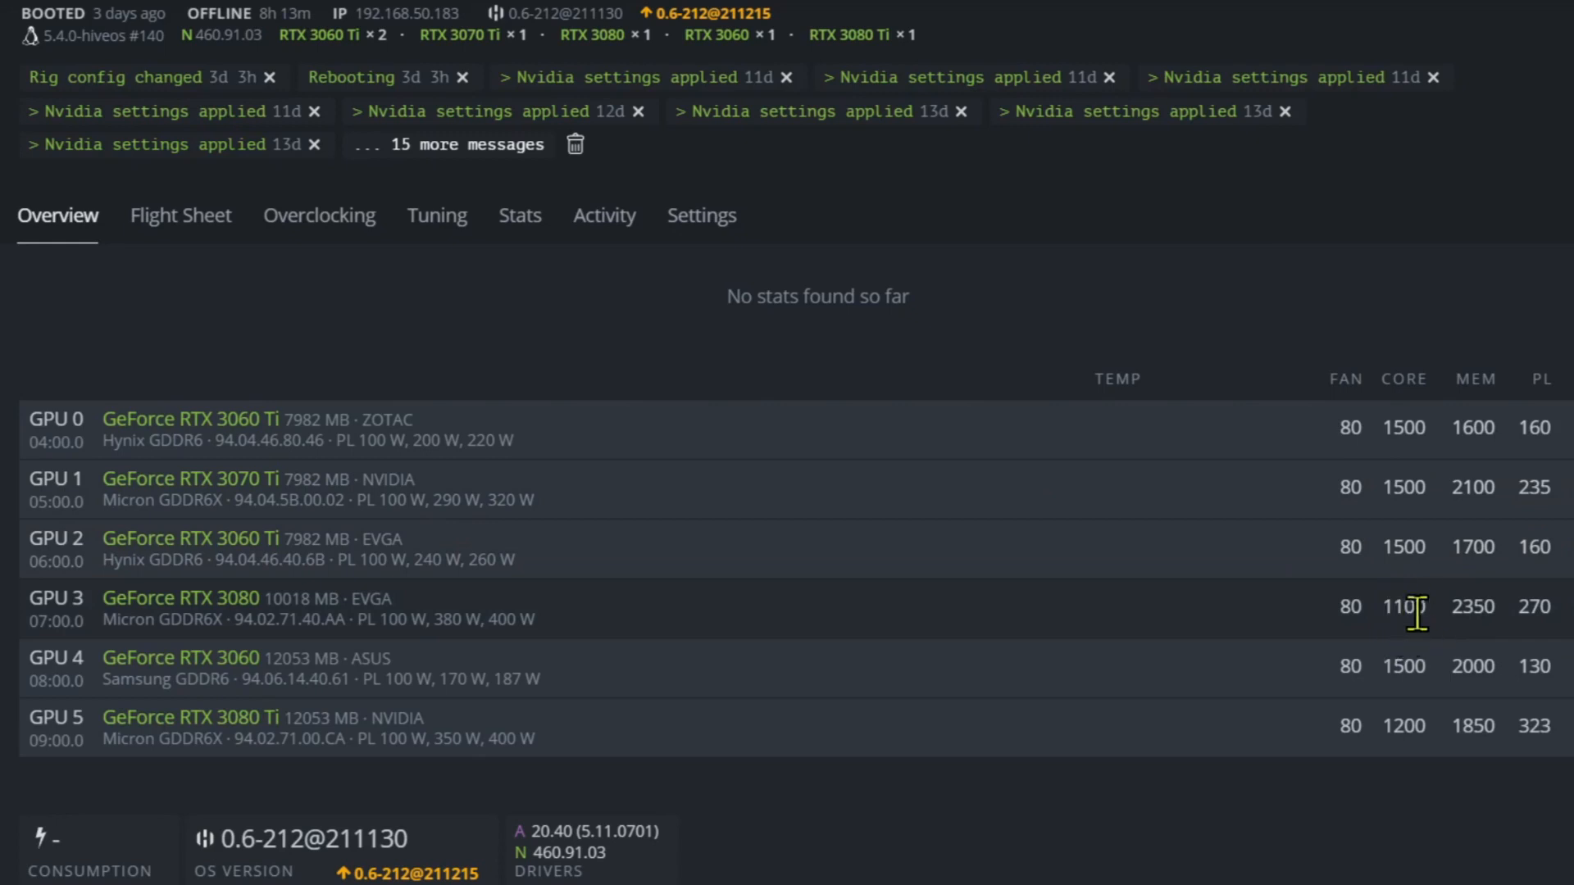
pyautogui.moveTo(592, 777)
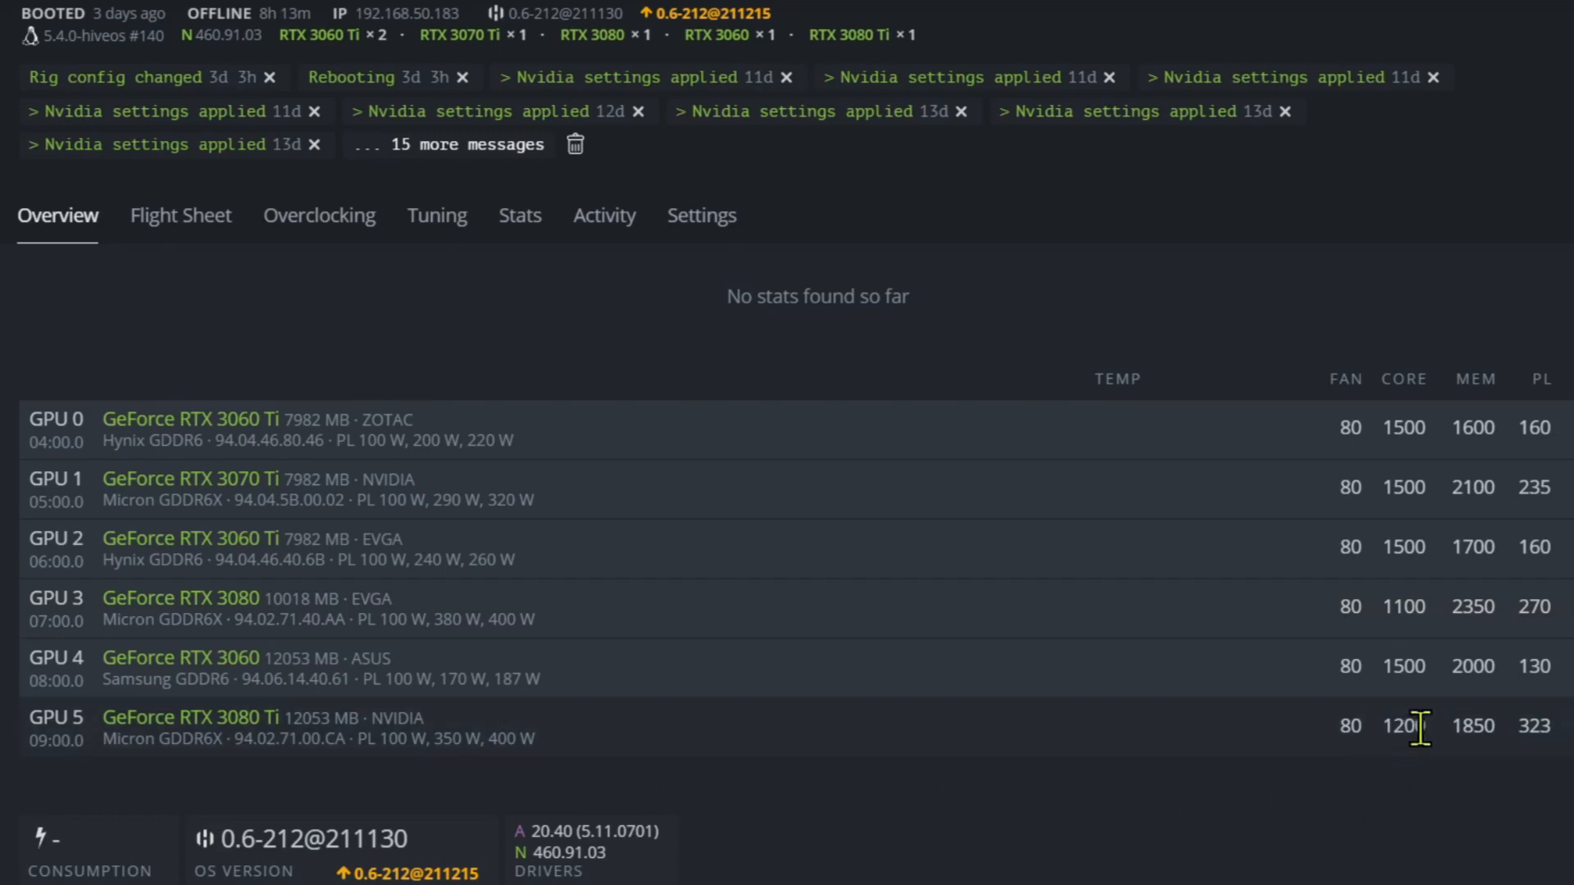
pyautogui.moveTo(1410, 773)
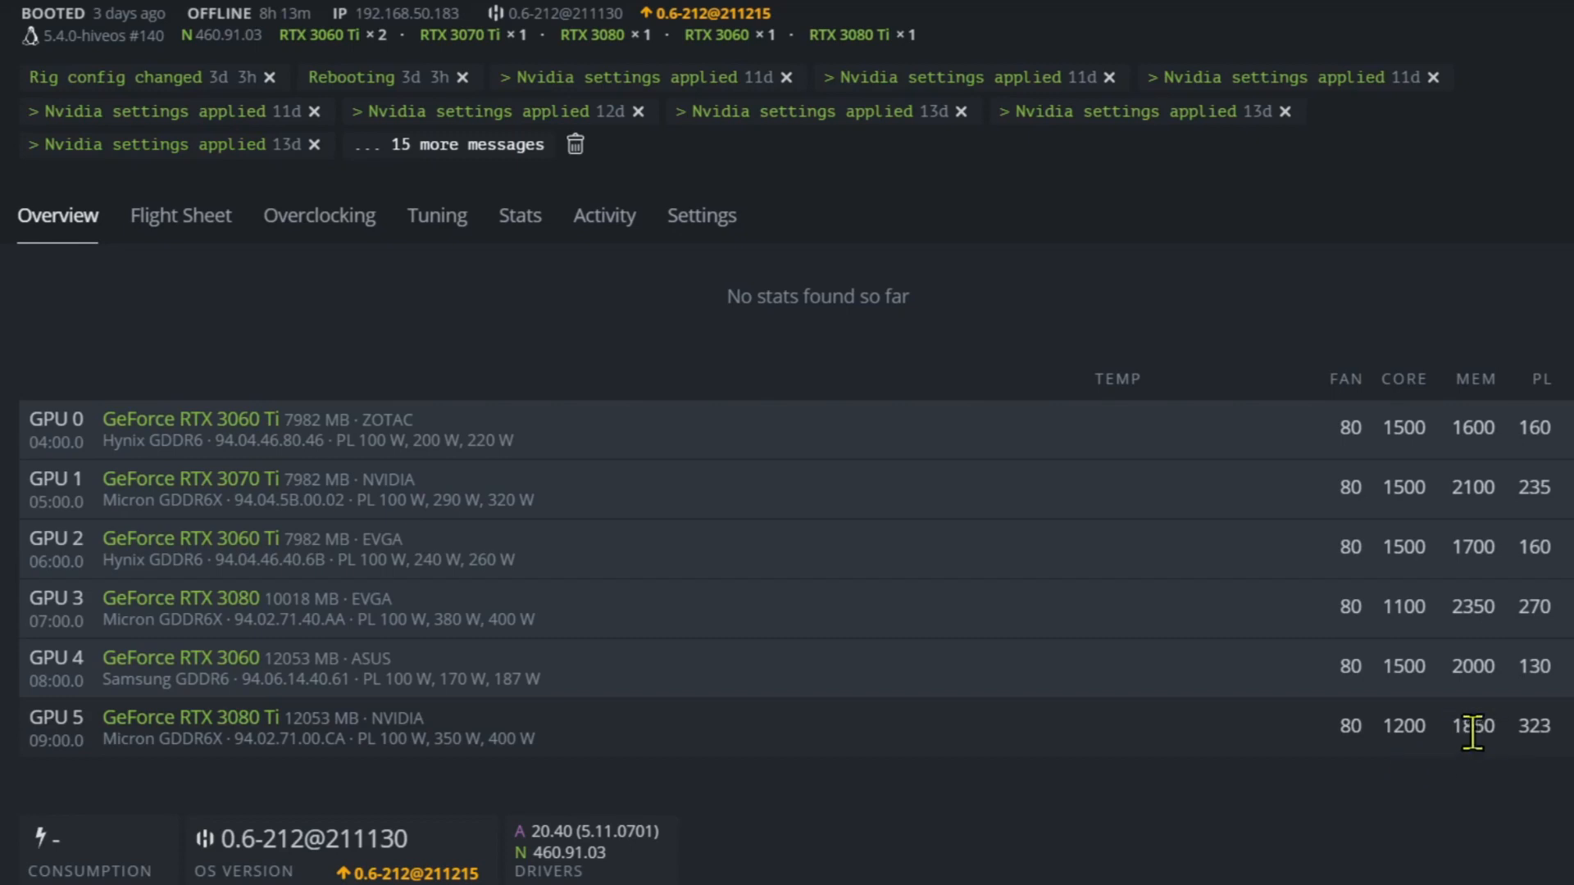
pyautogui.moveTo(1485, 769)
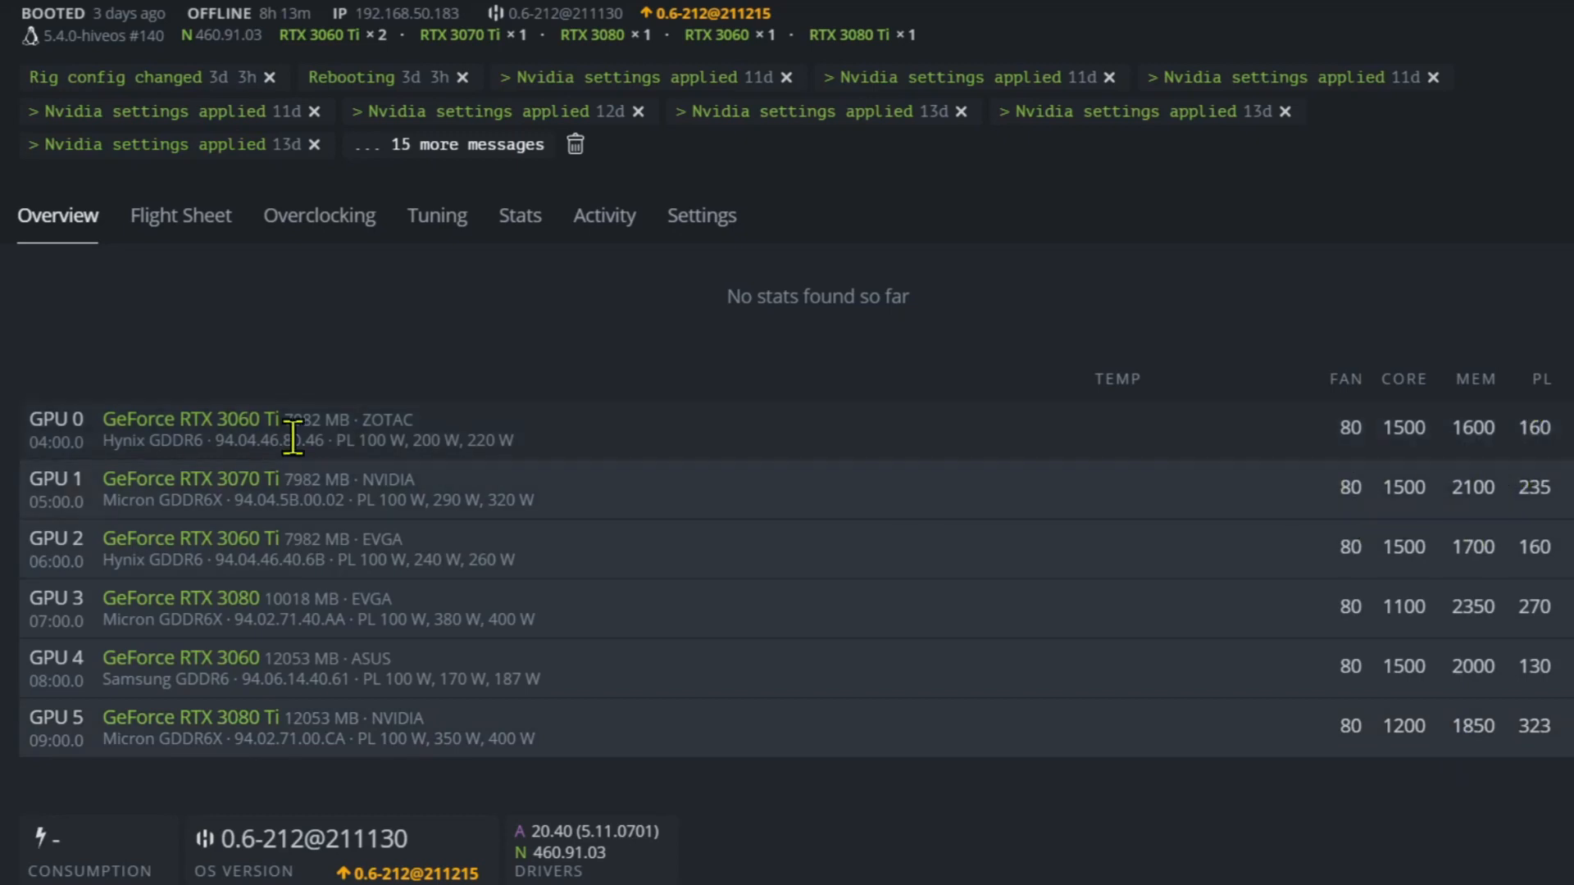
pyautogui.moveTo(1443, 456)
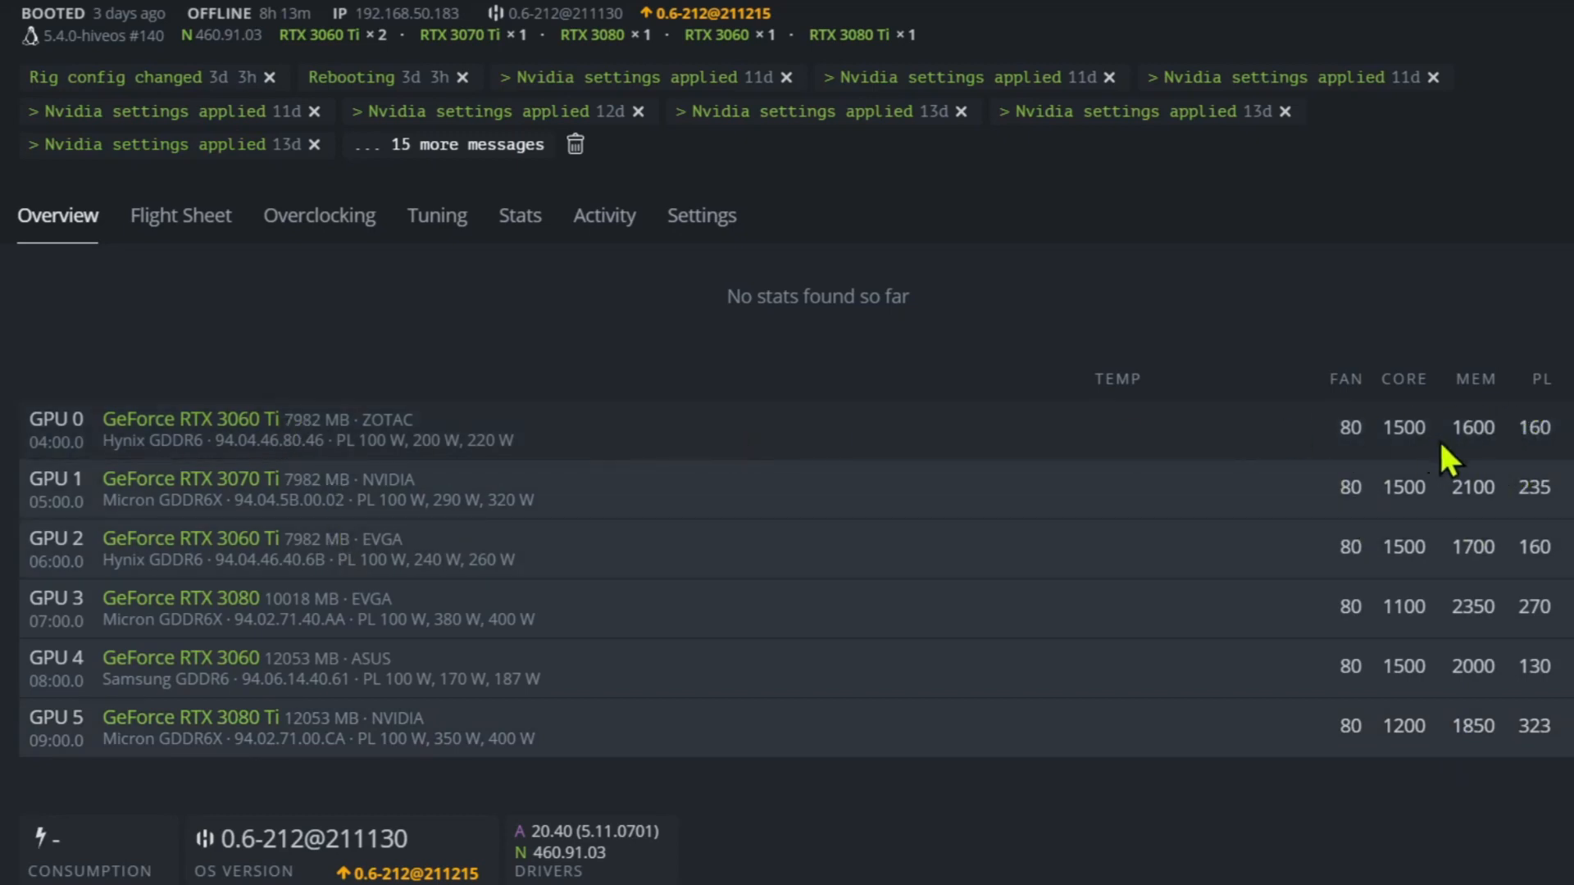
pyautogui.moveTo(1507, 558)
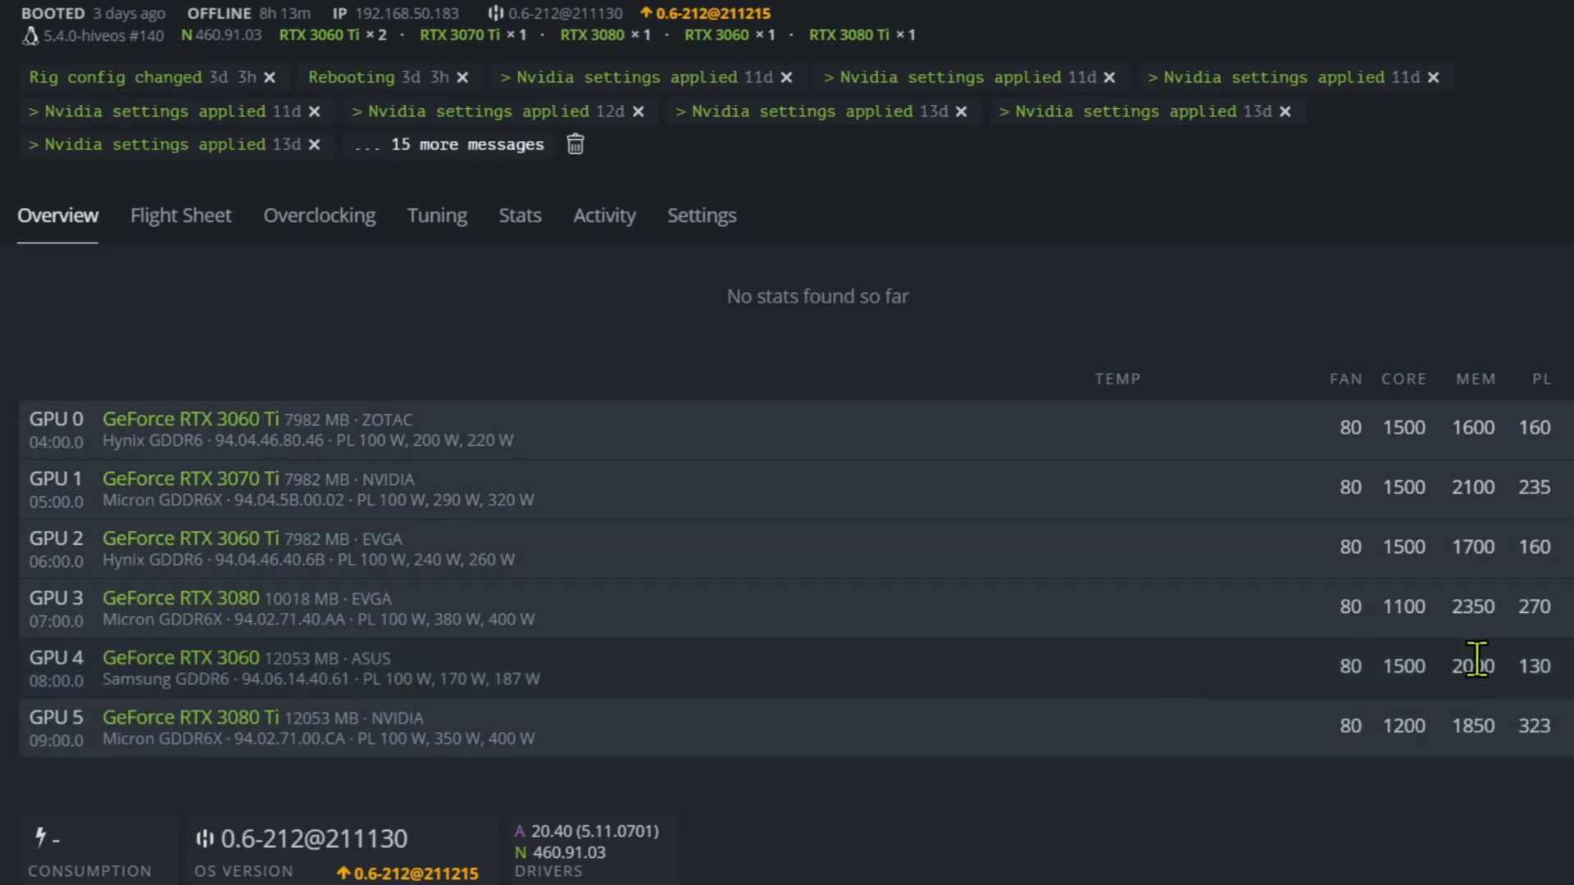
pyautogui.moveTo(1432, 665)
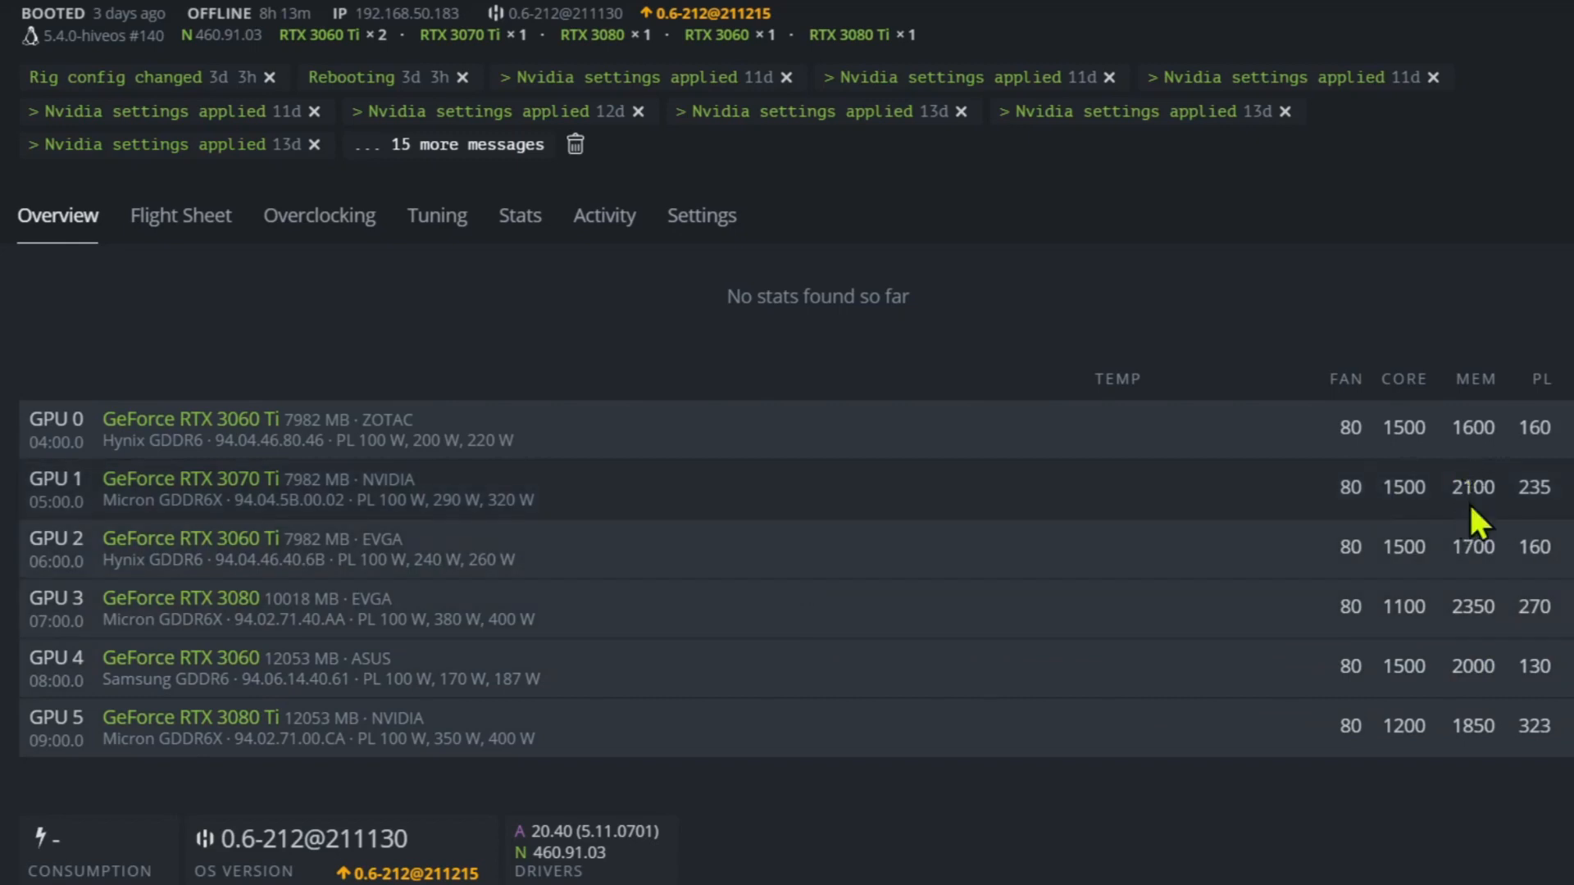
pyautogui.moveTo(1487, 482)
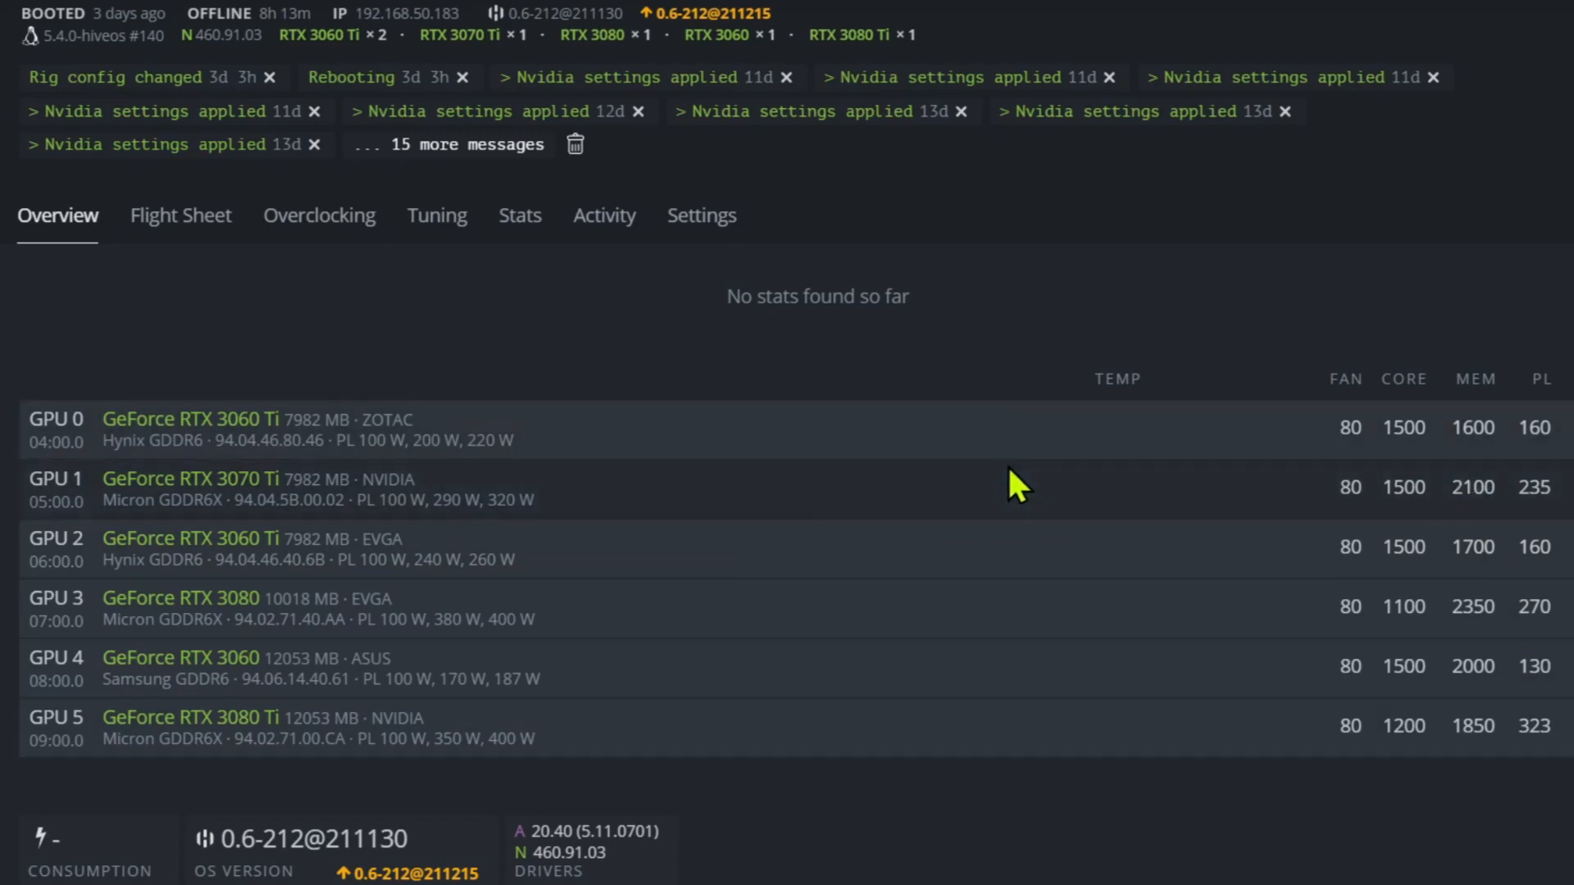
pyautogui.moveTo(872, 436)
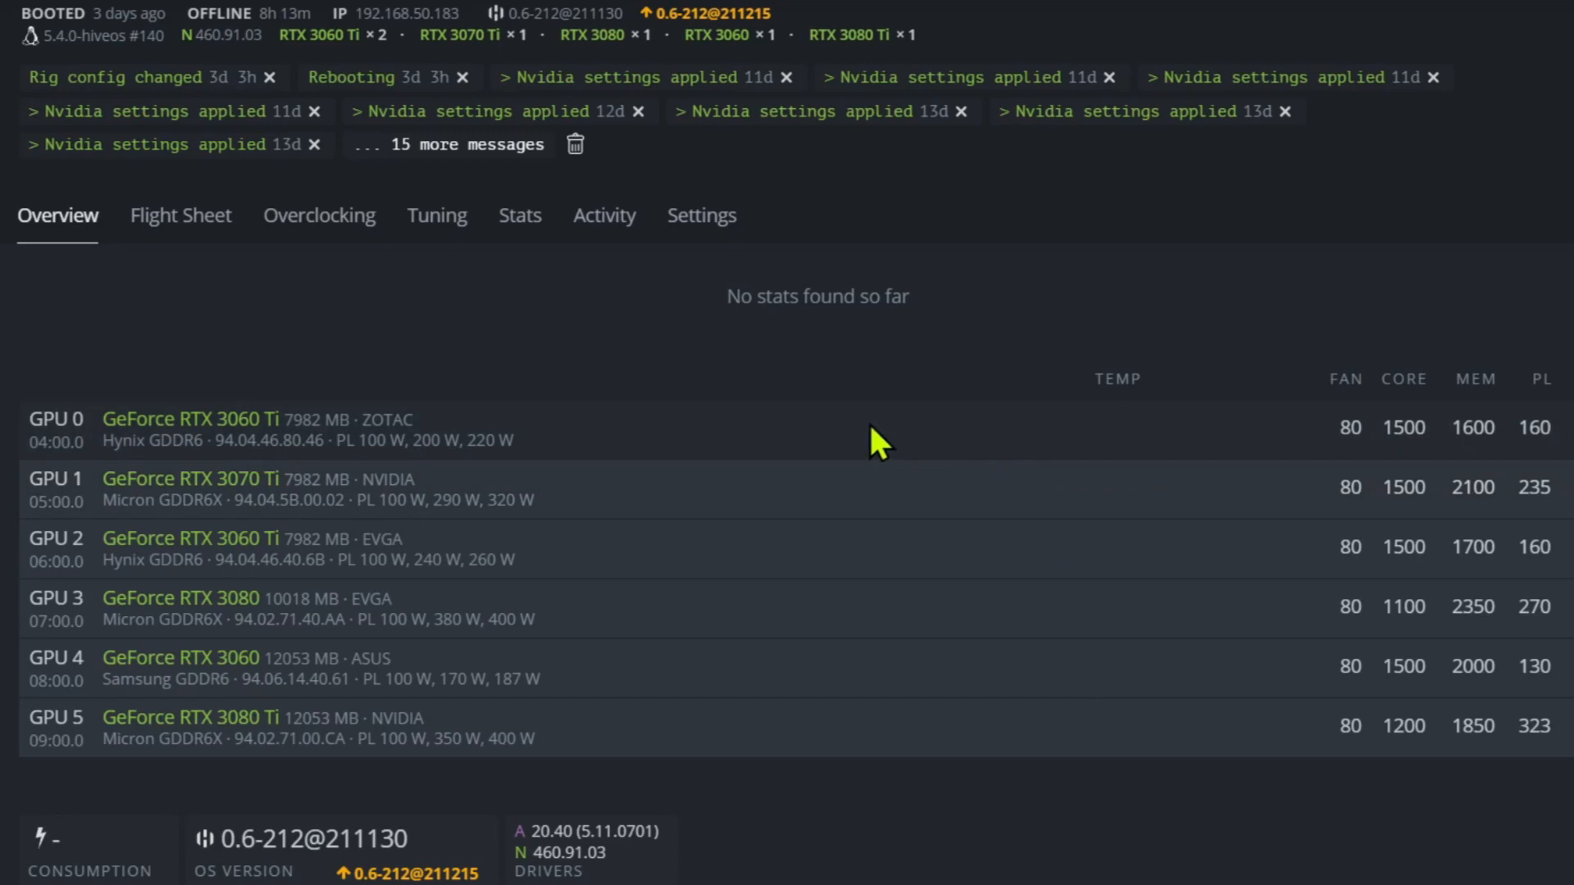
pyautogui.moveTo(459, 688)
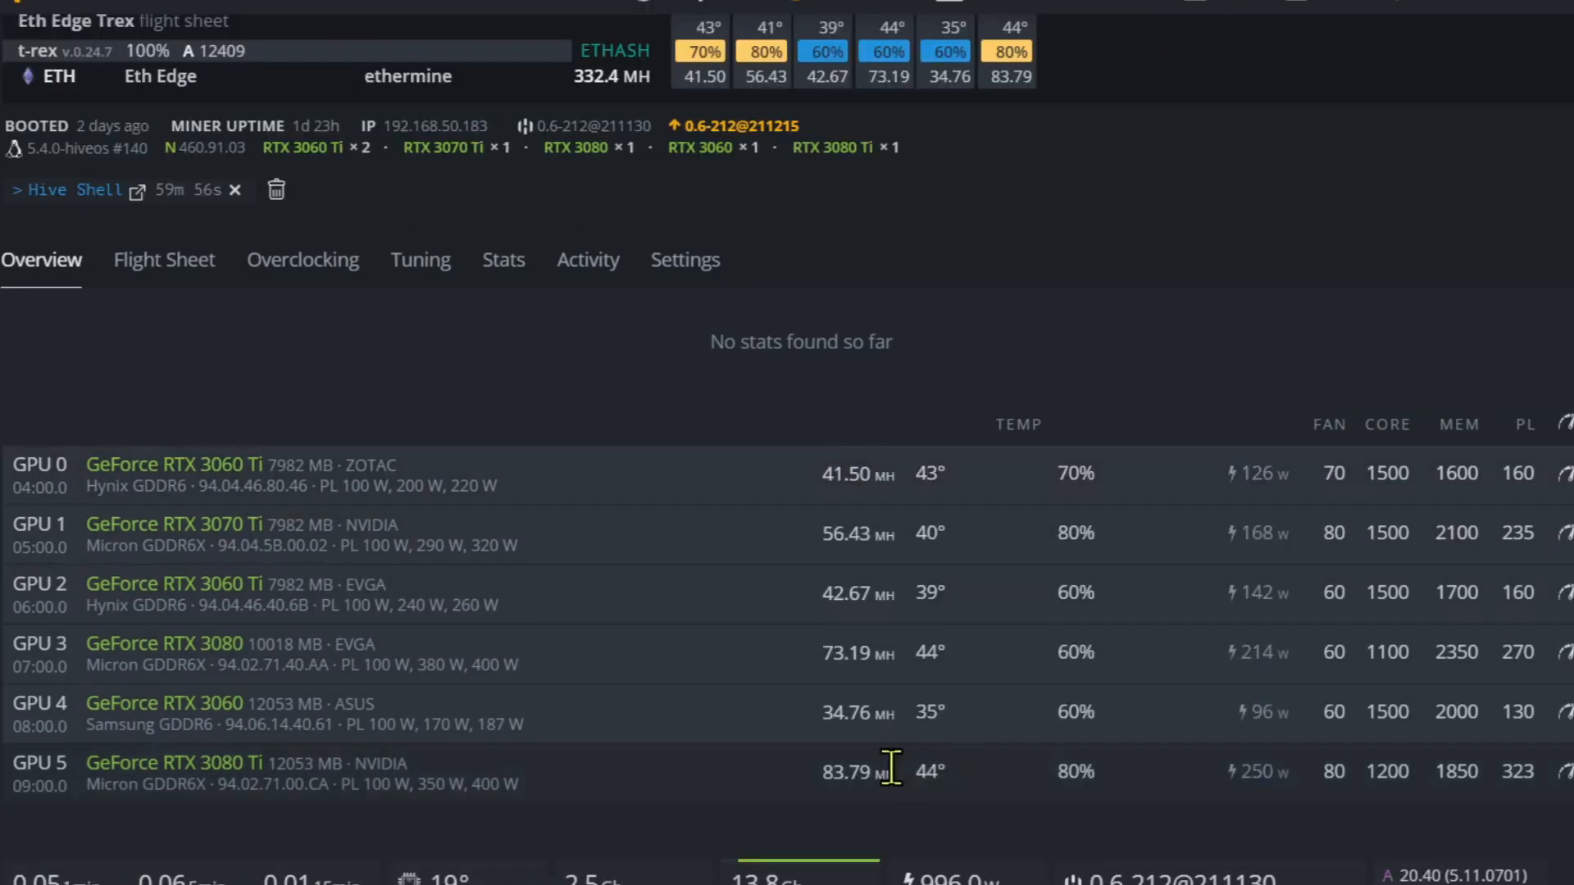
pyautogui.moveTo(905, 557)
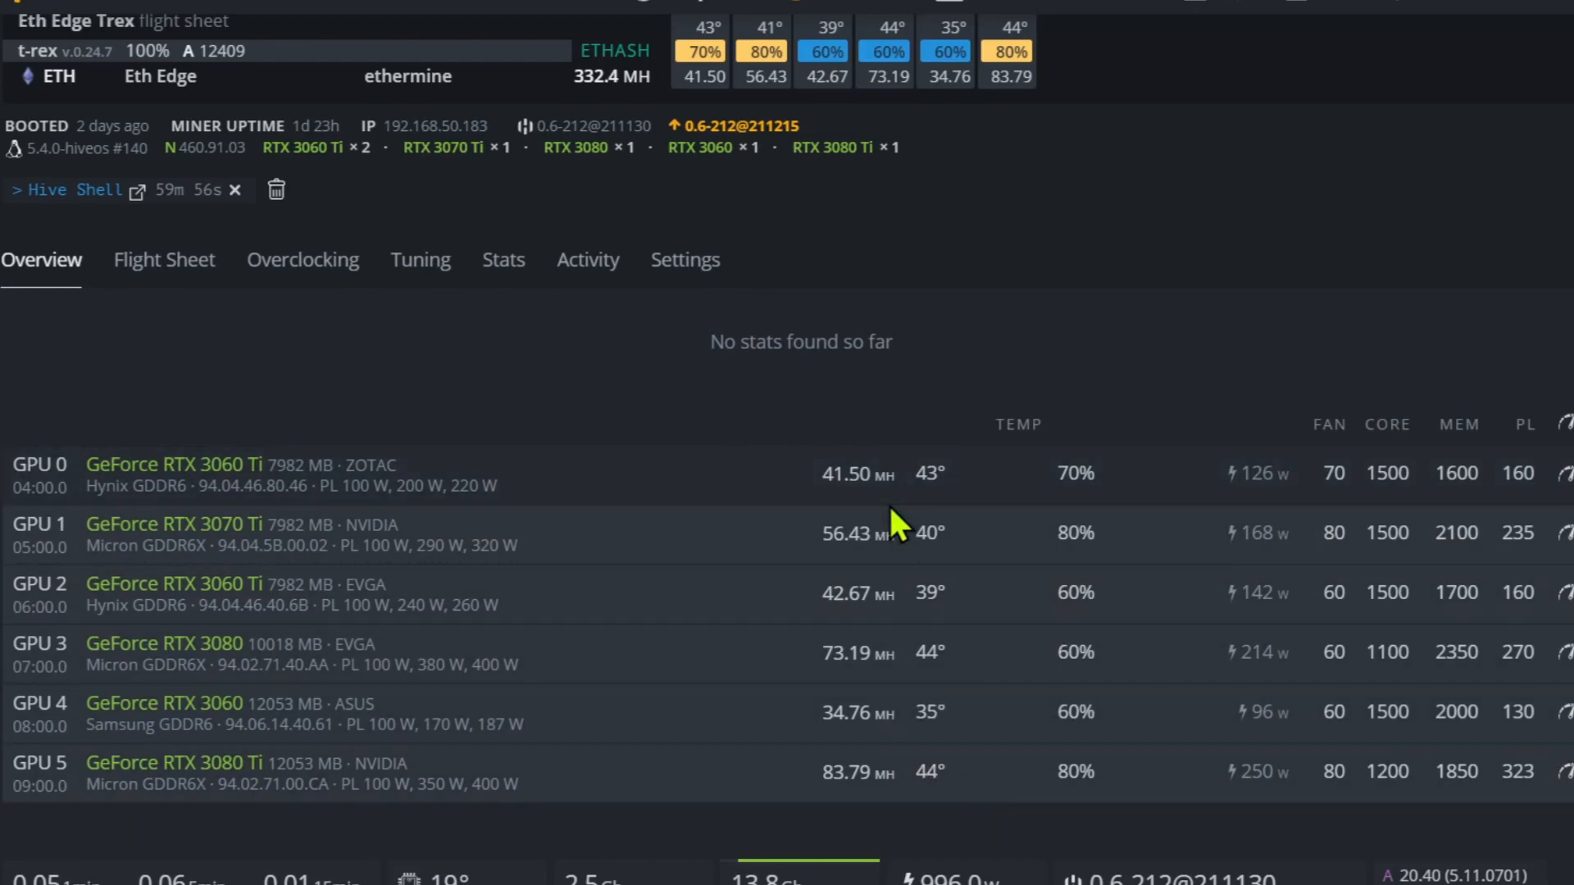
pyautogui.moveTo(310, 379)
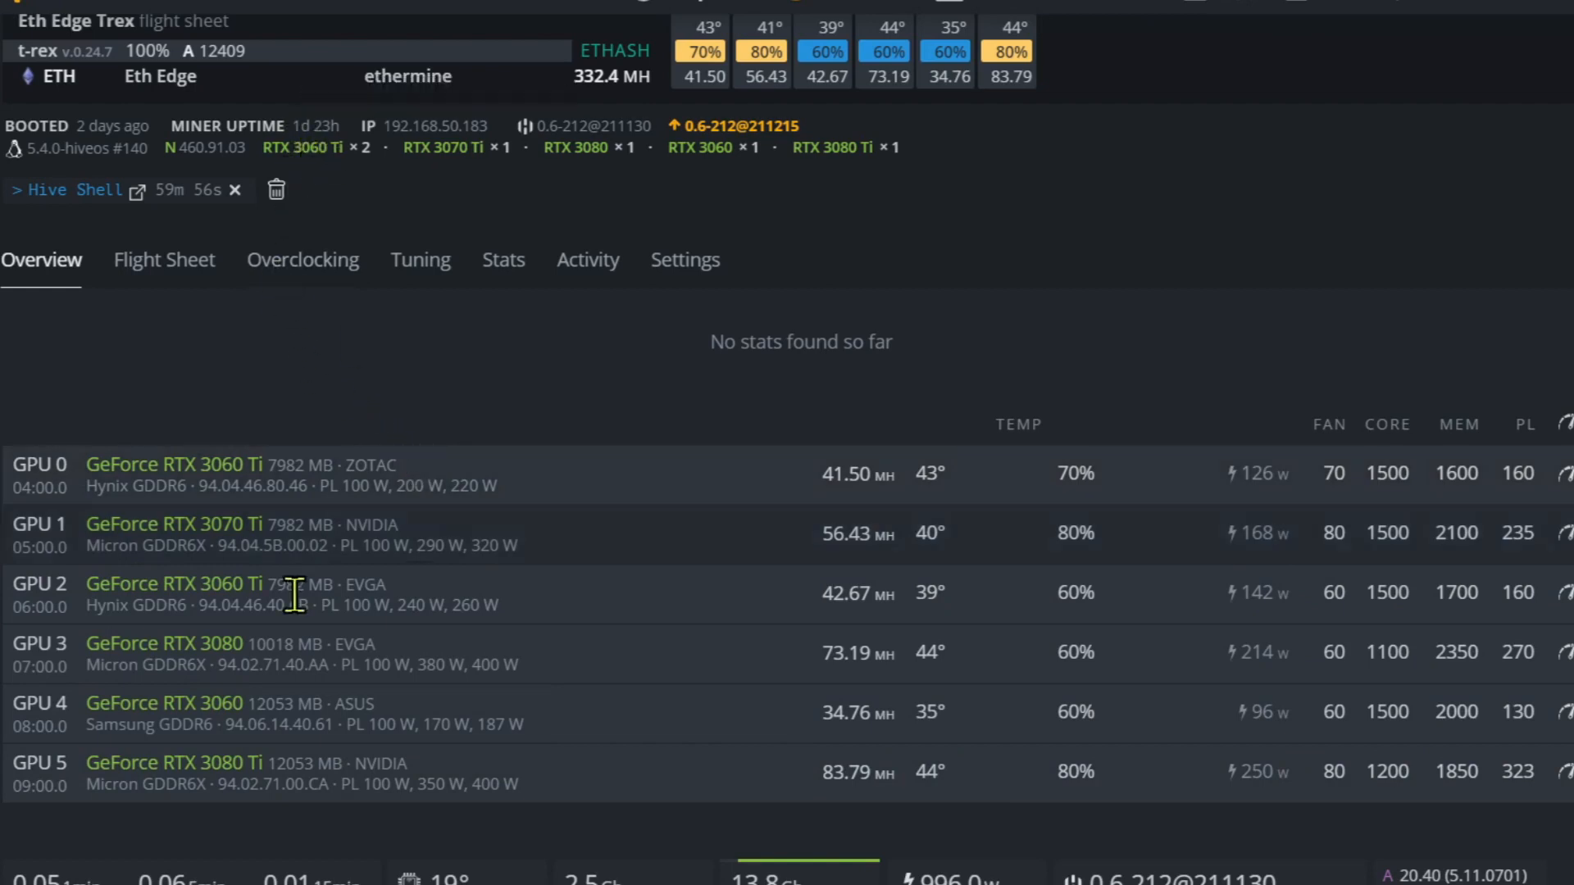
pyautogui.moveTo(689, 590)
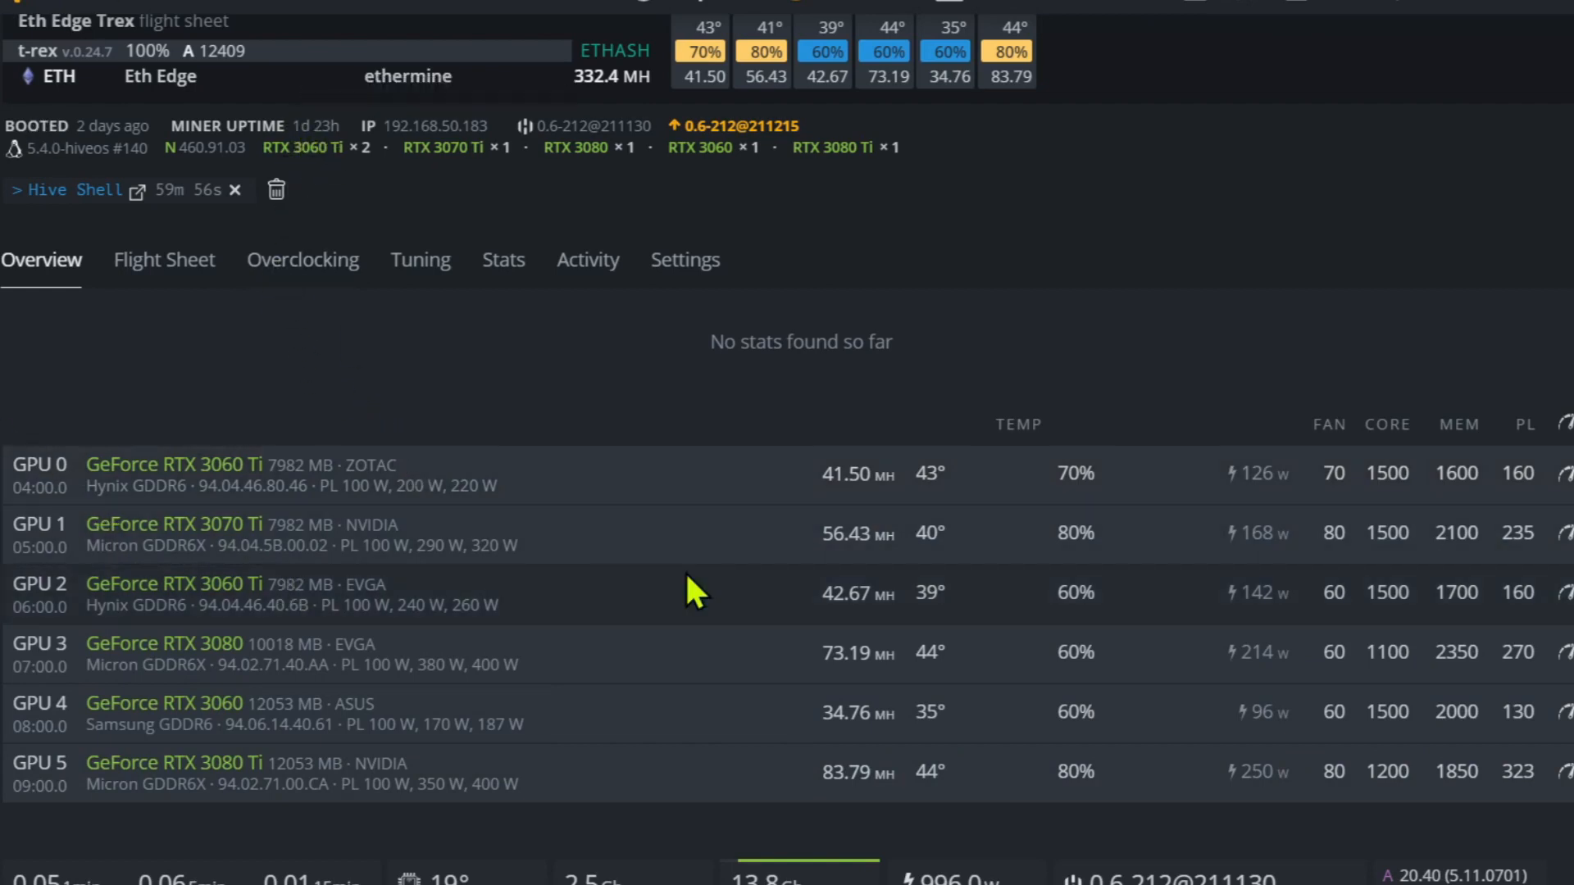
pyautogui.moveTo(1487, 571)
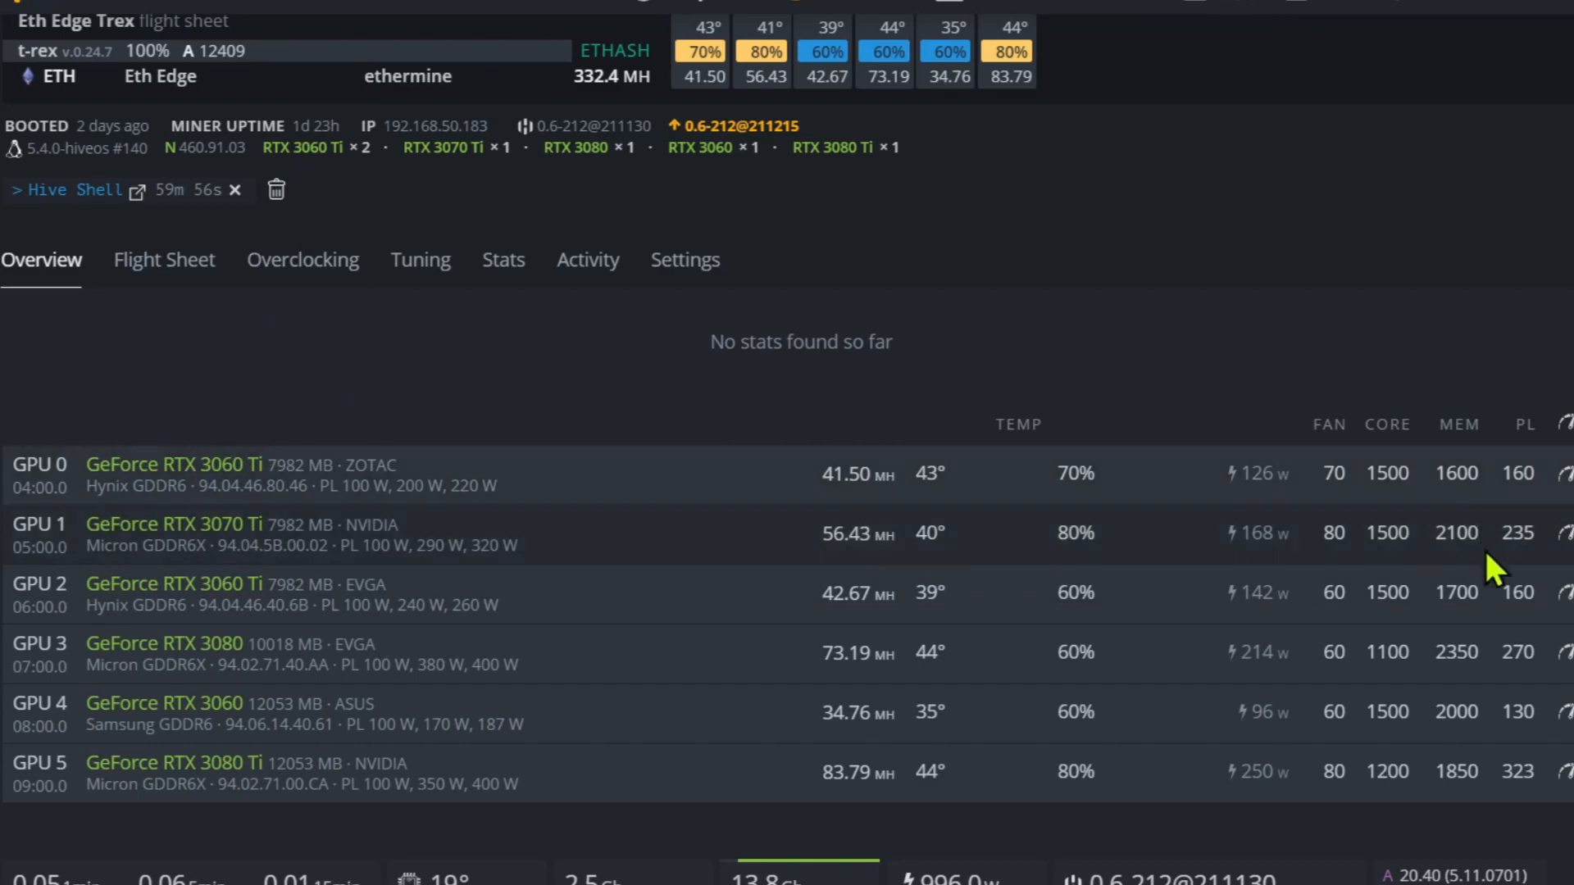
pyautogui.moveTo(1466, 829)
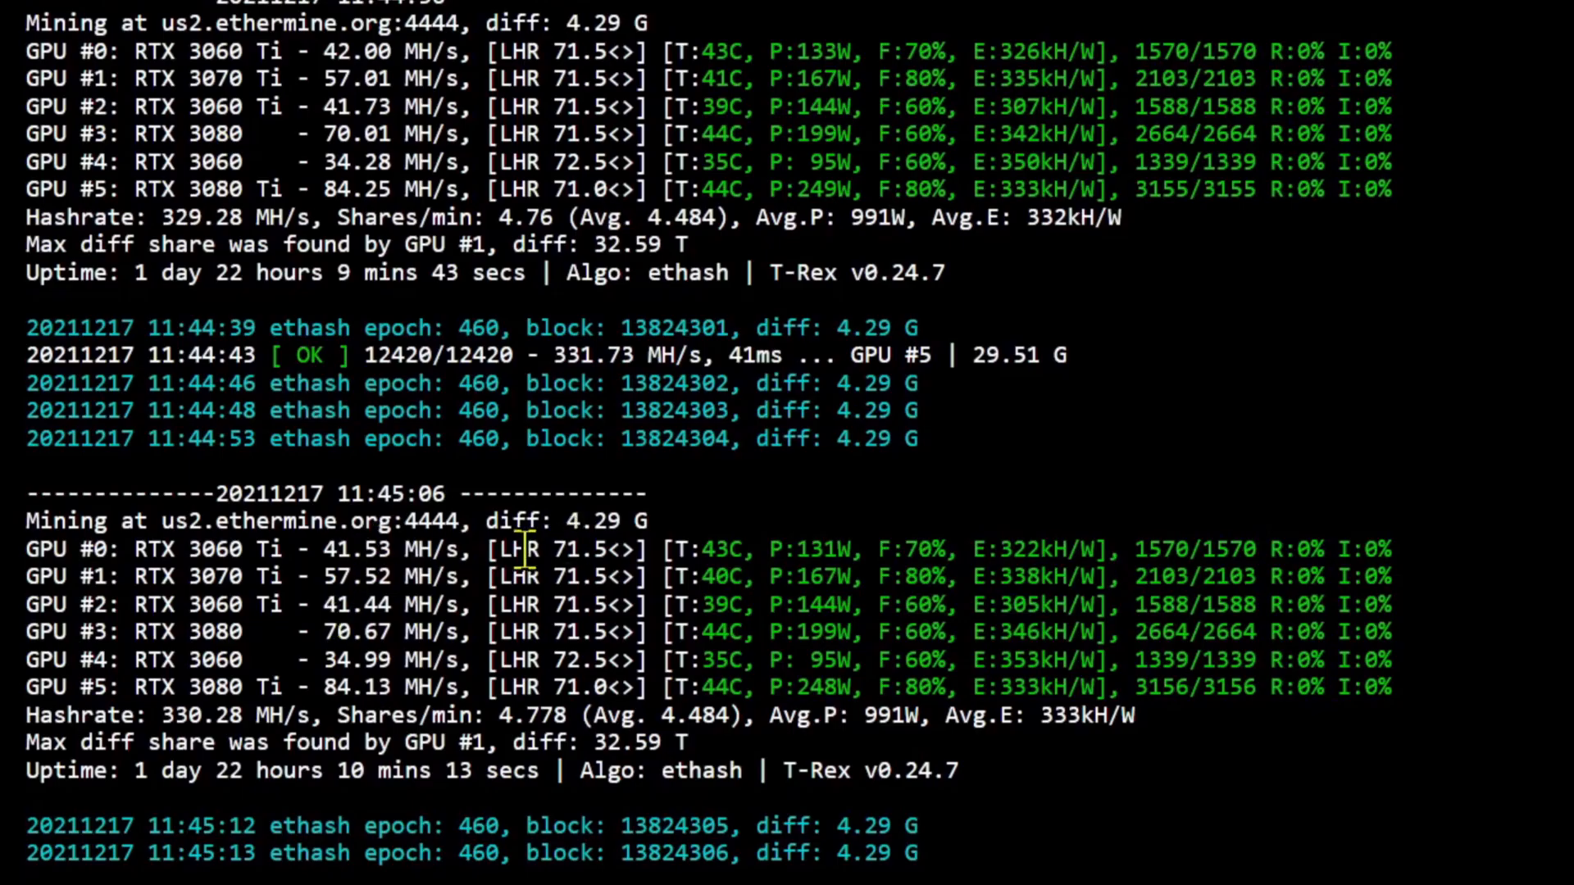
pyautogui.moveTo(619, 577)
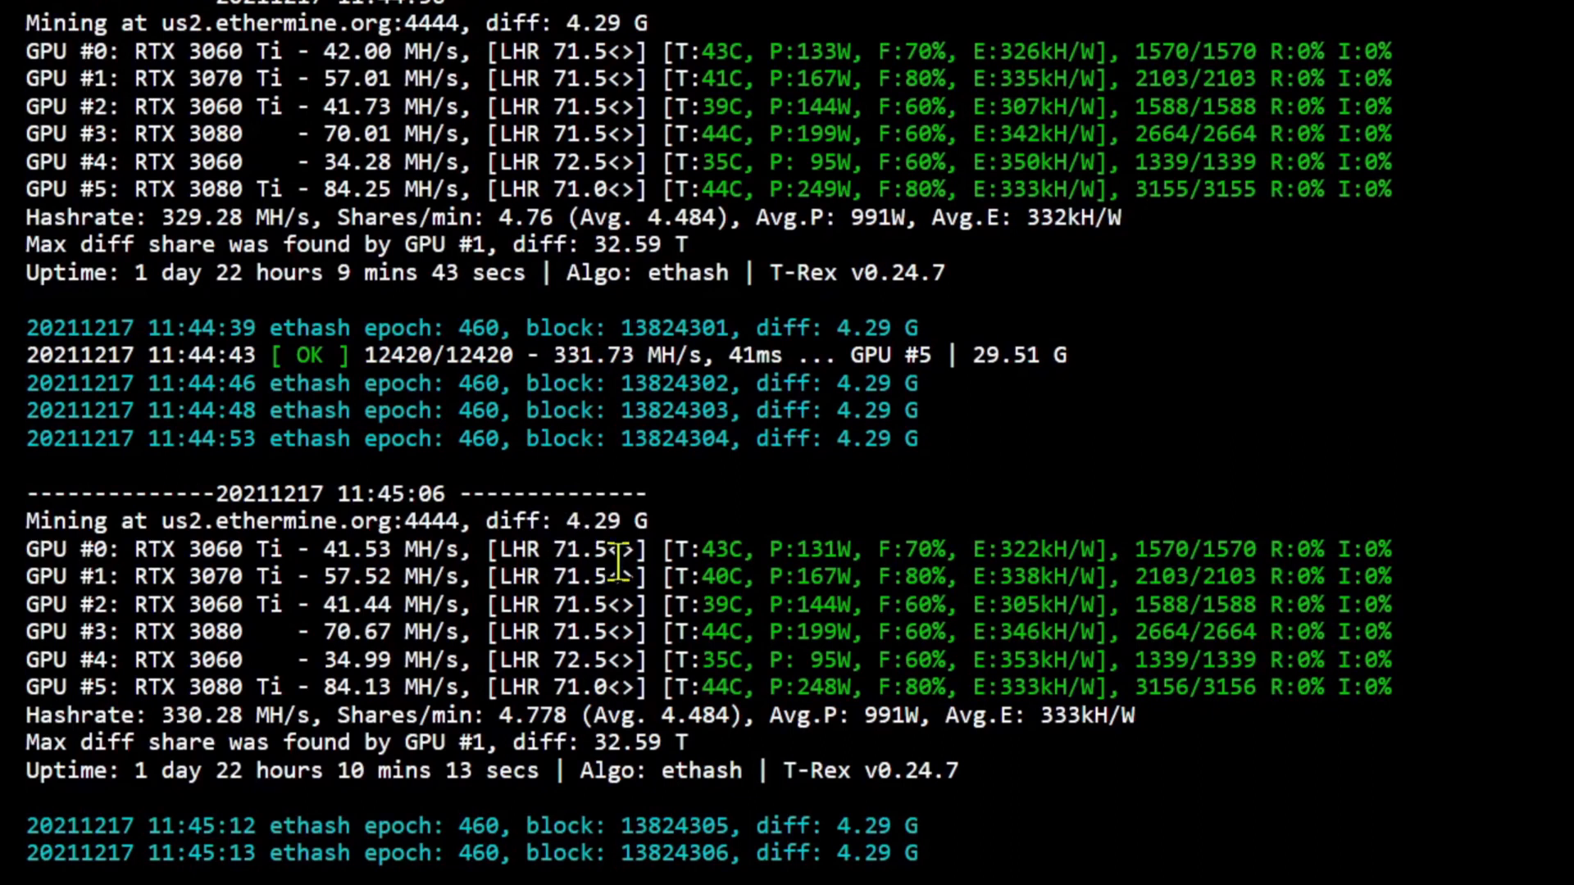
pyautogui.moveTo(632, 652)
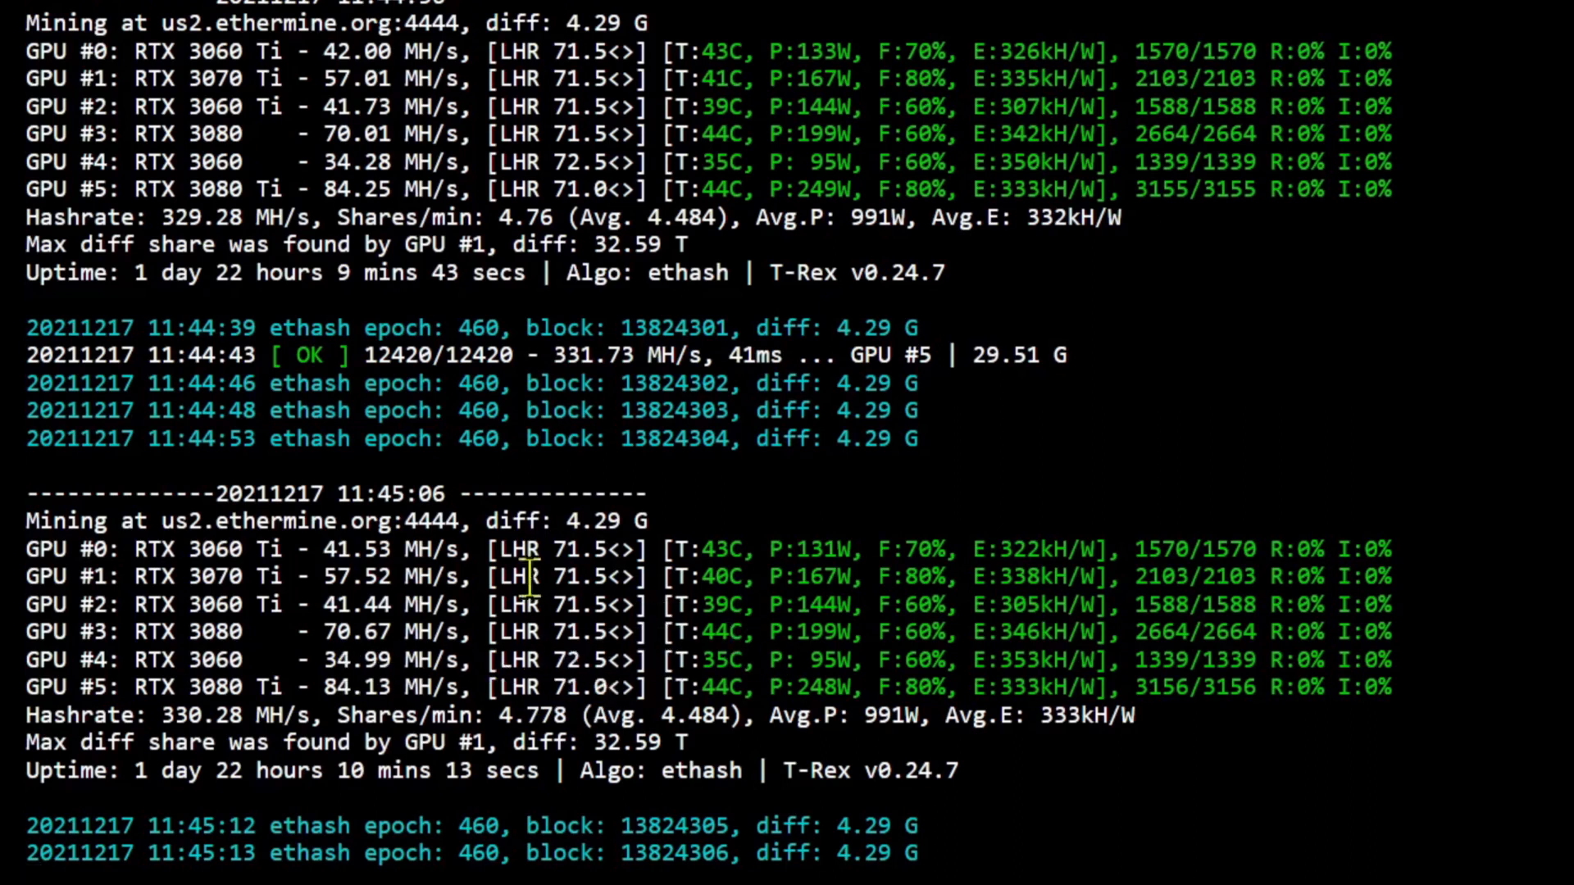
pyautogui.moveTo(1049, 631)
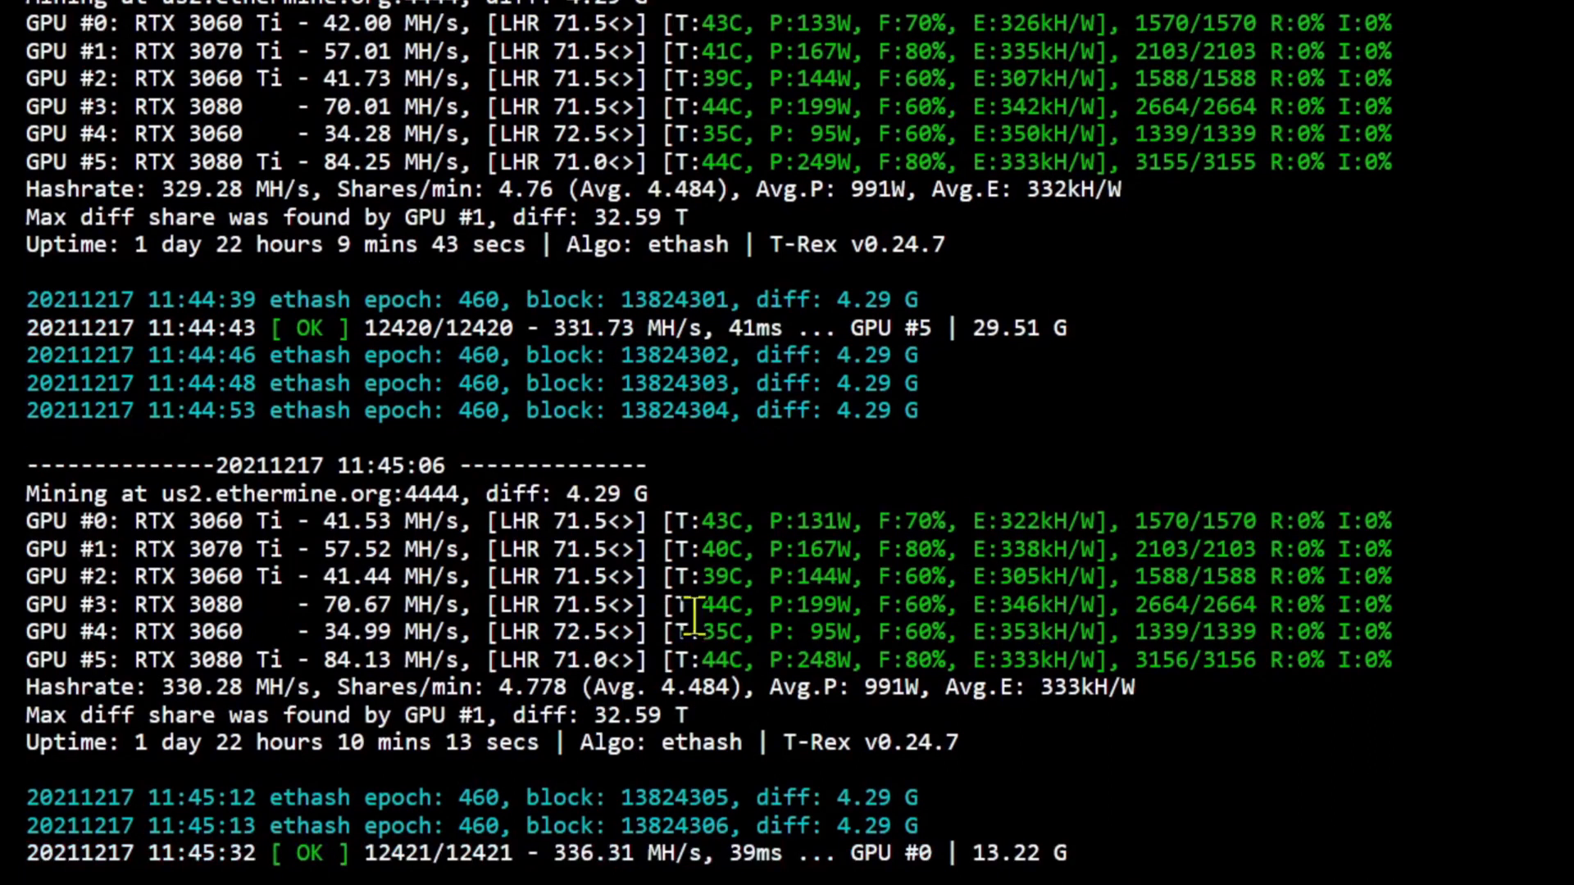
pyautogui.scroll(-3)
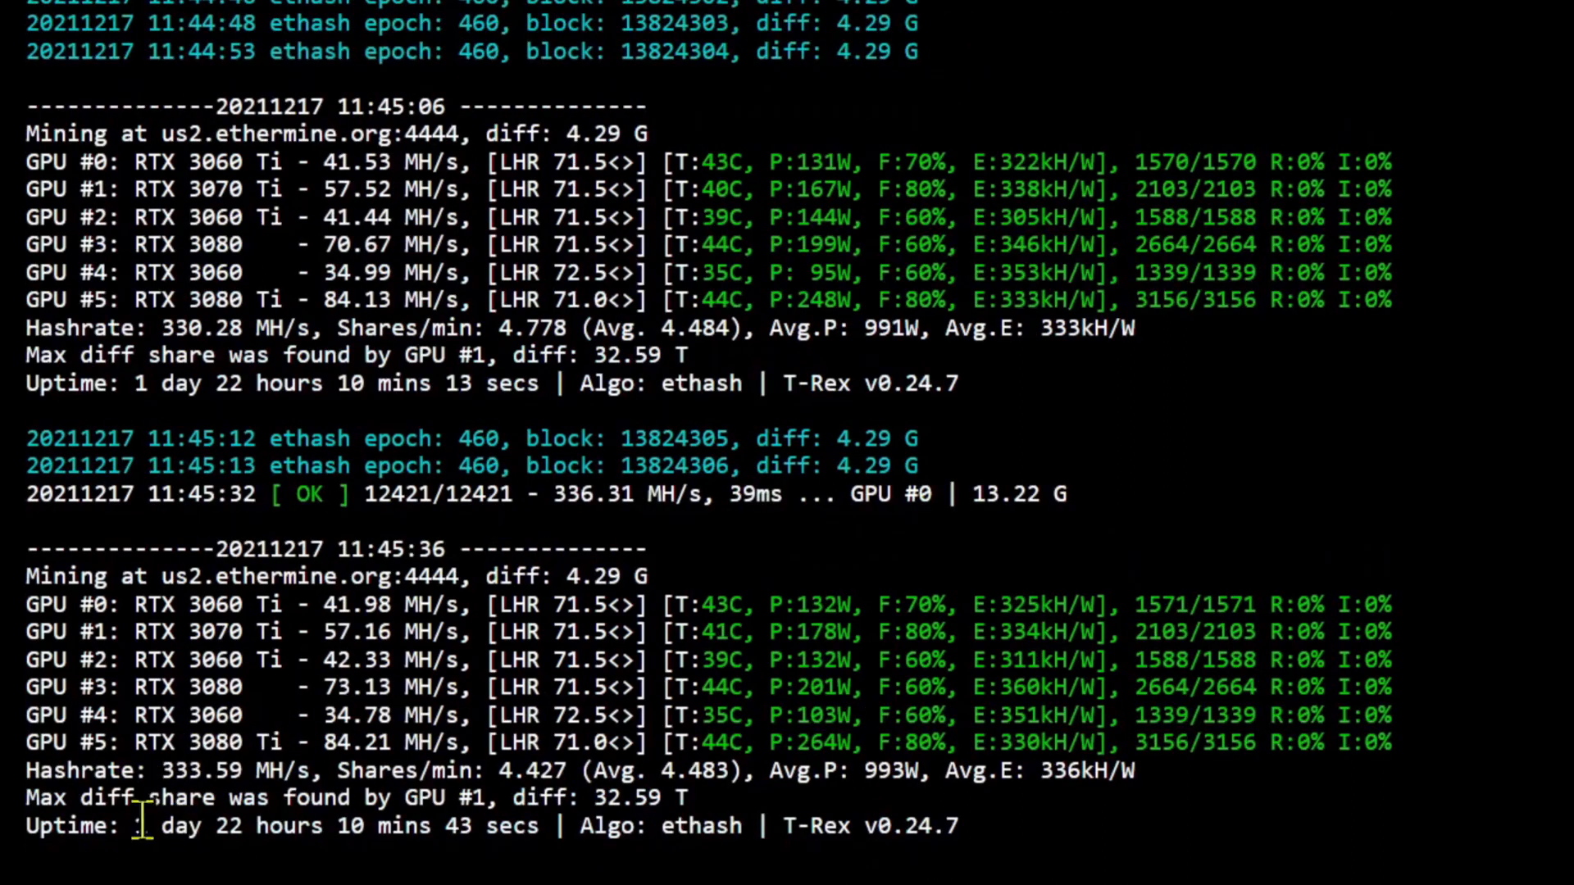
pyautogui.moveTo(723, 738)
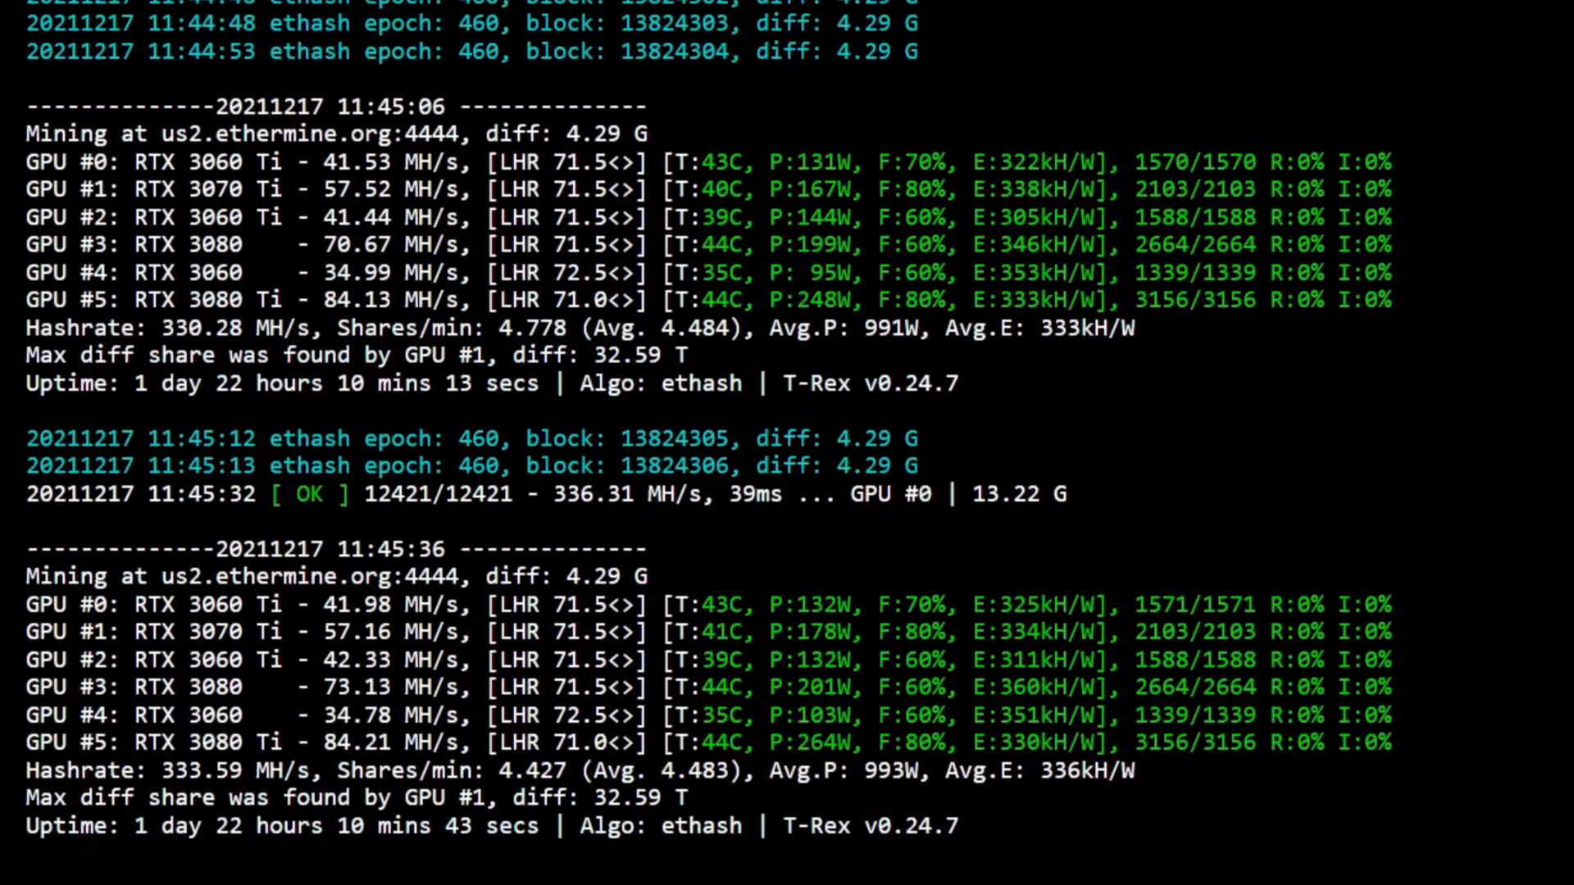
pyautogui.scroll(-3)
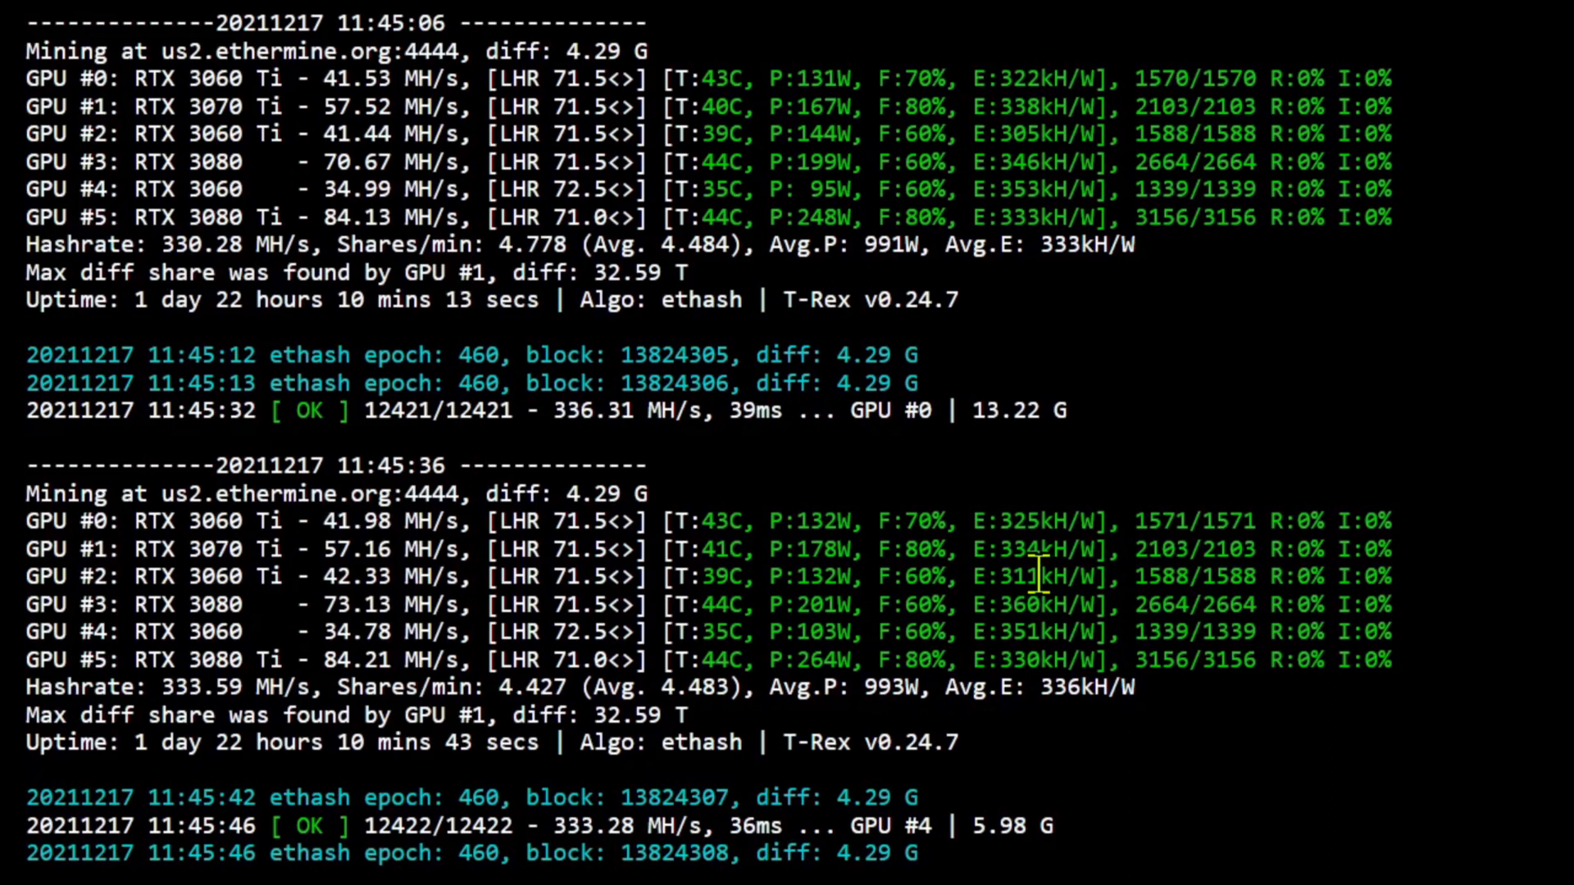
pyautogui.scroll(-3)
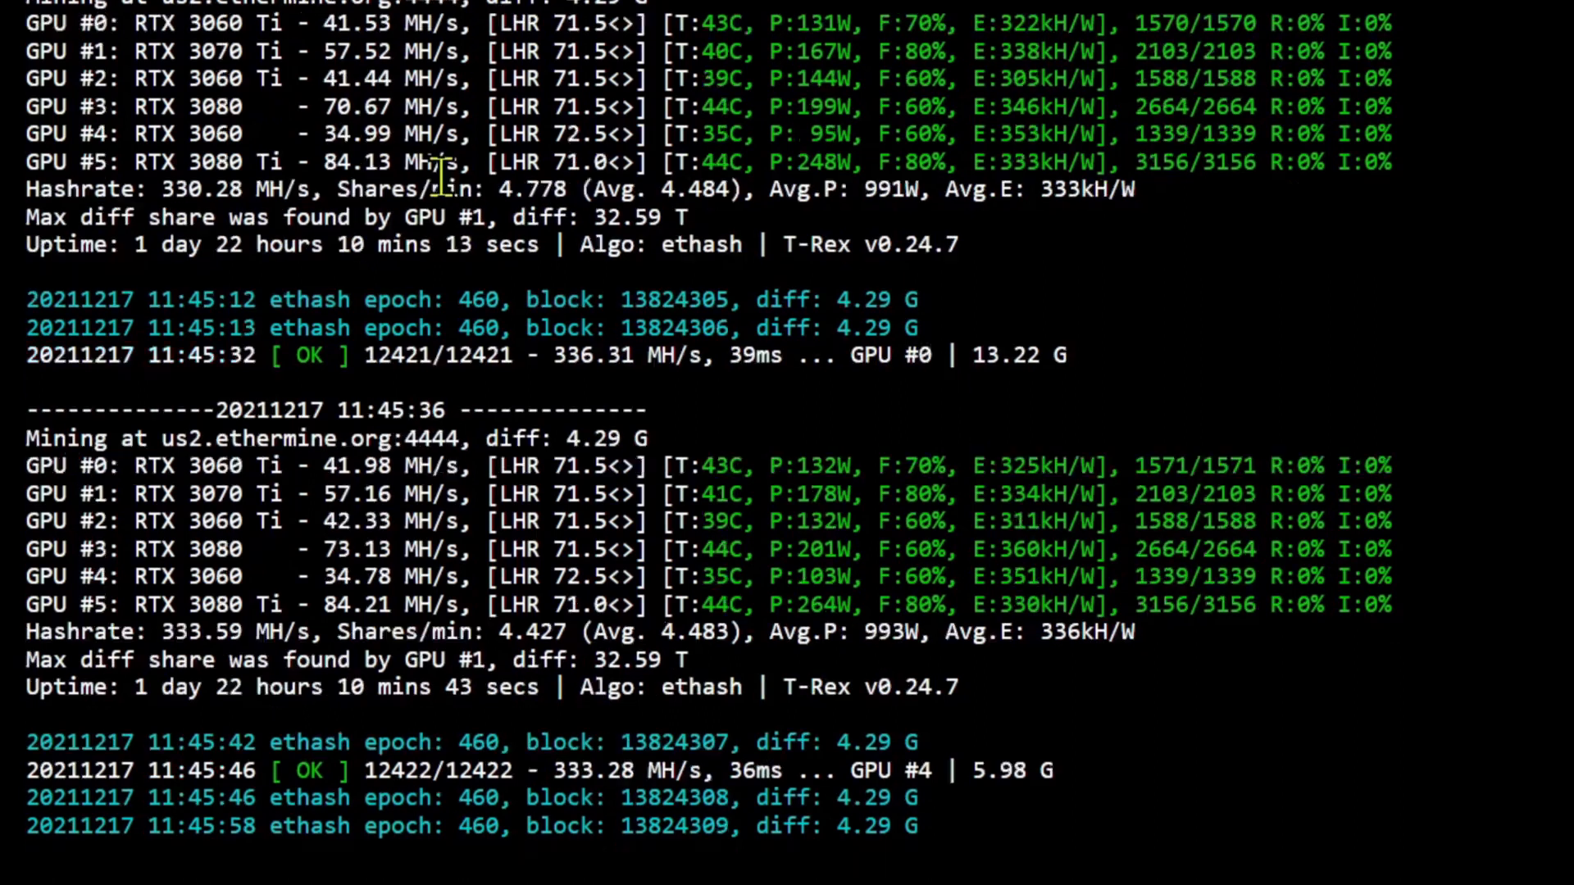
pyautogui.scroll(-3)
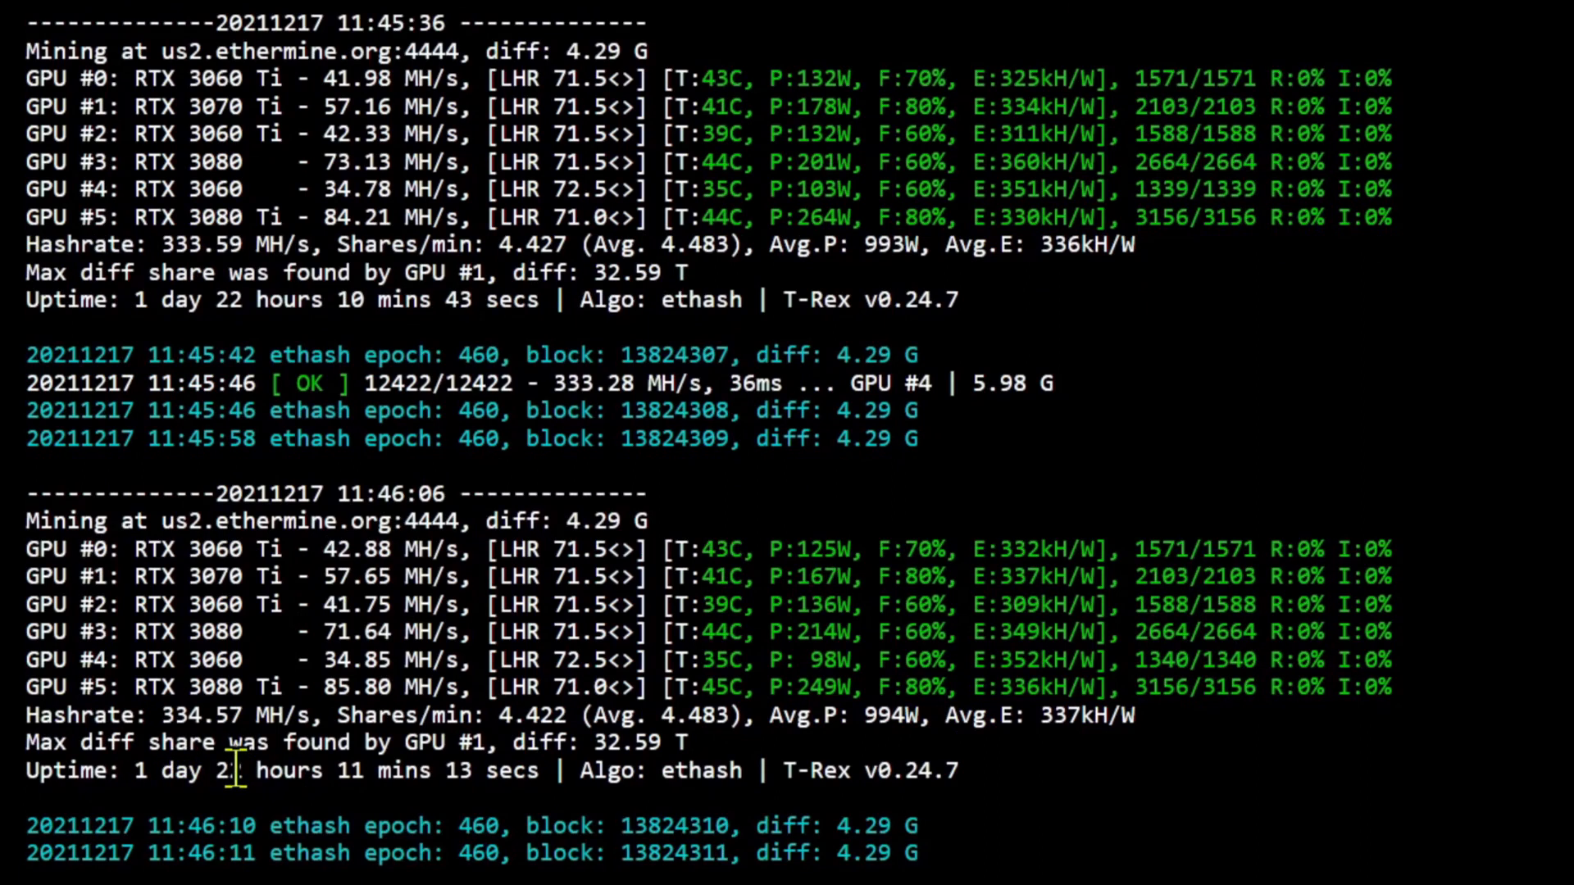
pyautogui.moveTo(203, 817)
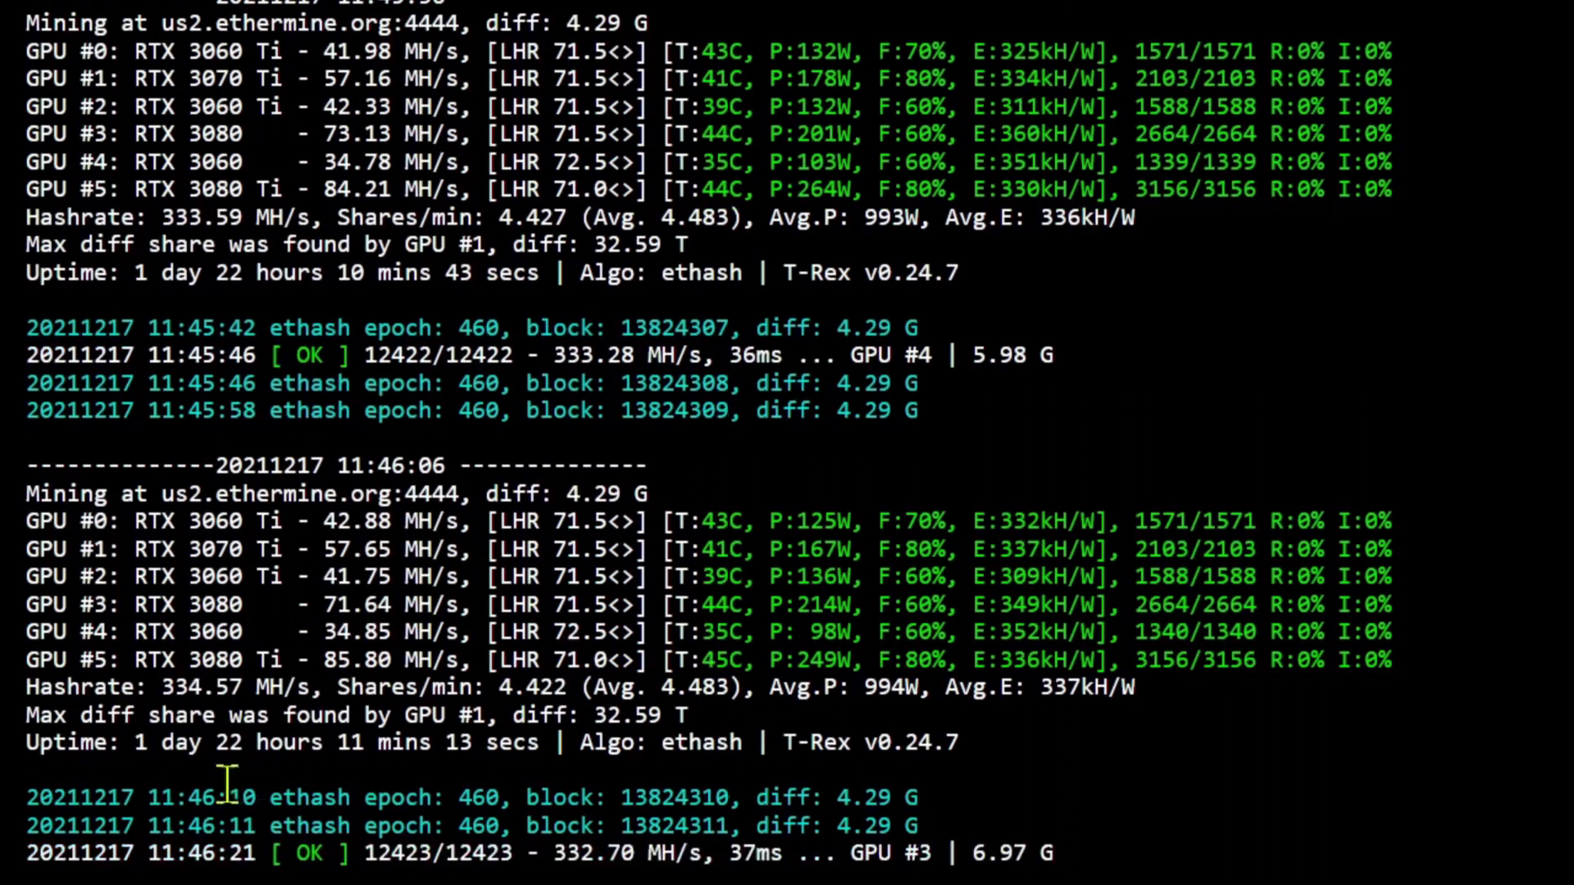
pyautogui.scroll(-3)
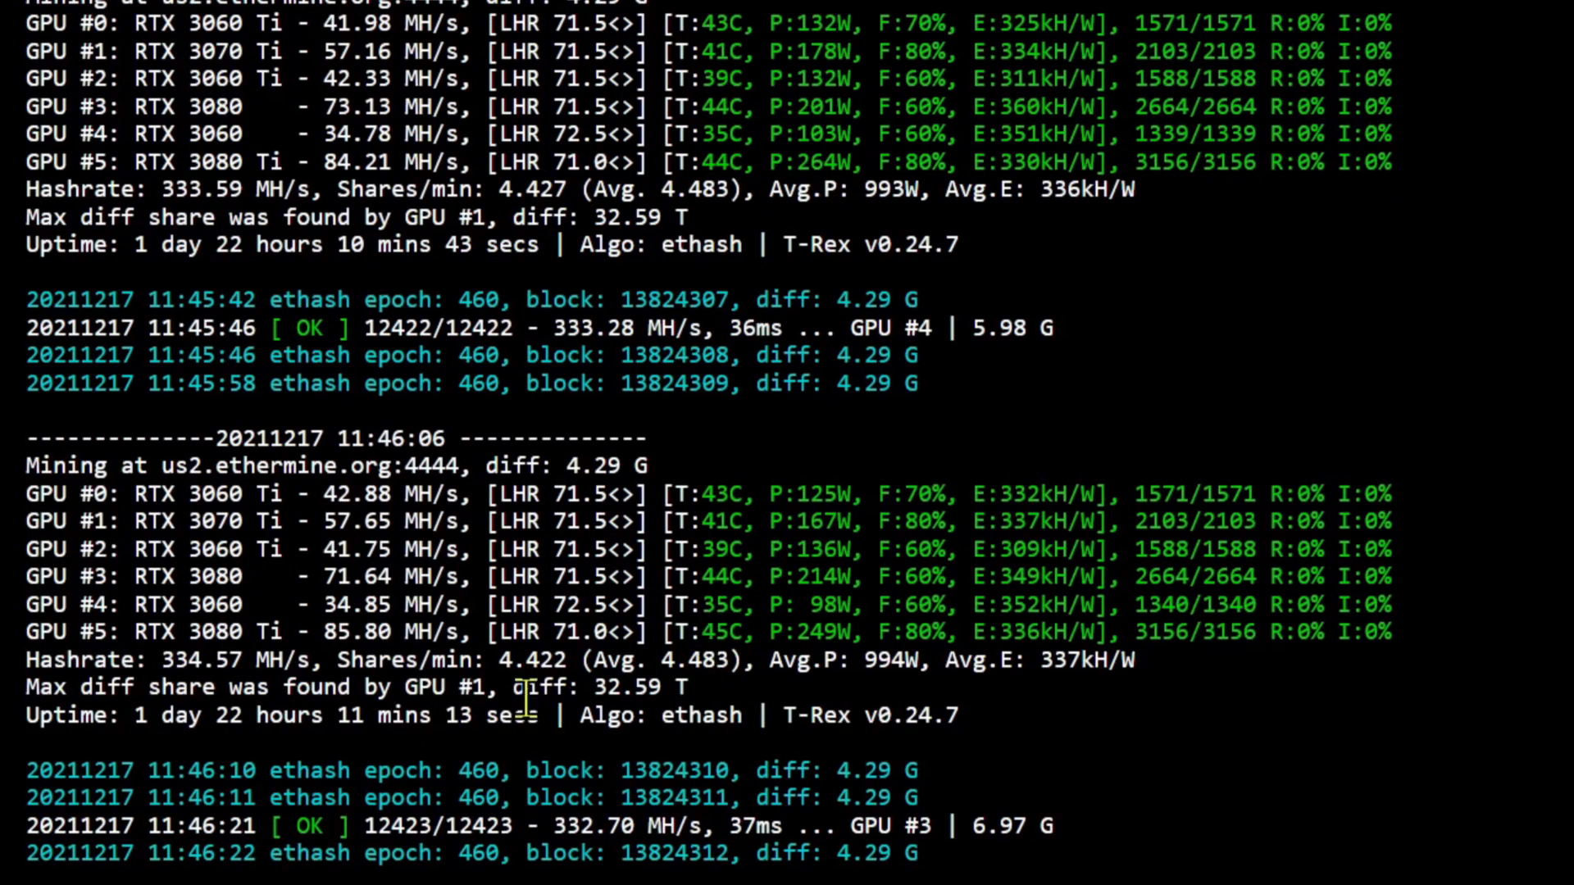
pyautogui.moveTo(506, 721)
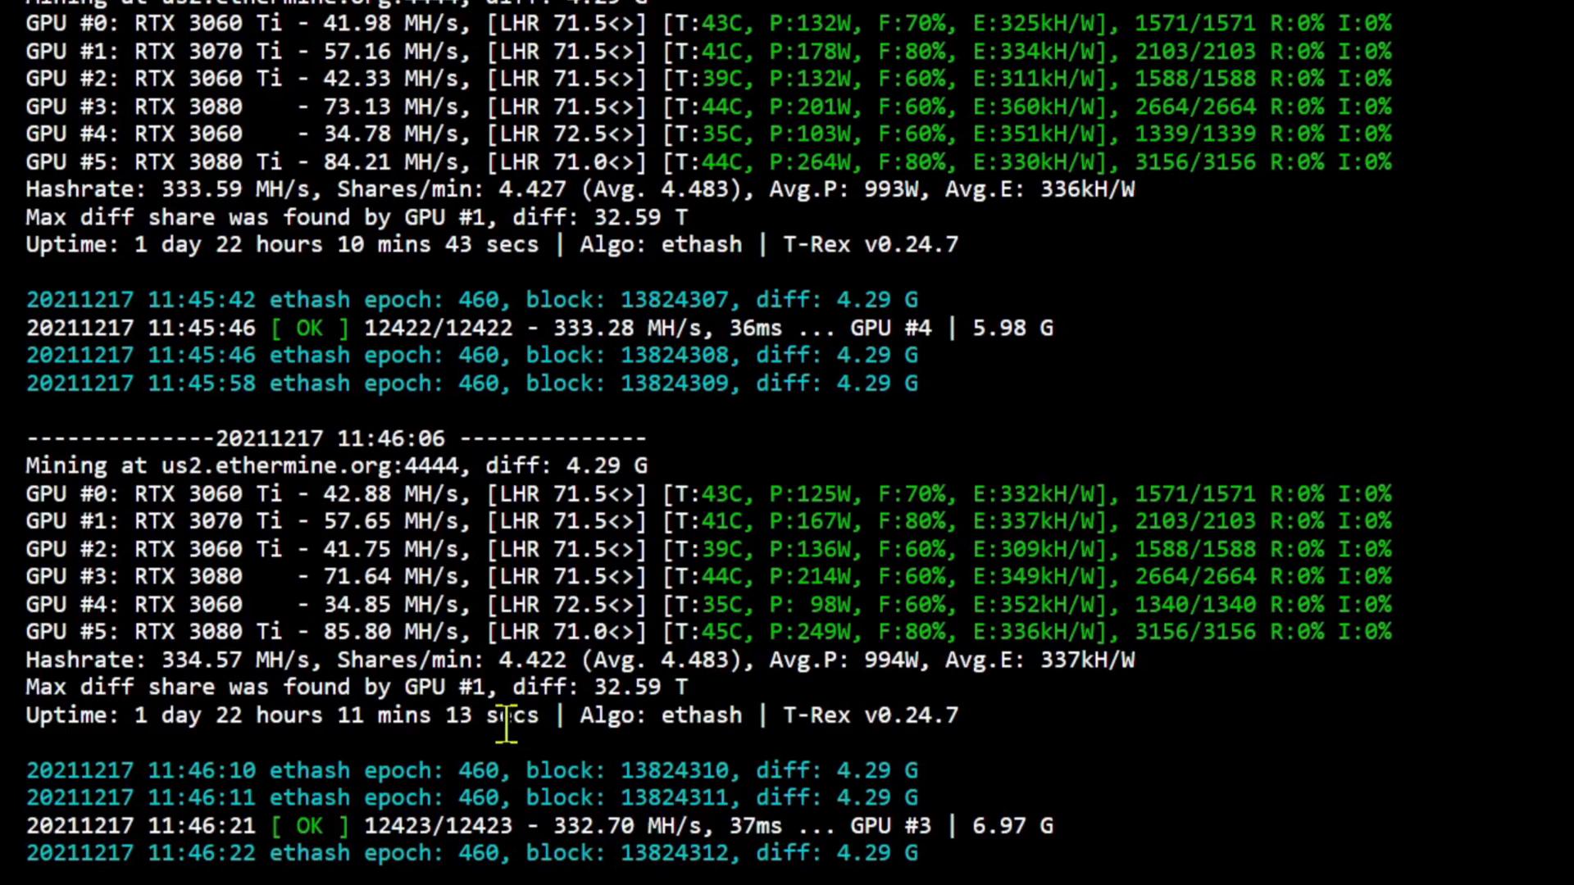
pyautogui.scroll(-3)
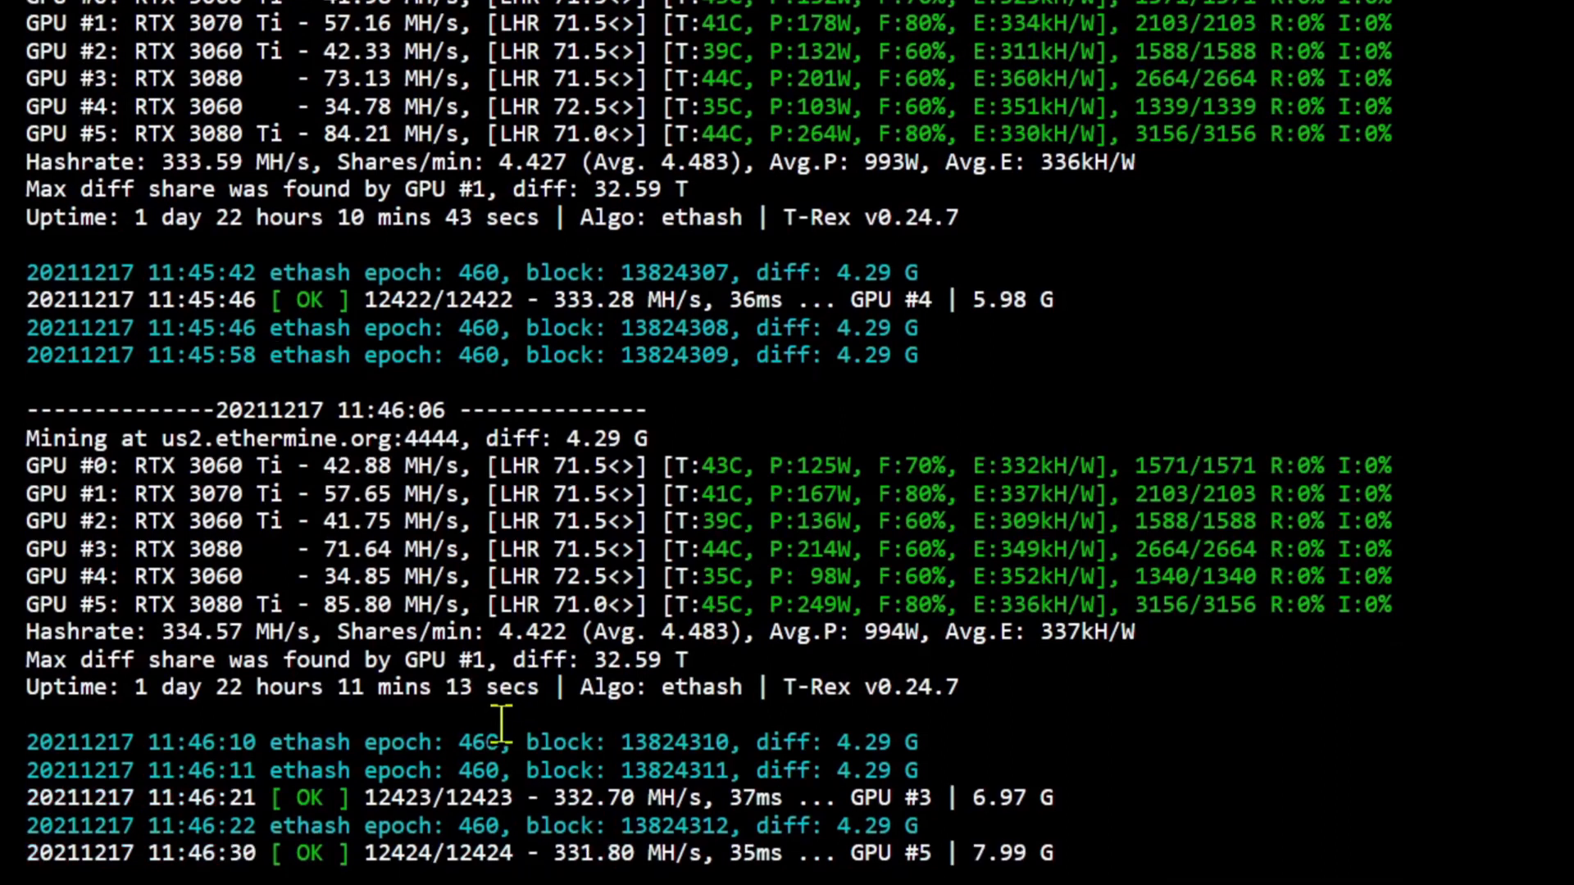
pyautogui.scroll(-3)
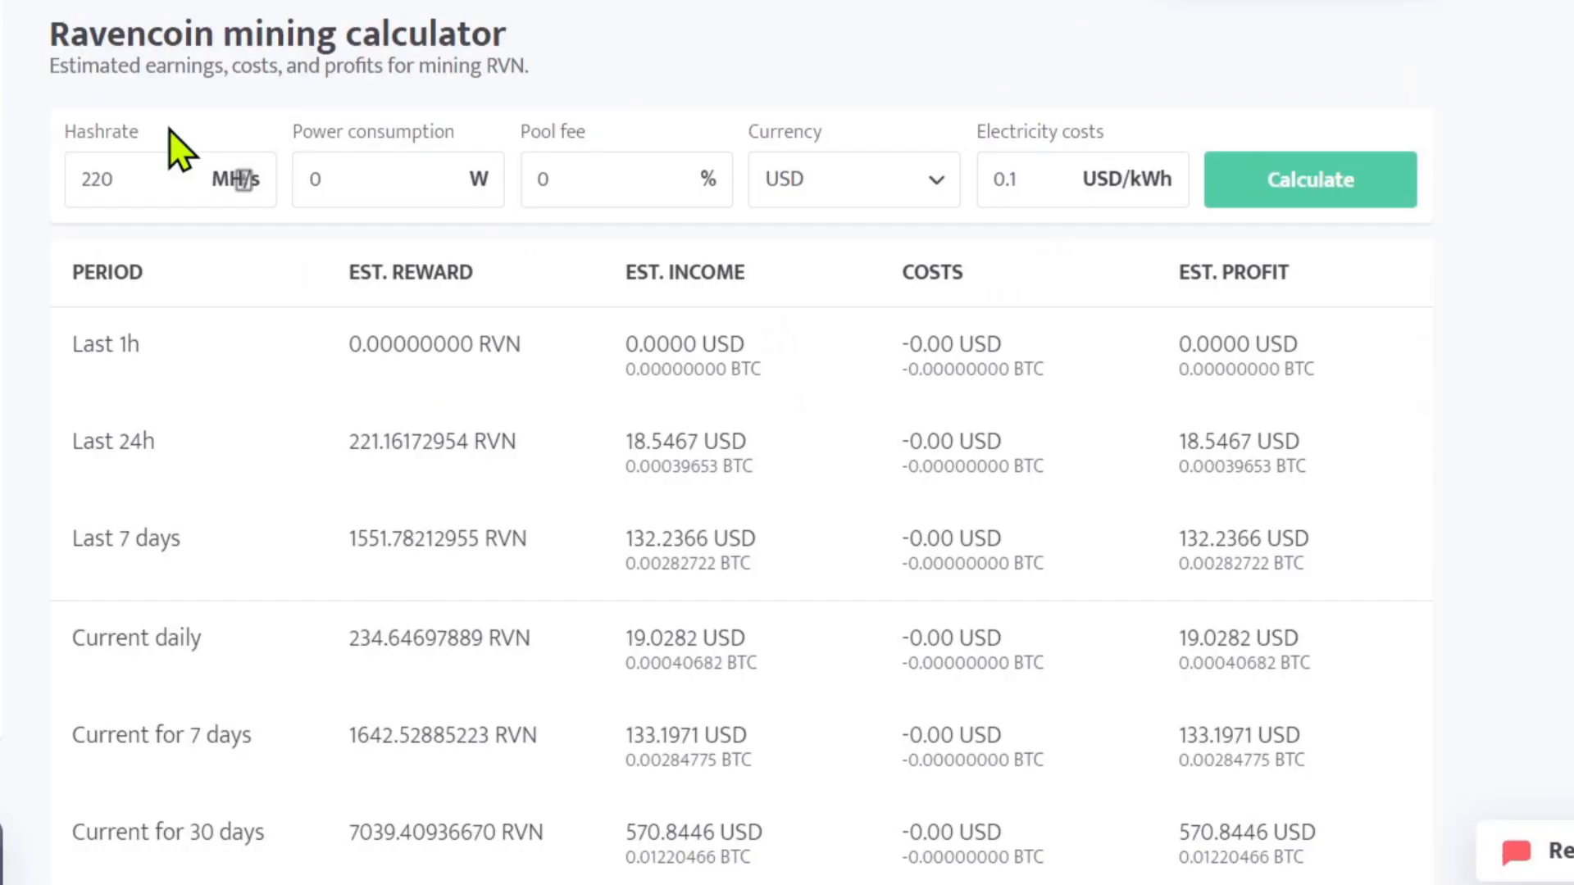
pyautogui.moveTo(341, 106)
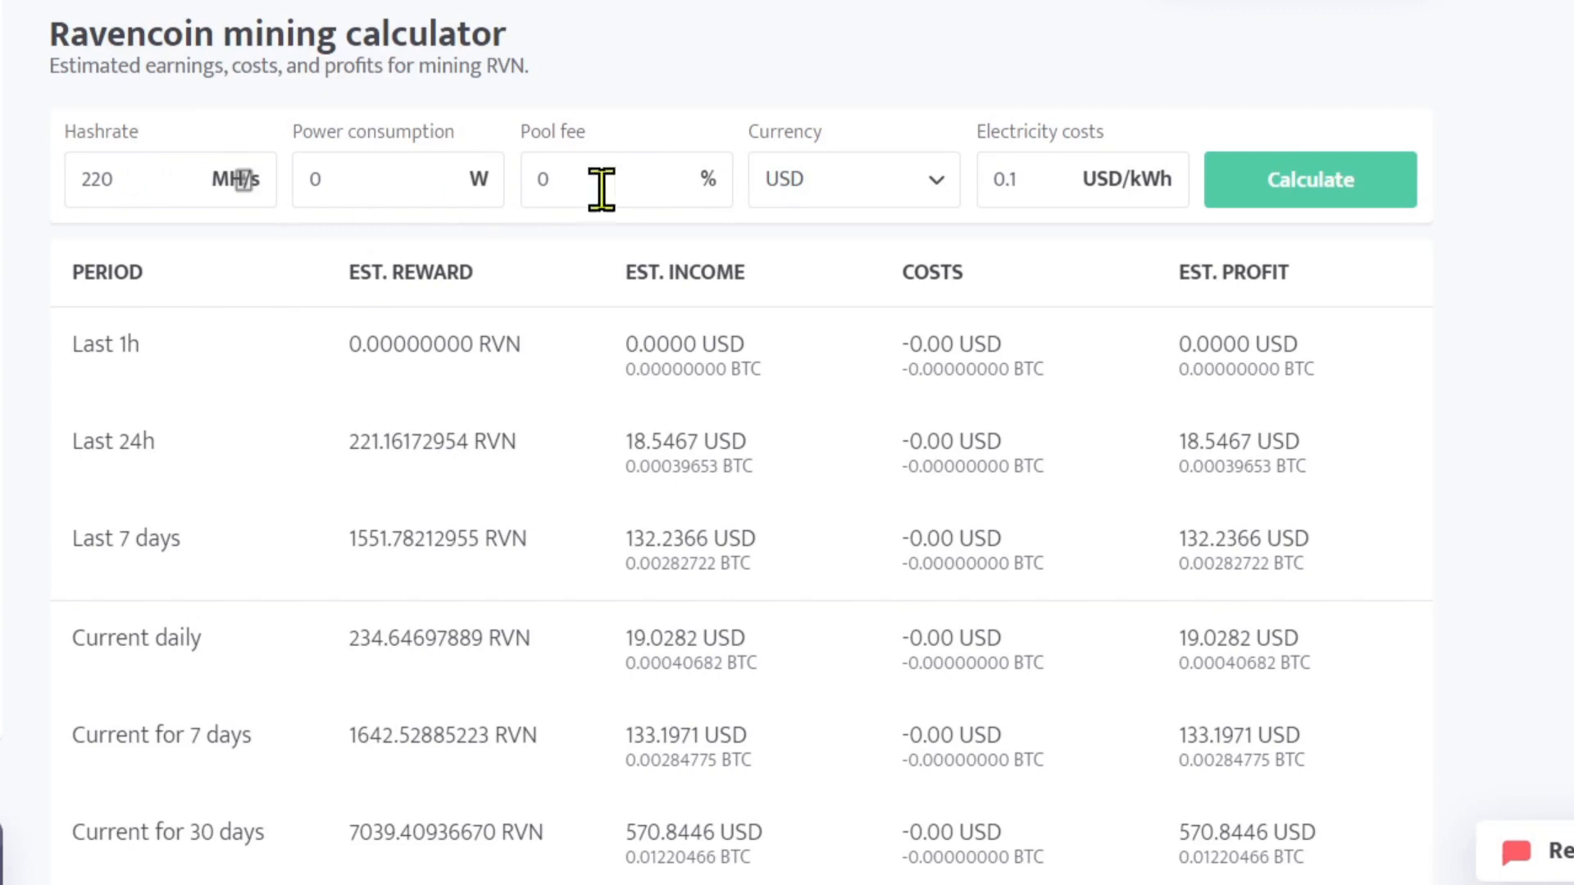
pyautogui.moveTo(503, 343)
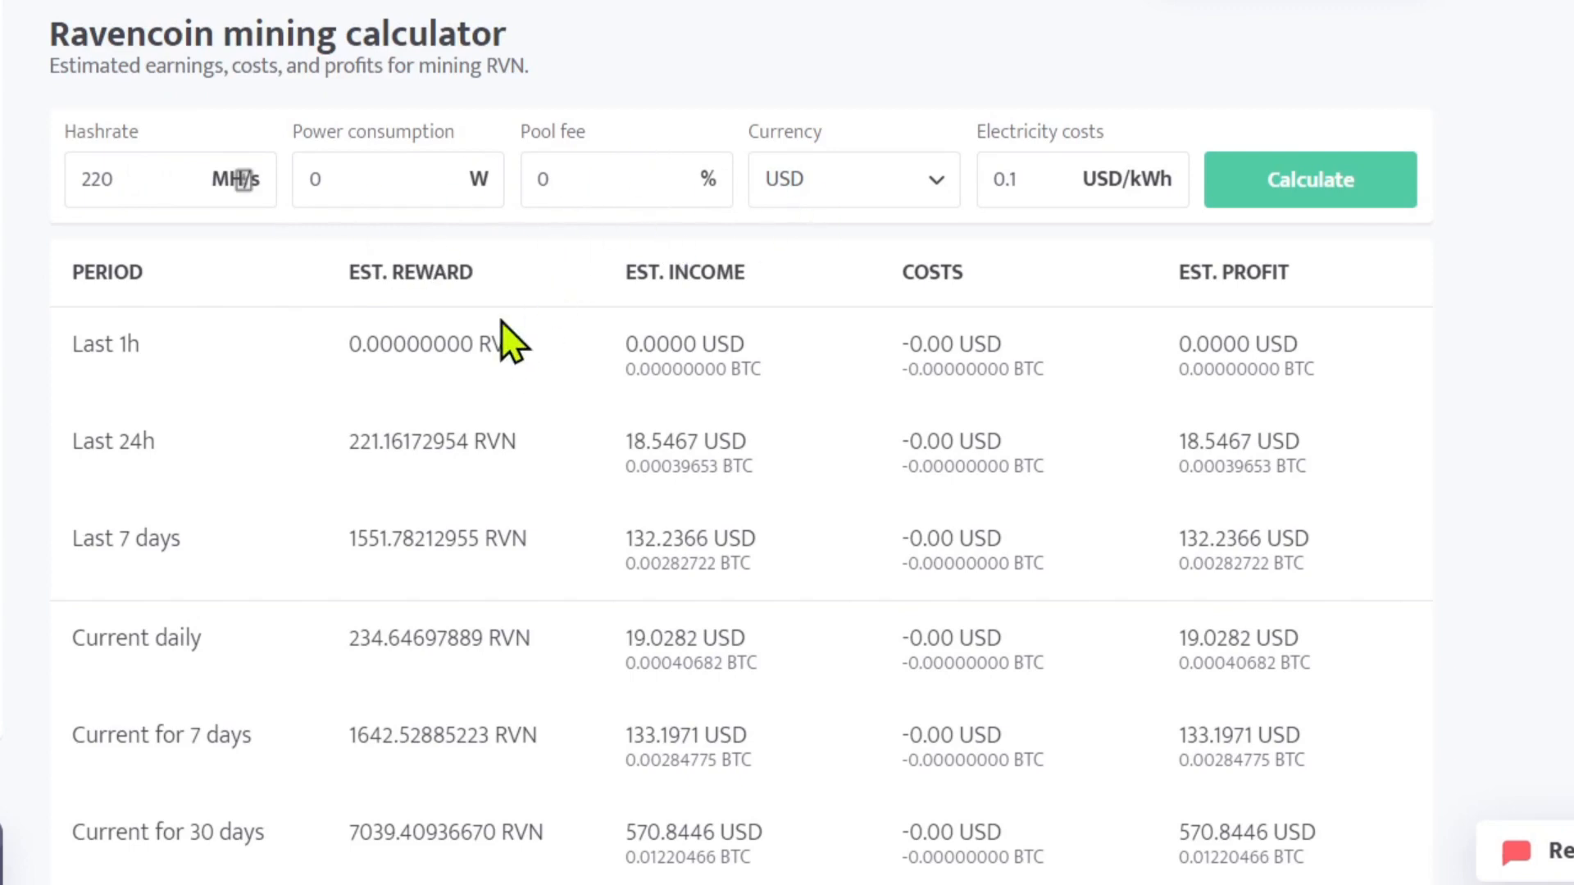
pyautogui.moveTo(135, 573)
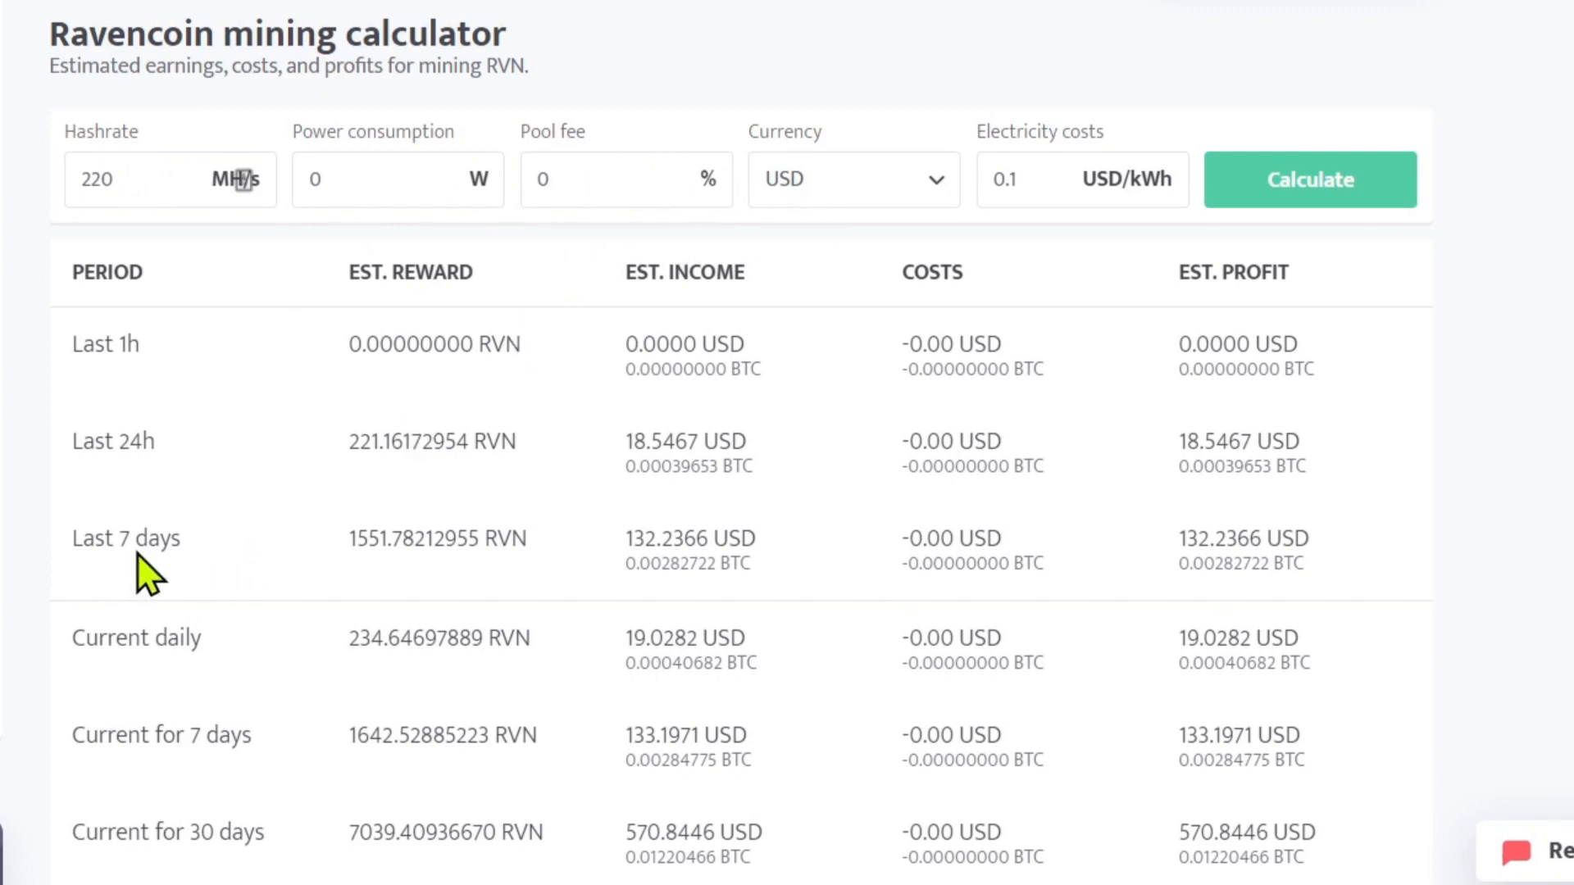
pyautogui.moveTo(662, 565)
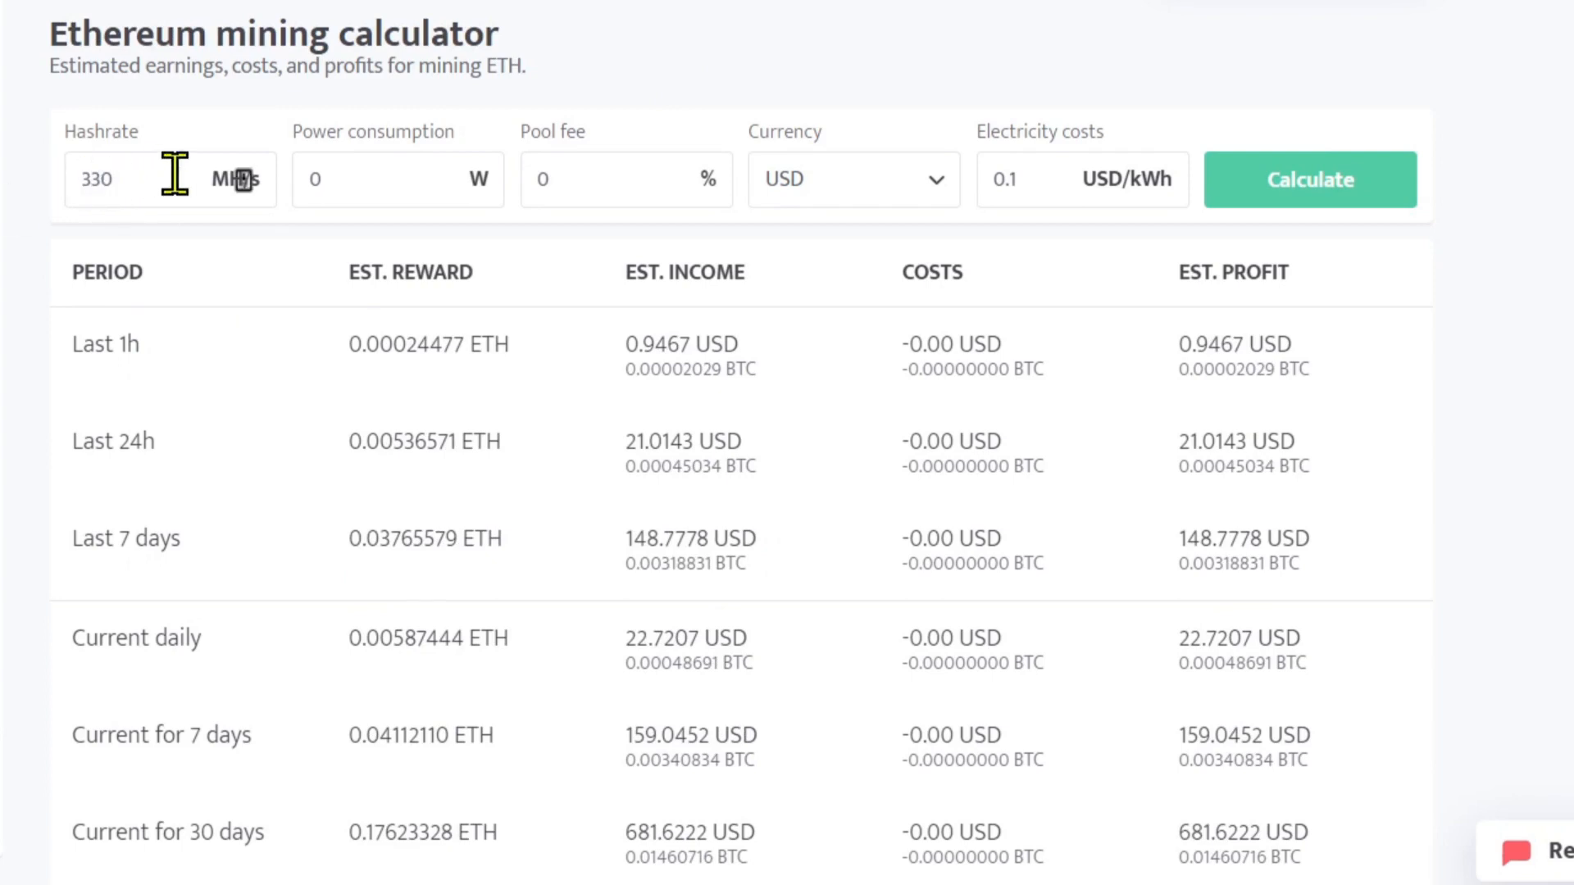
pyautogui.moveTo(685, 586)
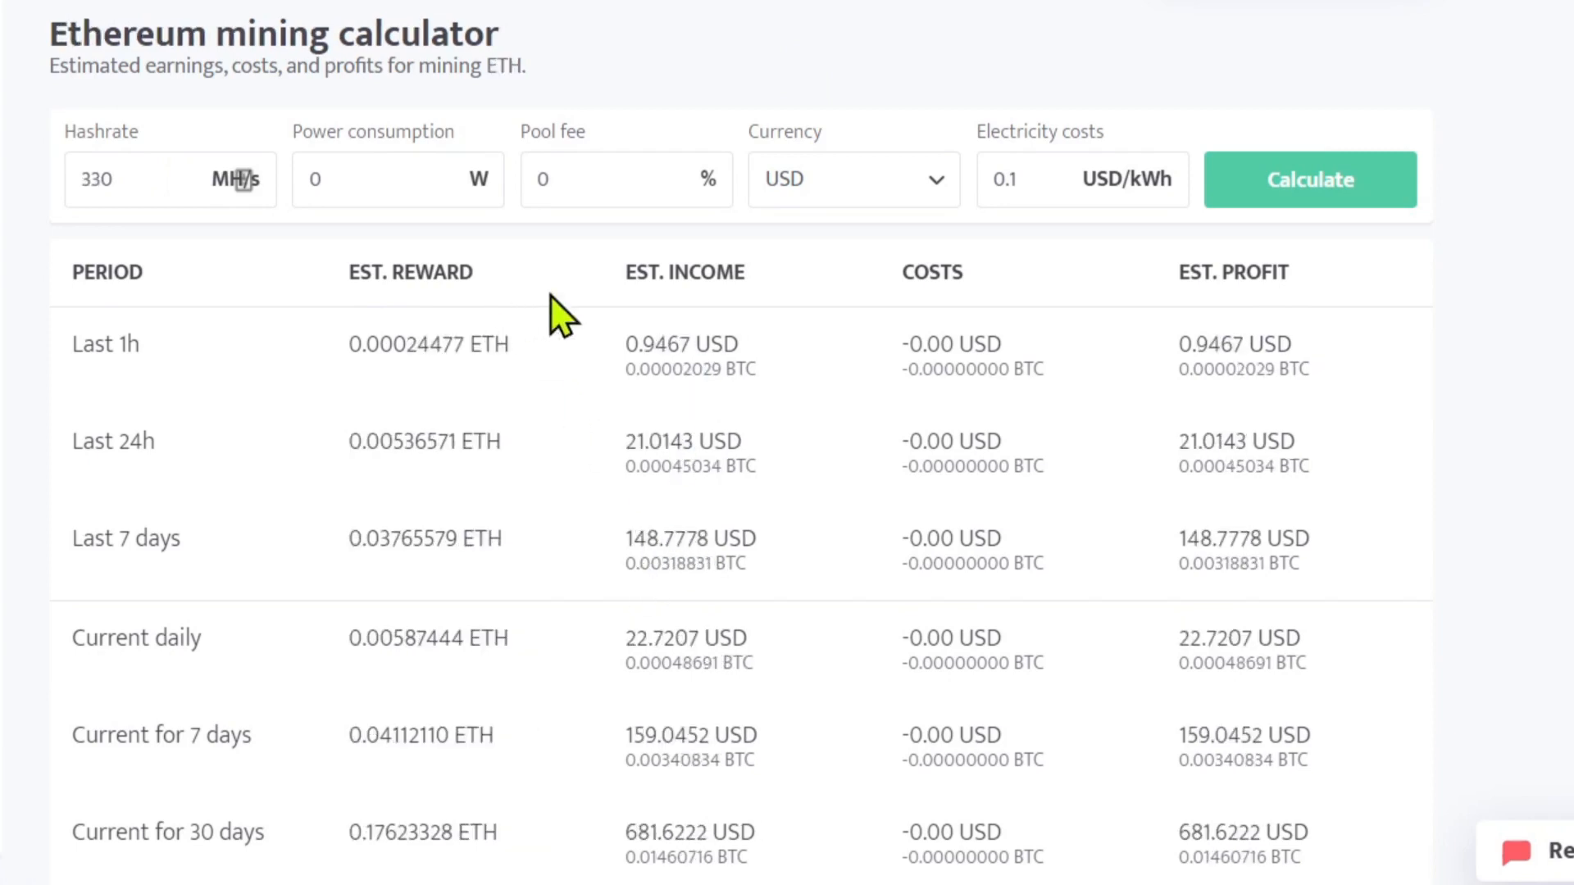
pyautogui.moveTo(690, 590)
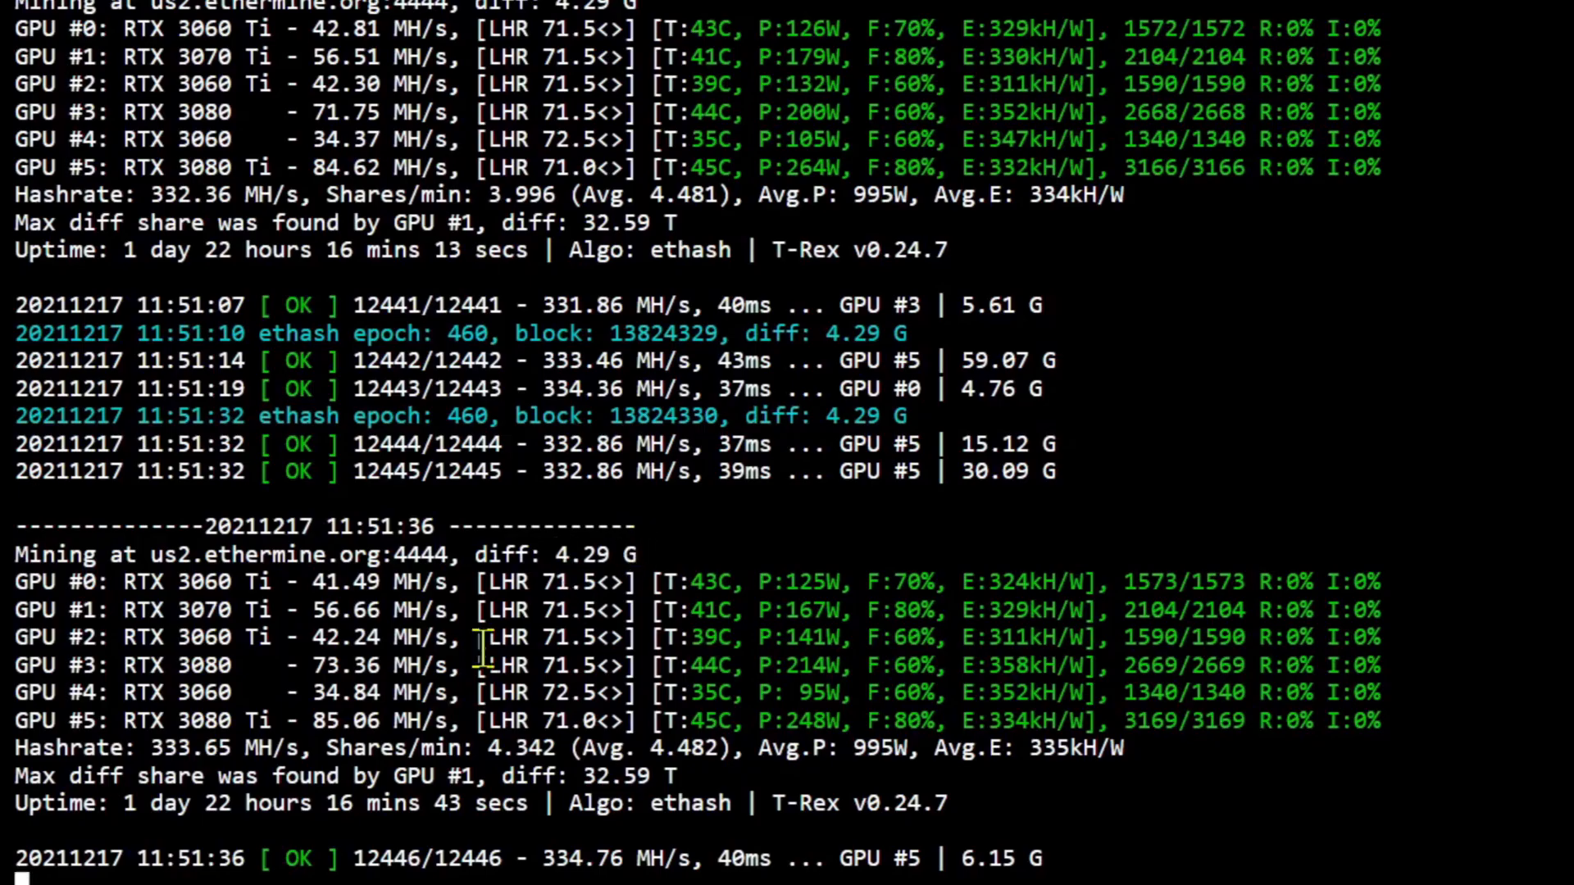
pyautogui.moveTo(583, 666)
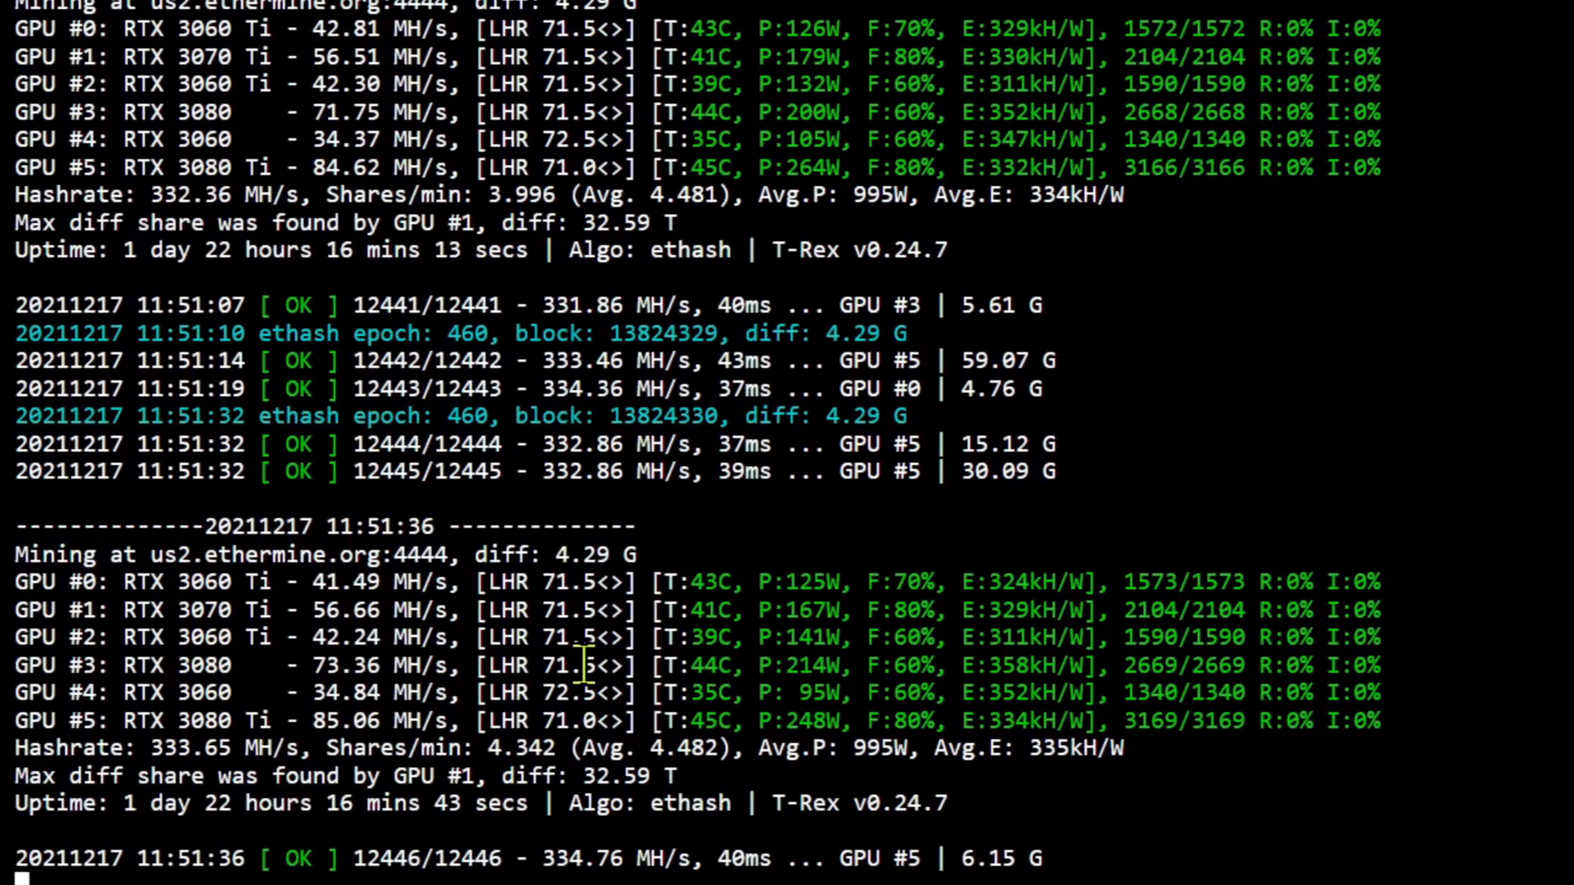
# Review the T-Rex log confirming ~333 MH/s ethash with 12447/12447 shares accepted
pyautogui.scroll(-3)
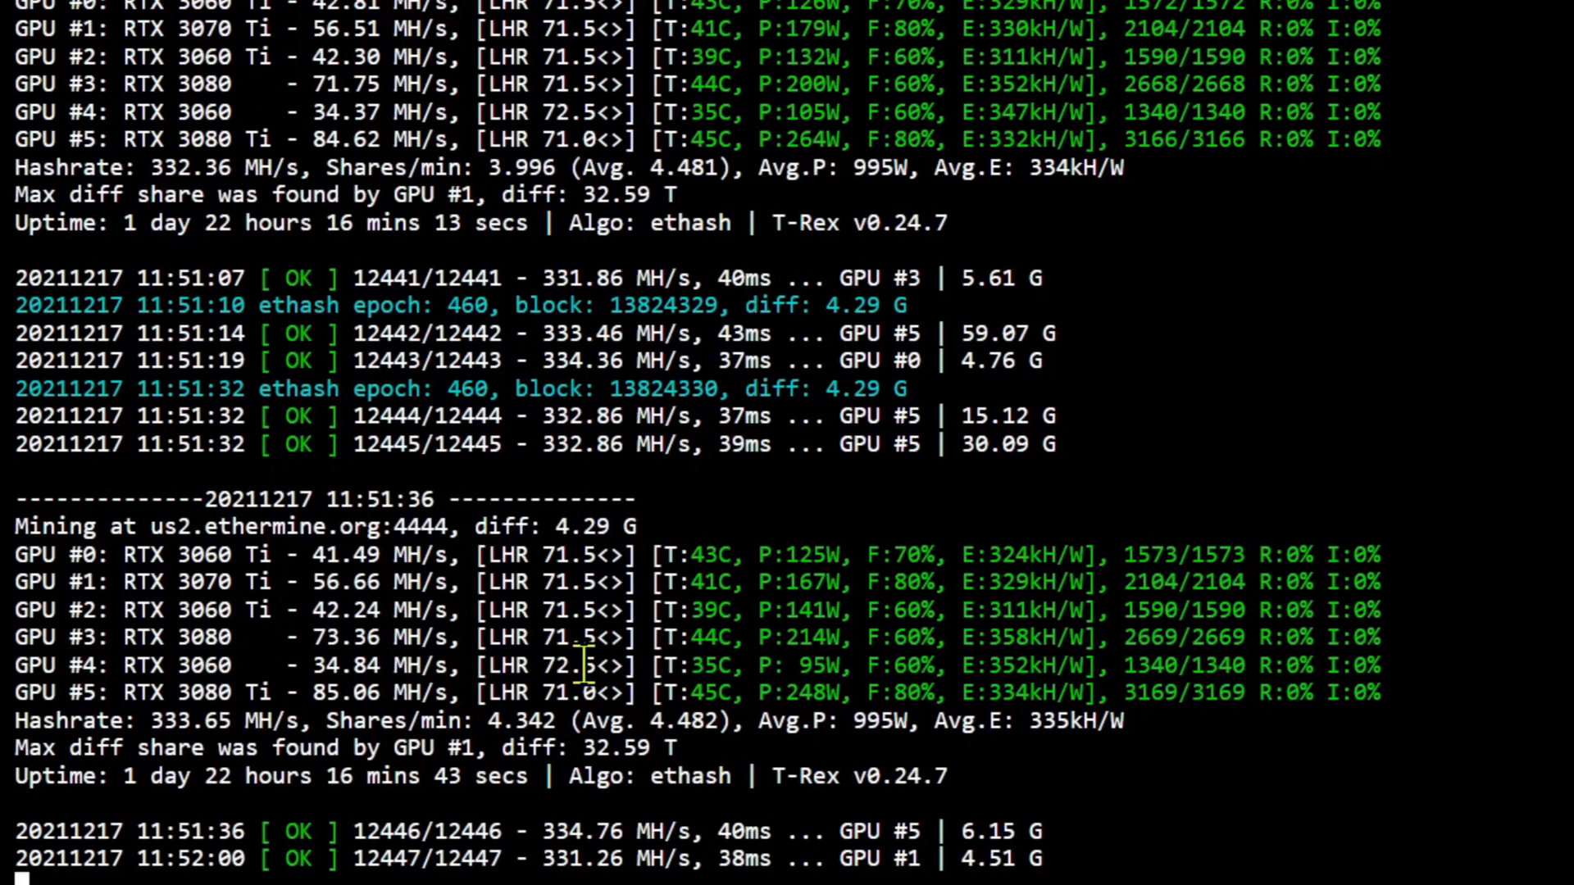
pyautogui.moveTo(308, 609)
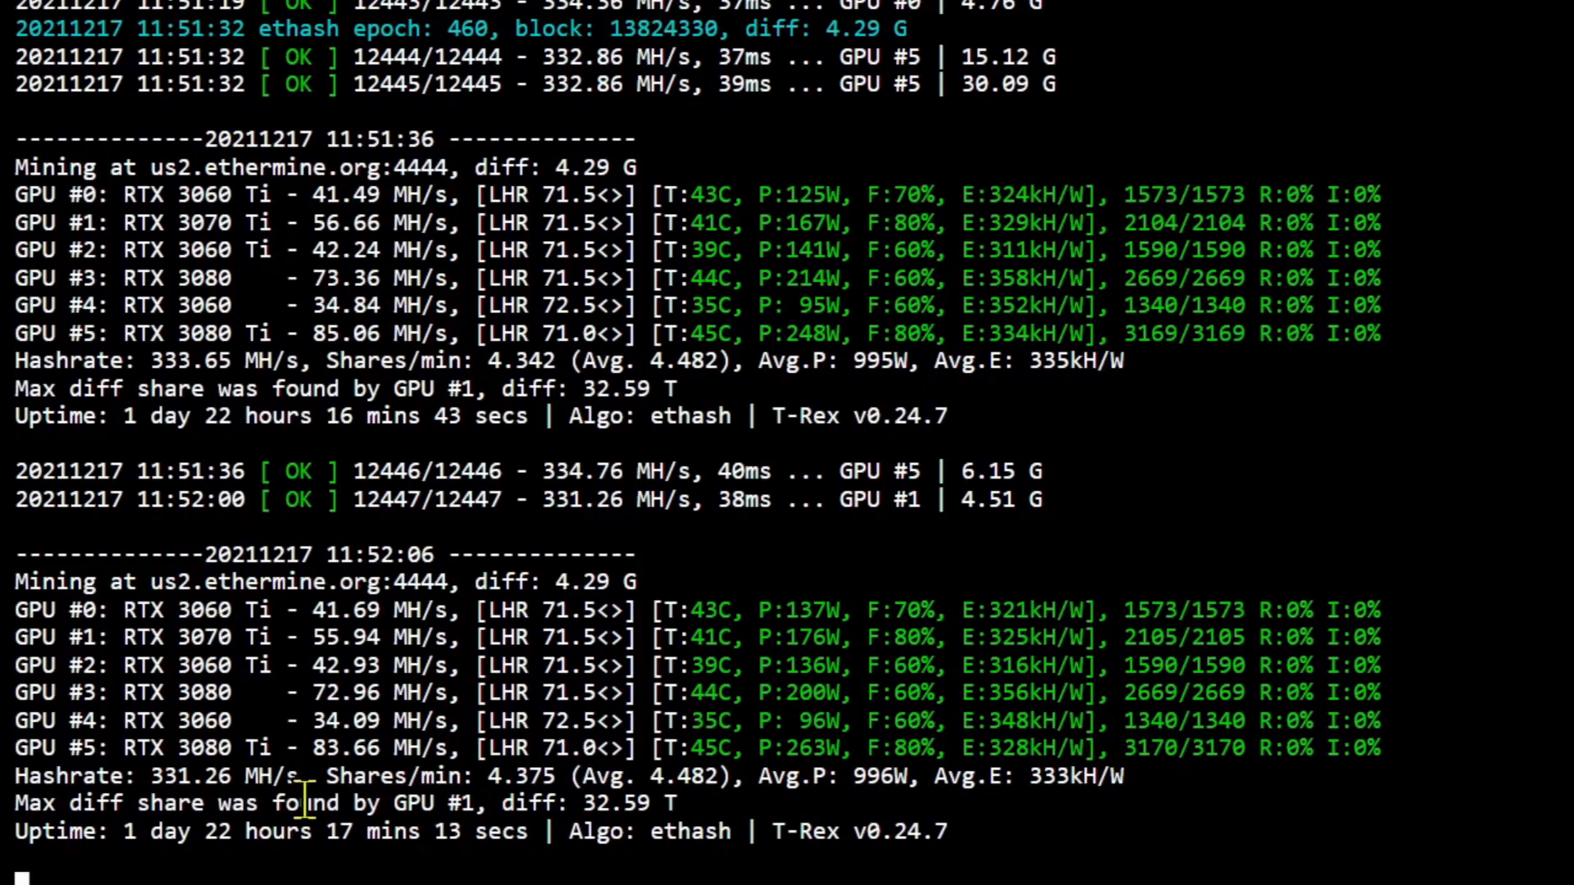
pyautogui.moveTo(652, 777)
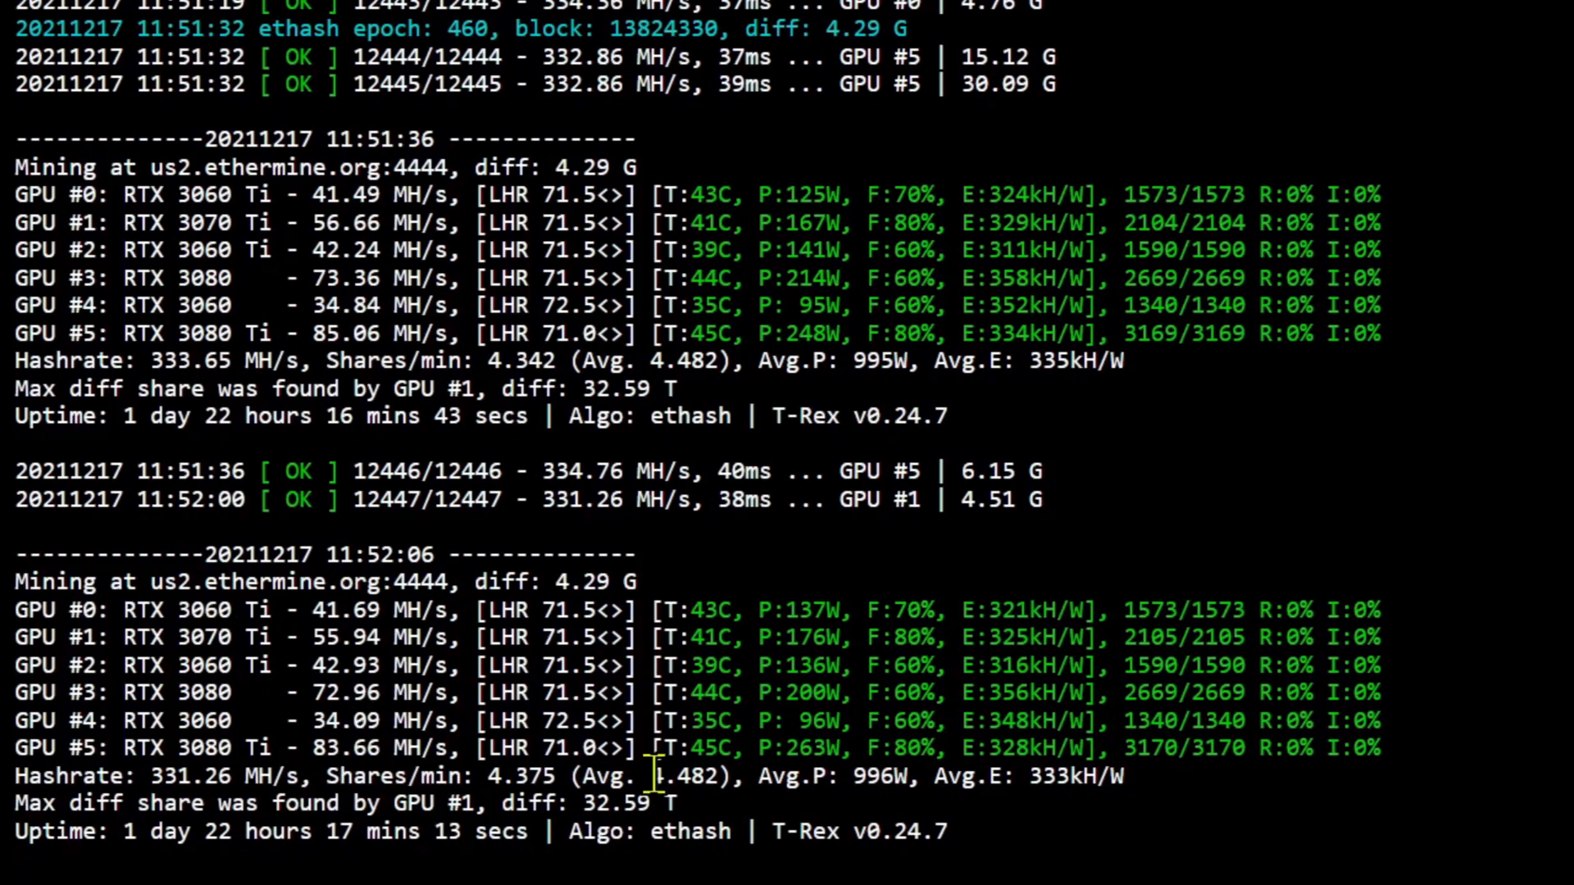